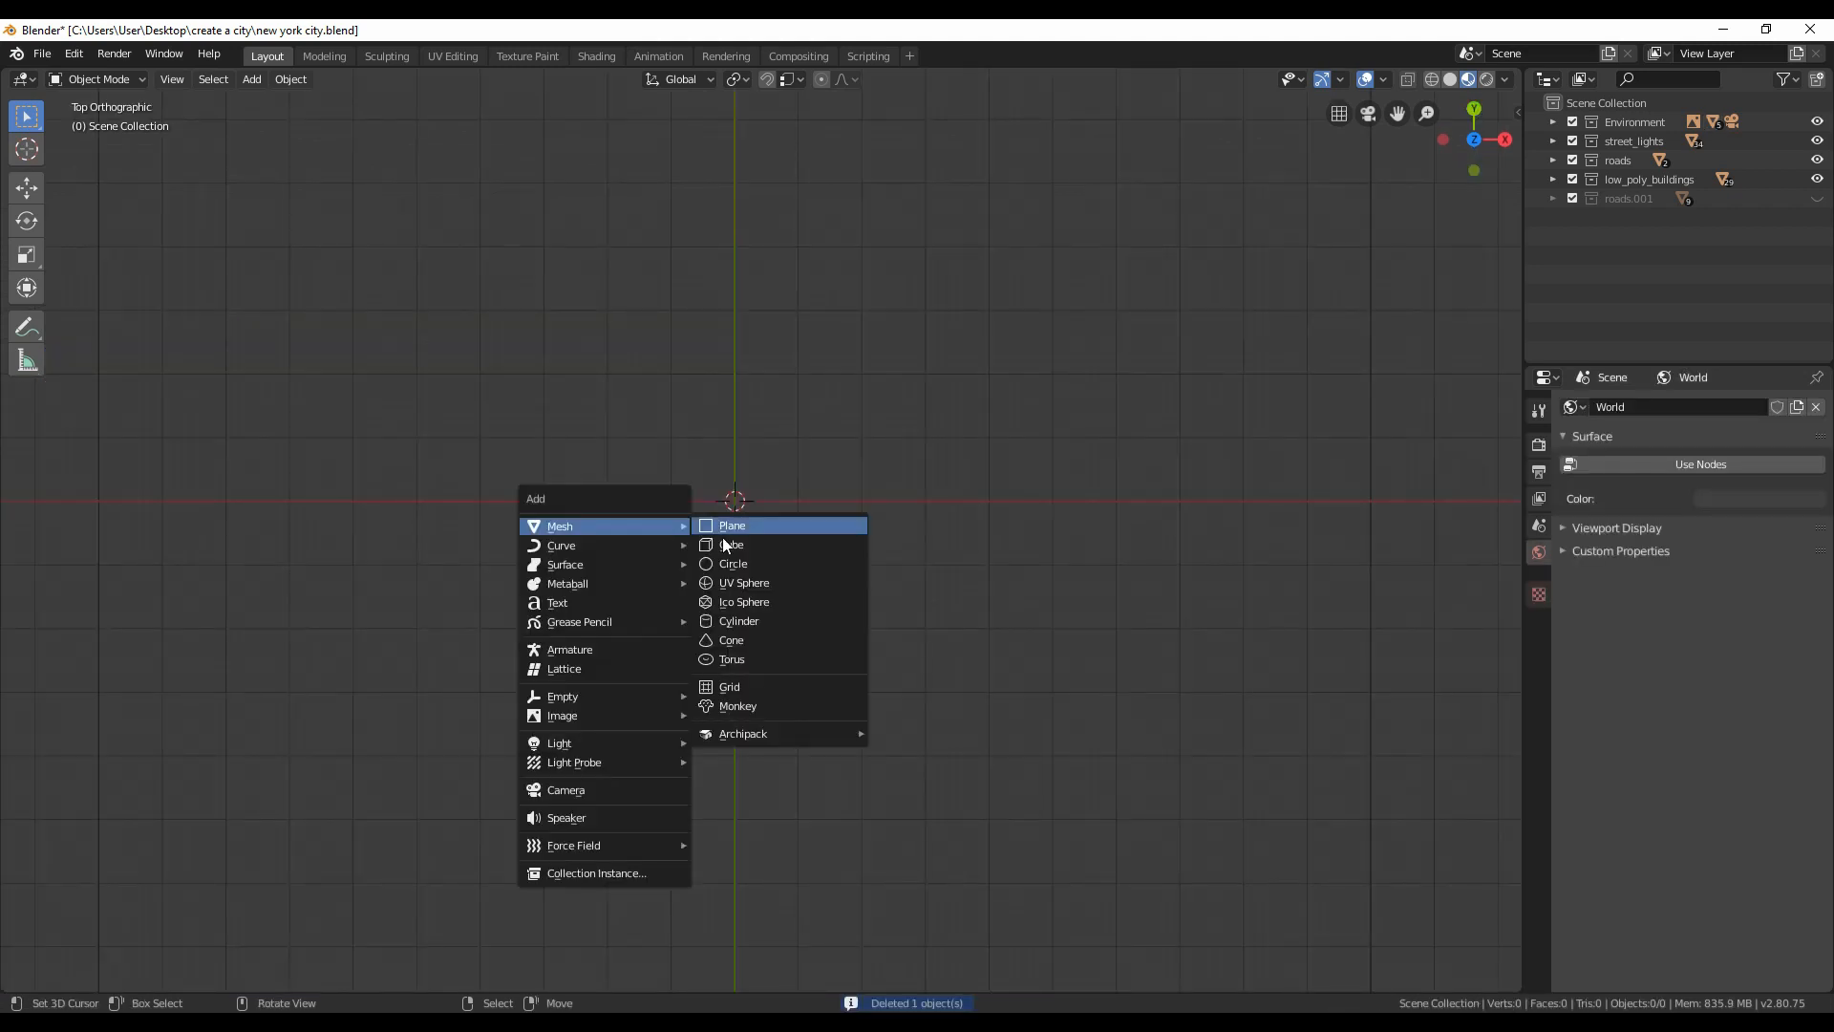
Step: Add a plane at the scene centre, scale it about 4.58 times, and enter Edit Mode
left_click(730, 524)
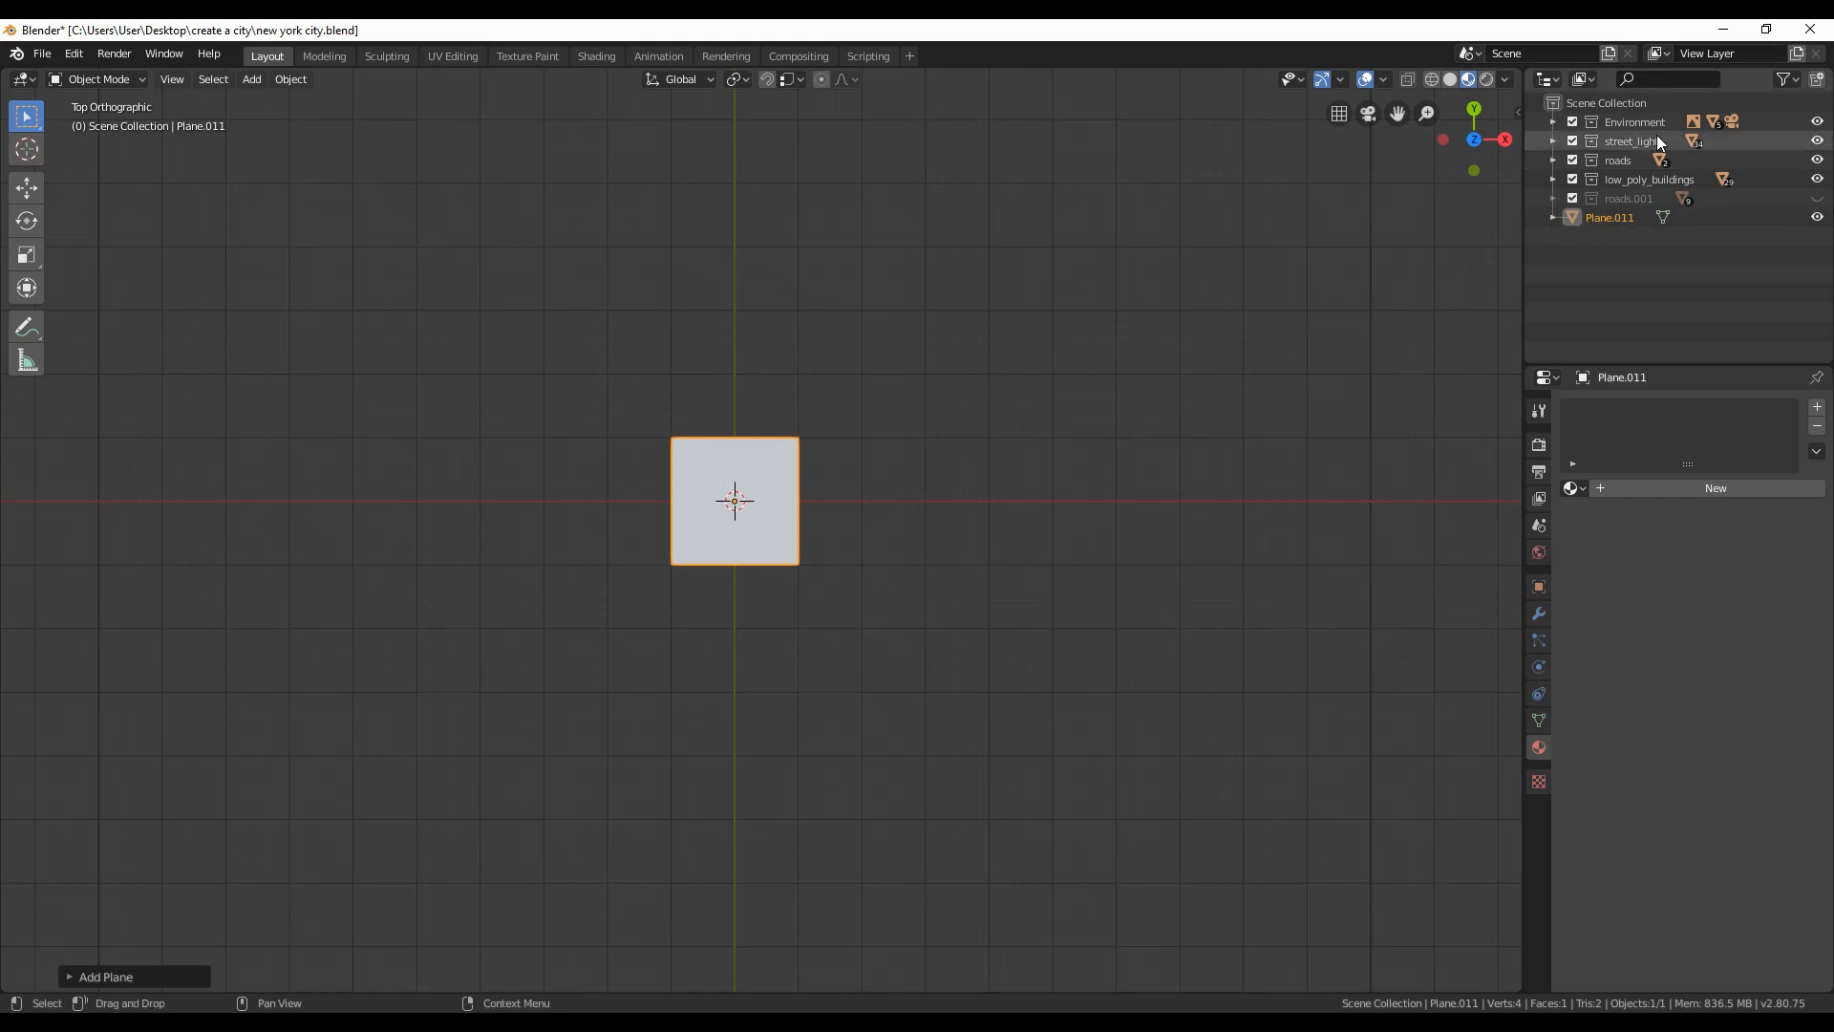
key("s")
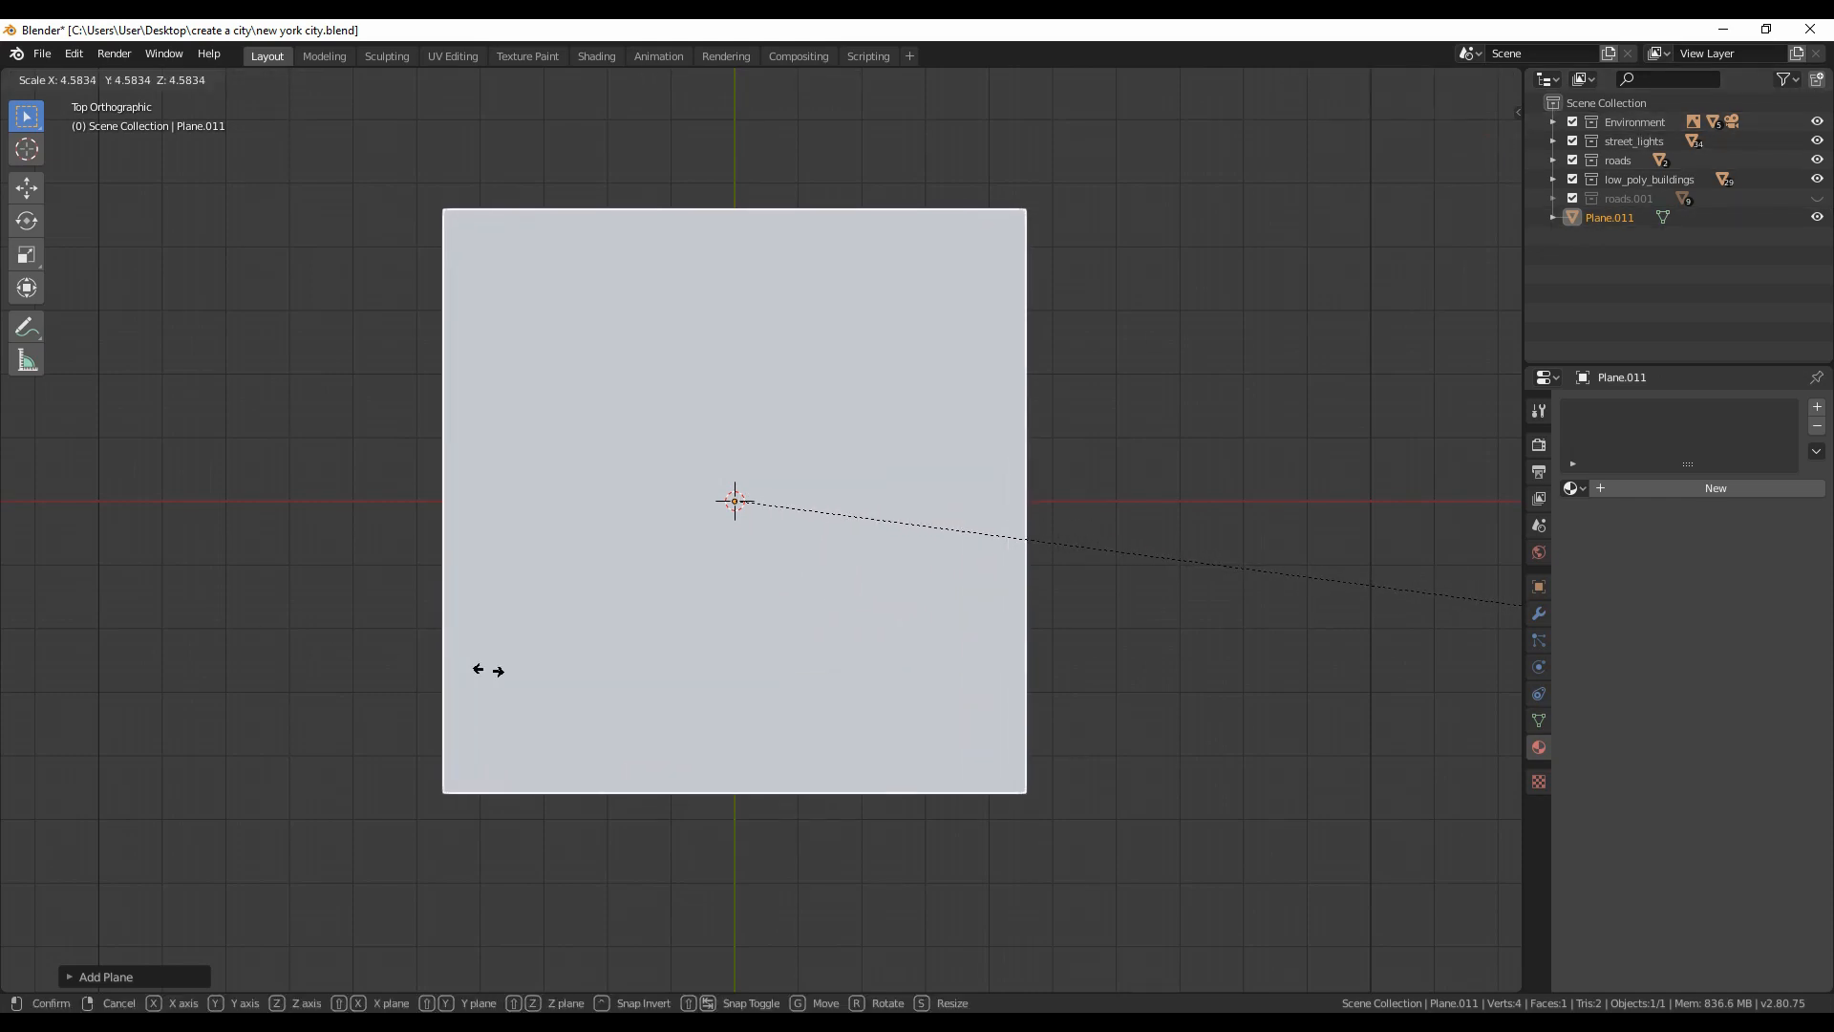
key("Tab")
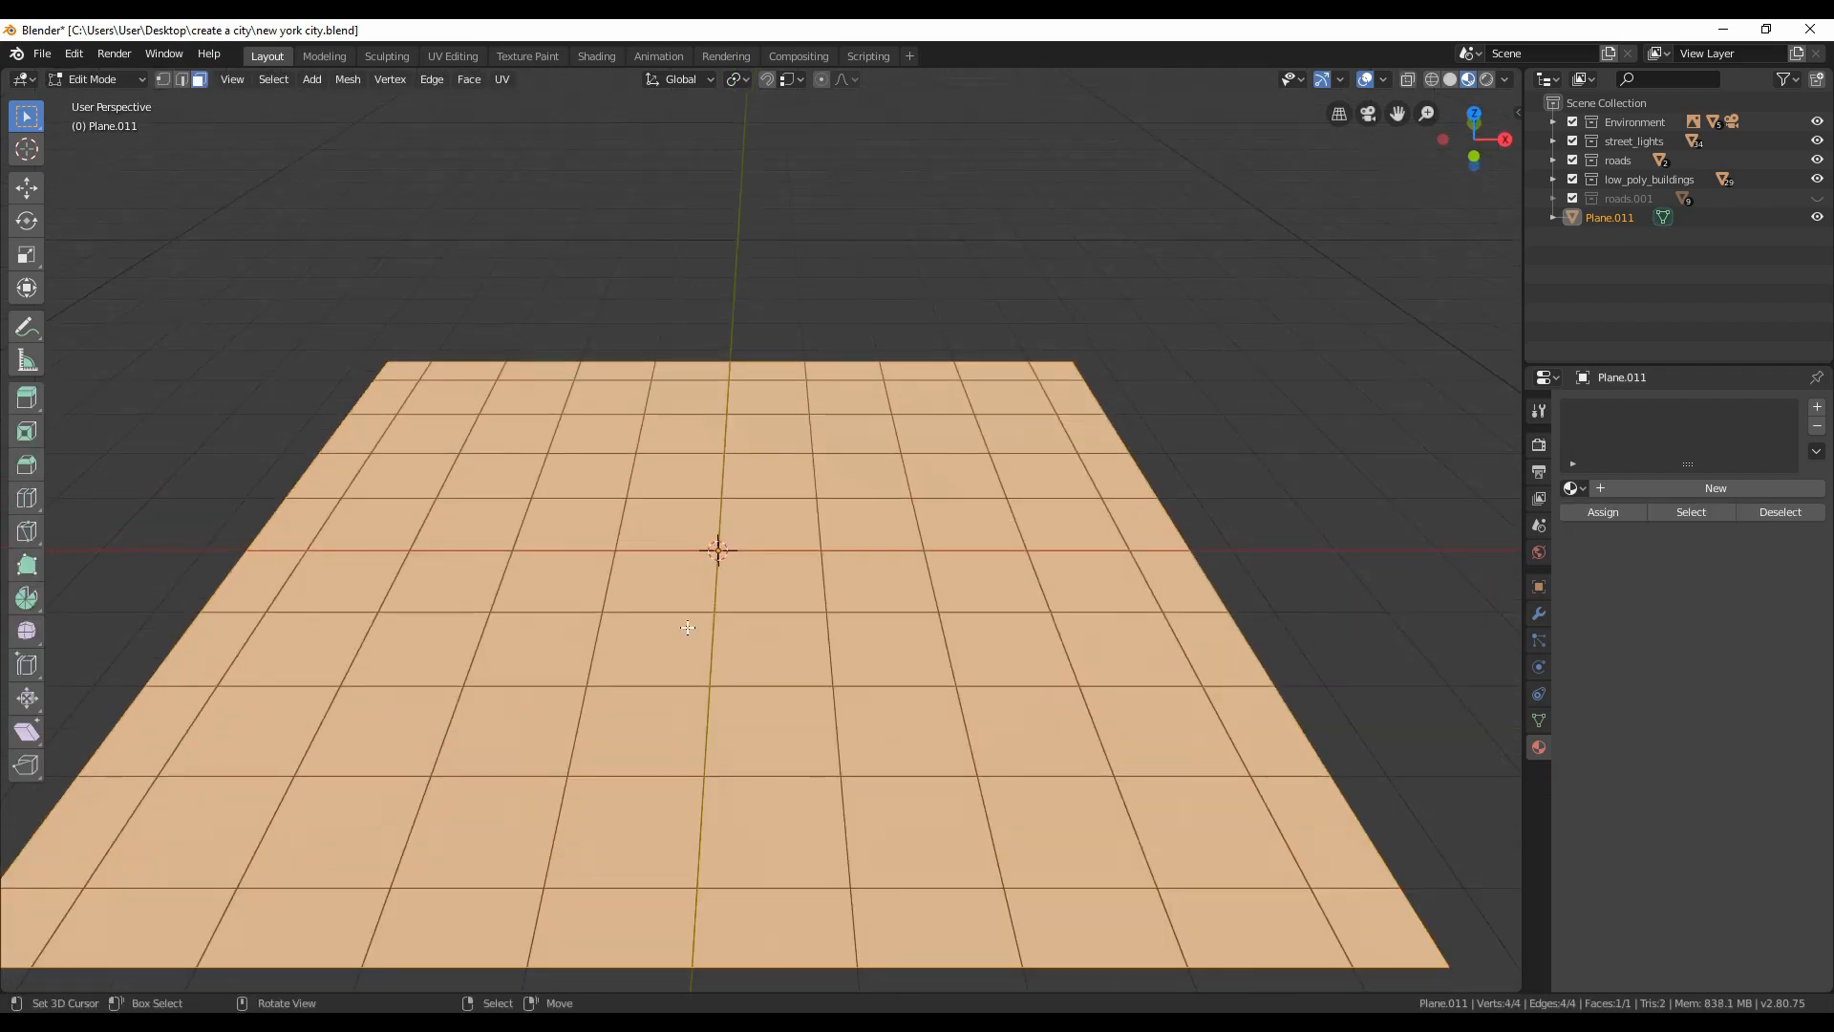
Step: Subdivide the plane several times into a grid of about 66,049 vertices, then return to Object Mode
right_click(684, 630)
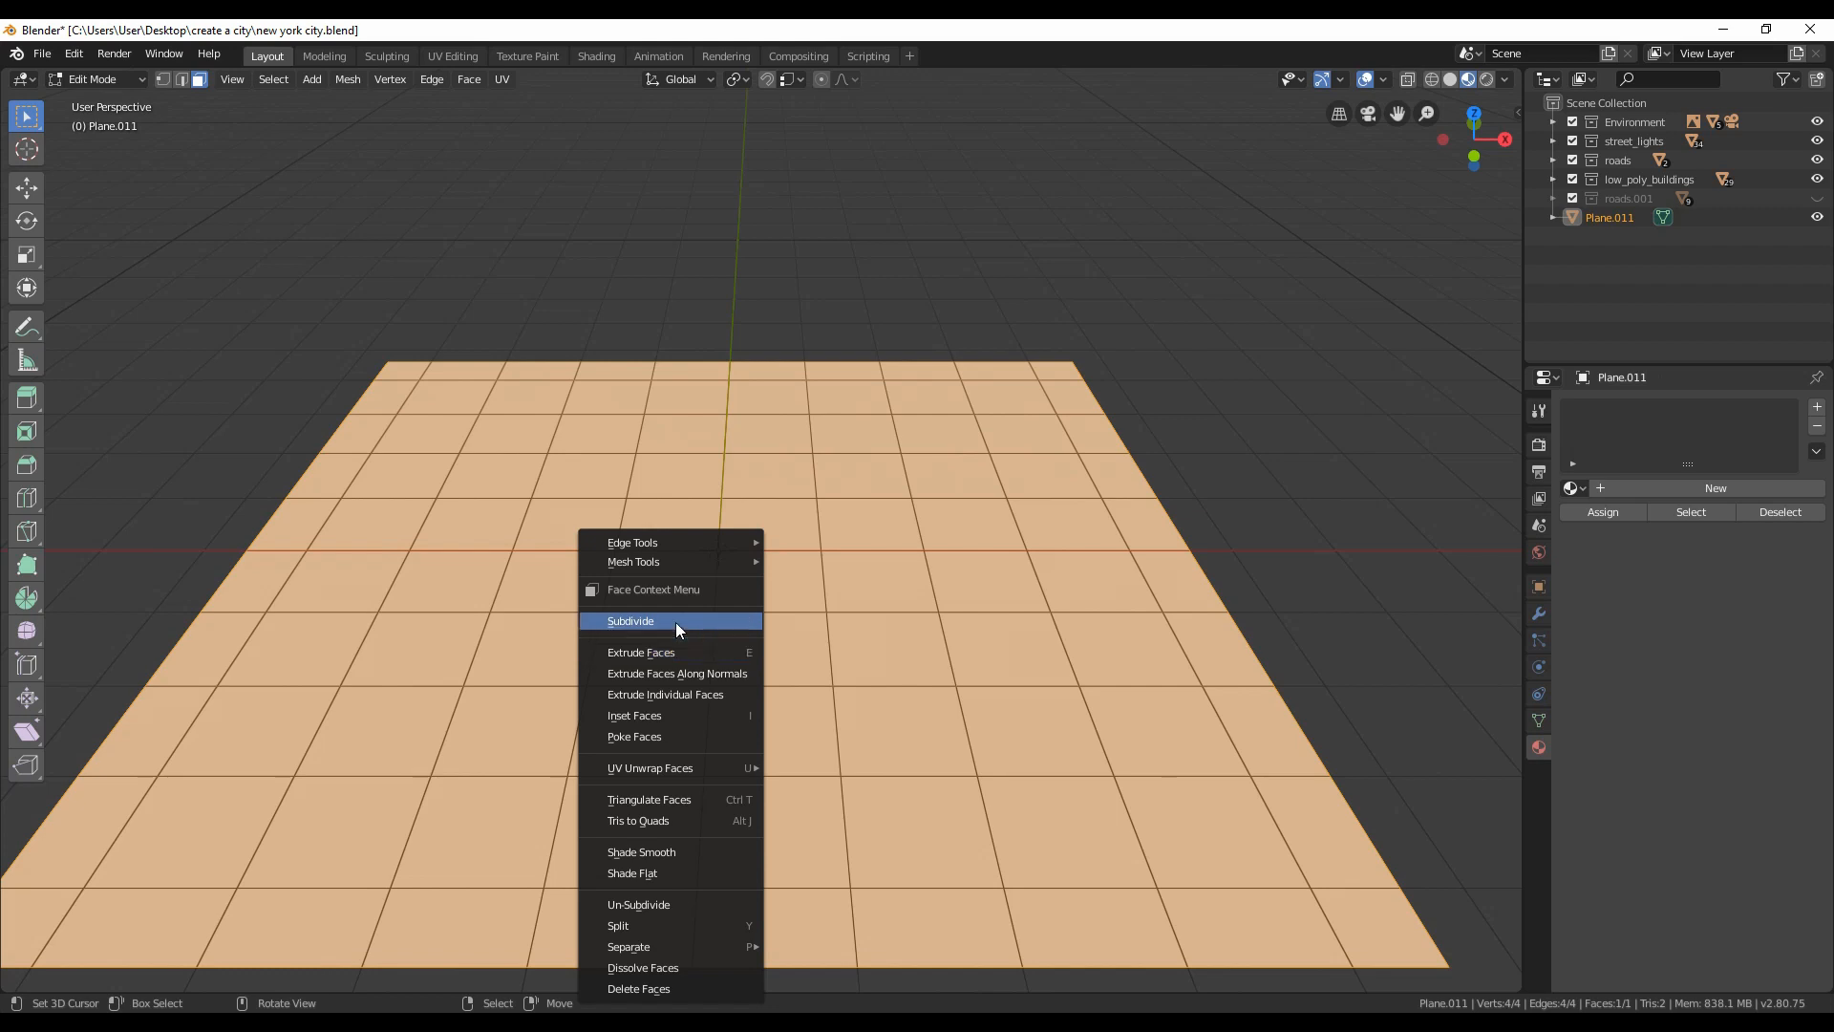
left_click(629, 620)
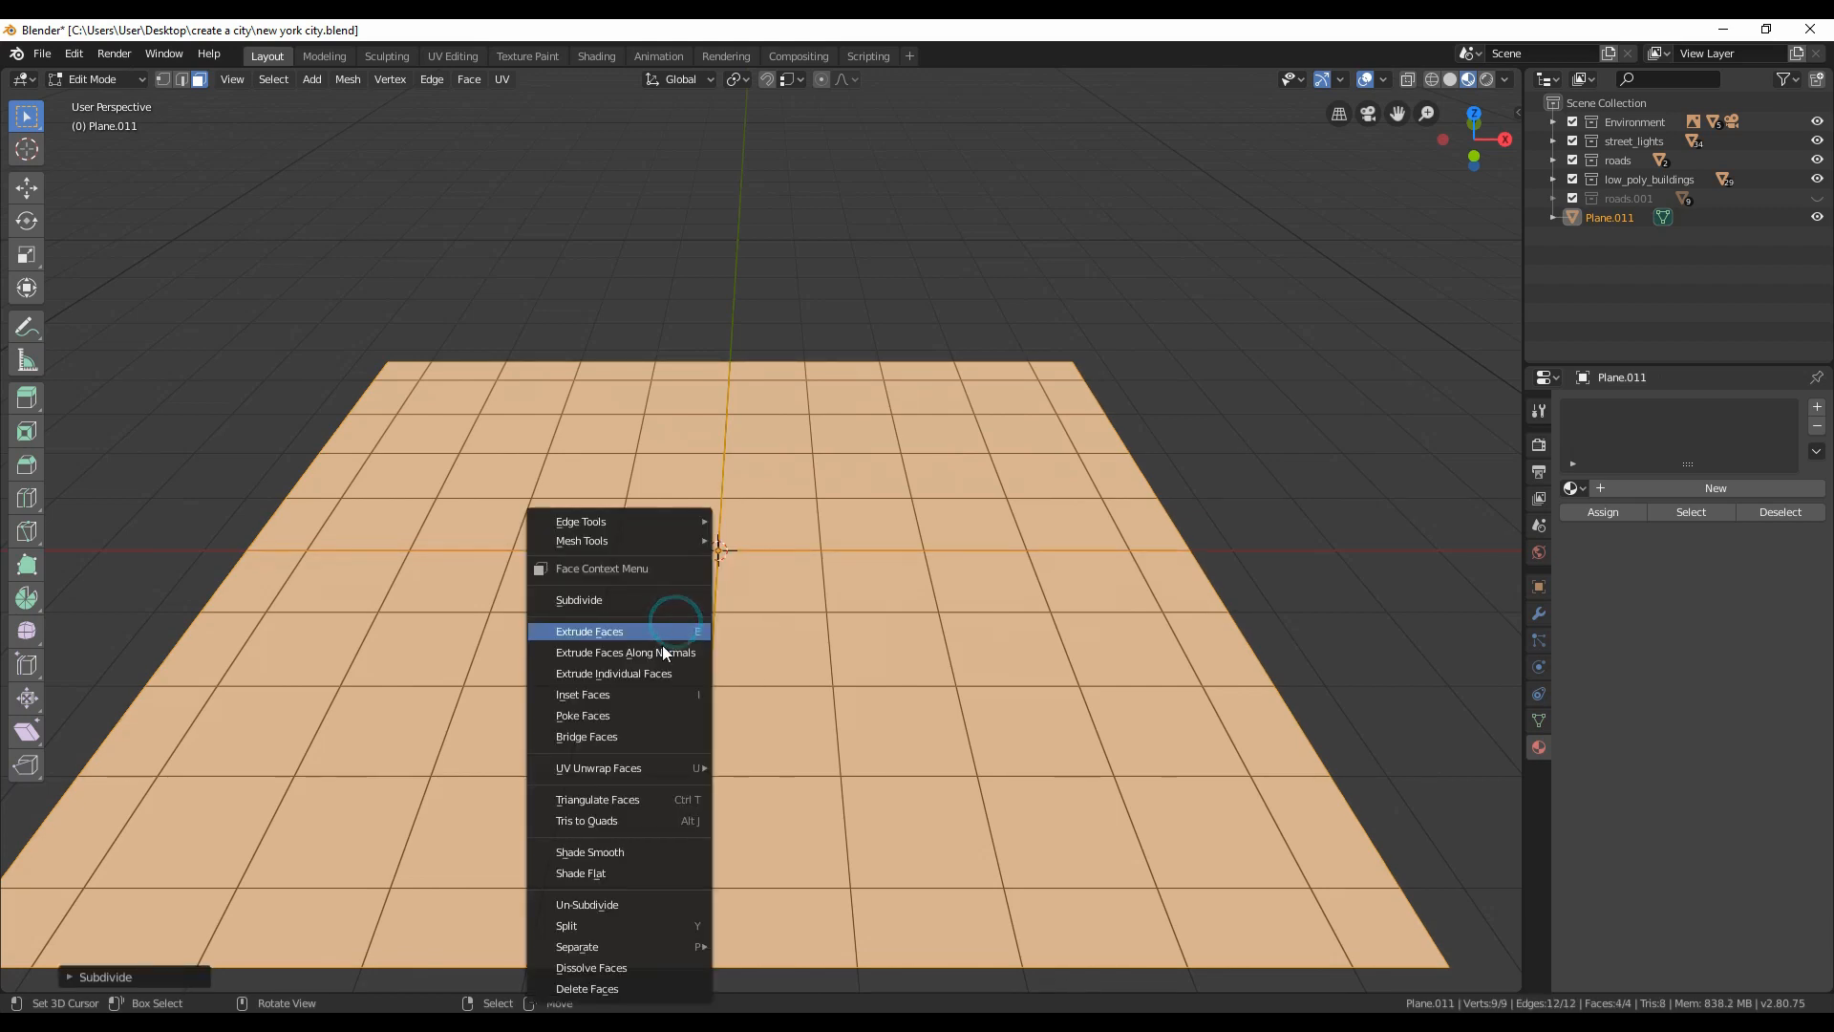
left_click(579, 600)
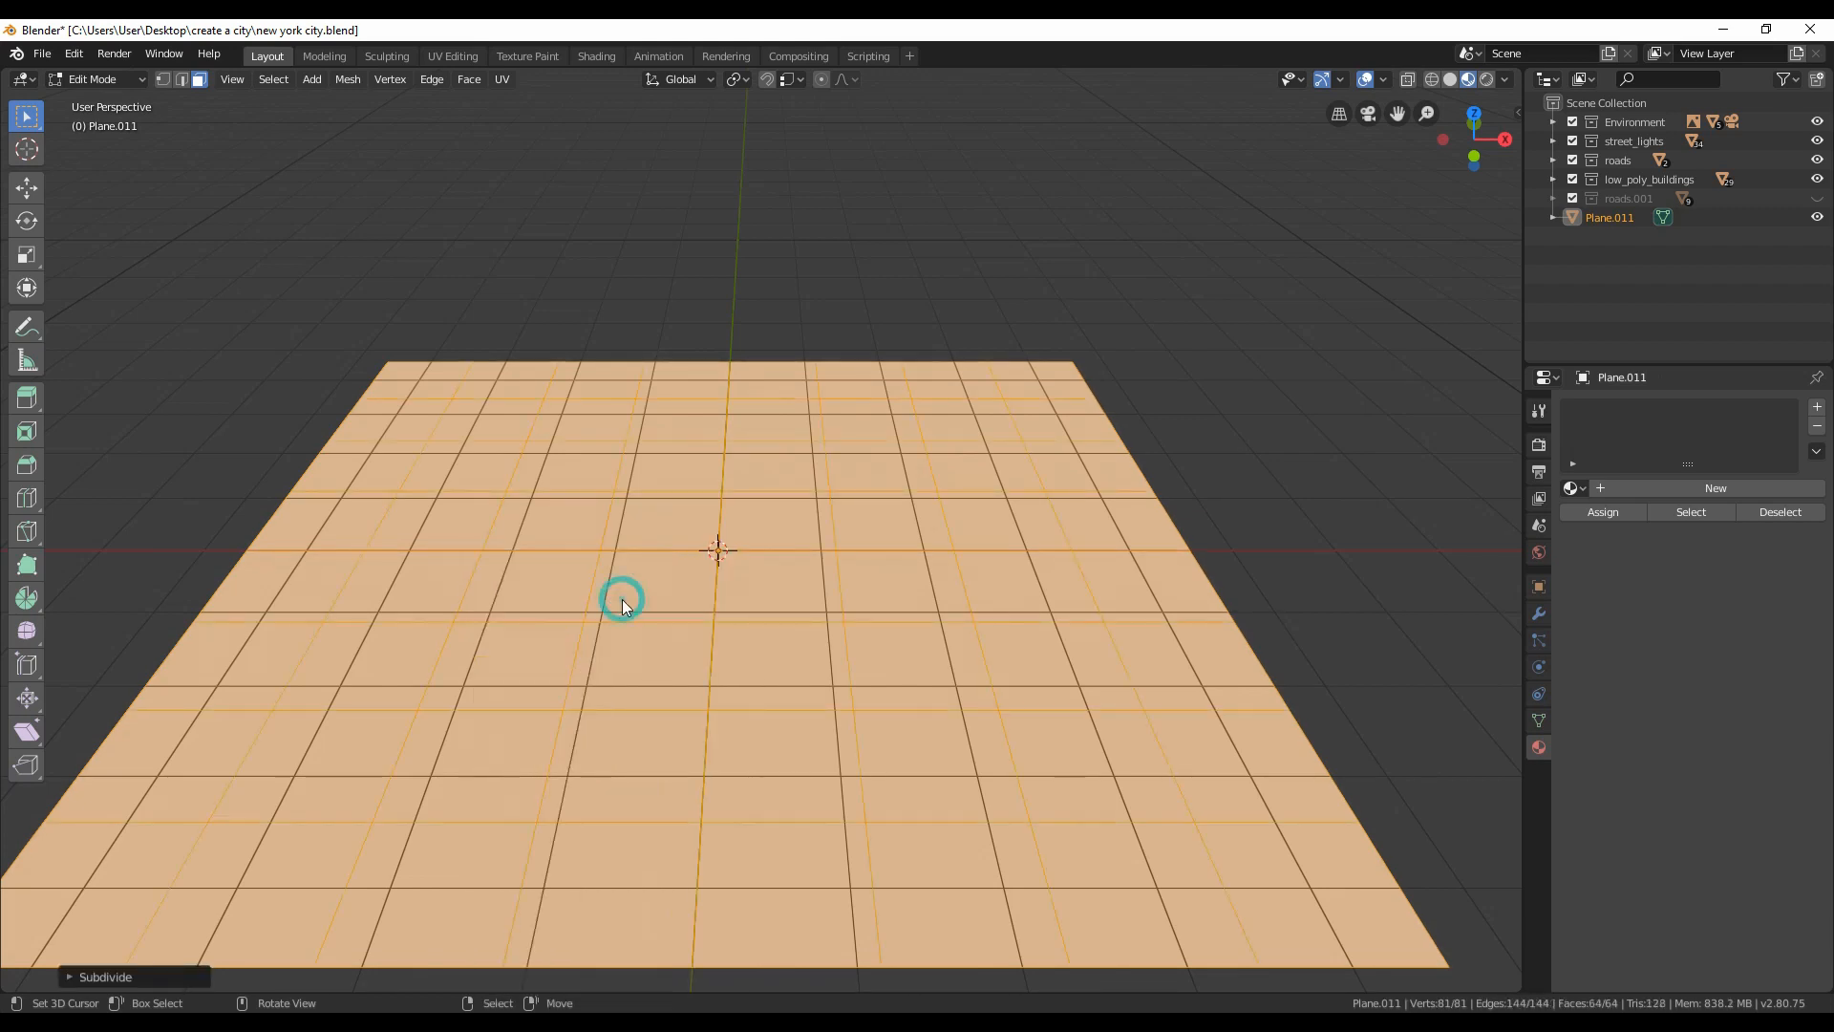
right_click(621, 604)
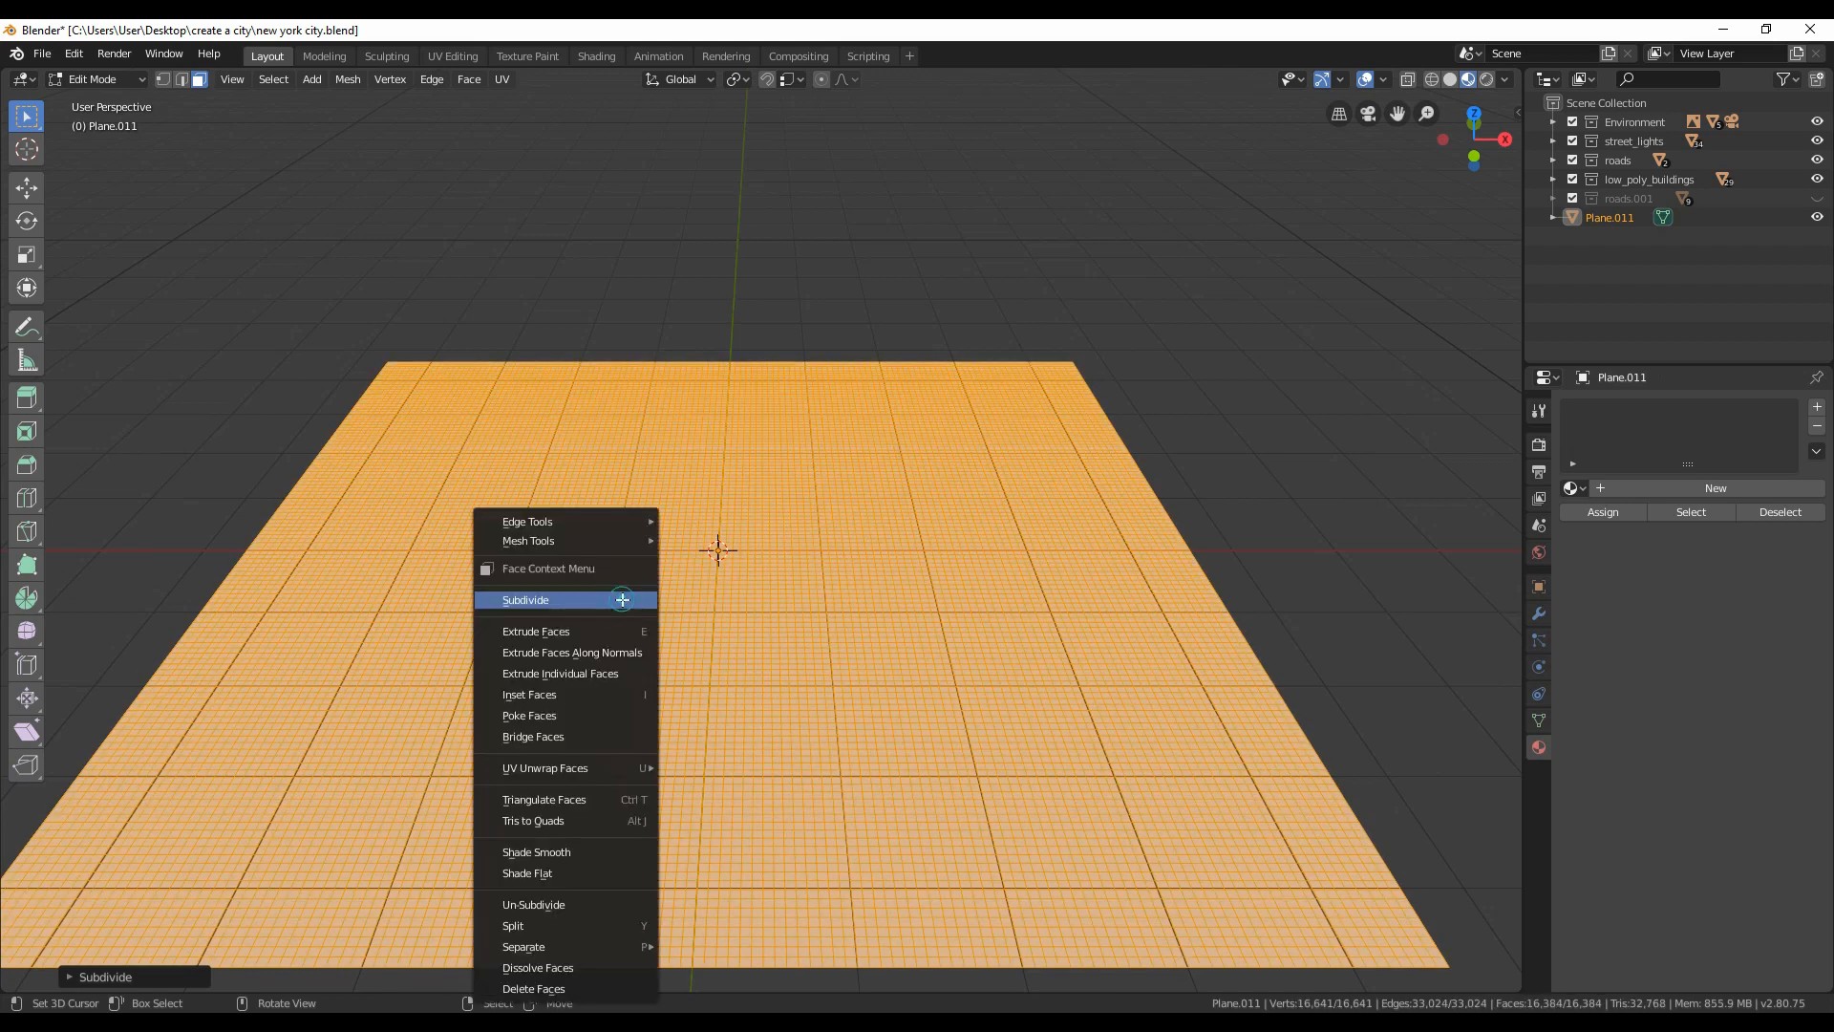
left_click(525, 598)
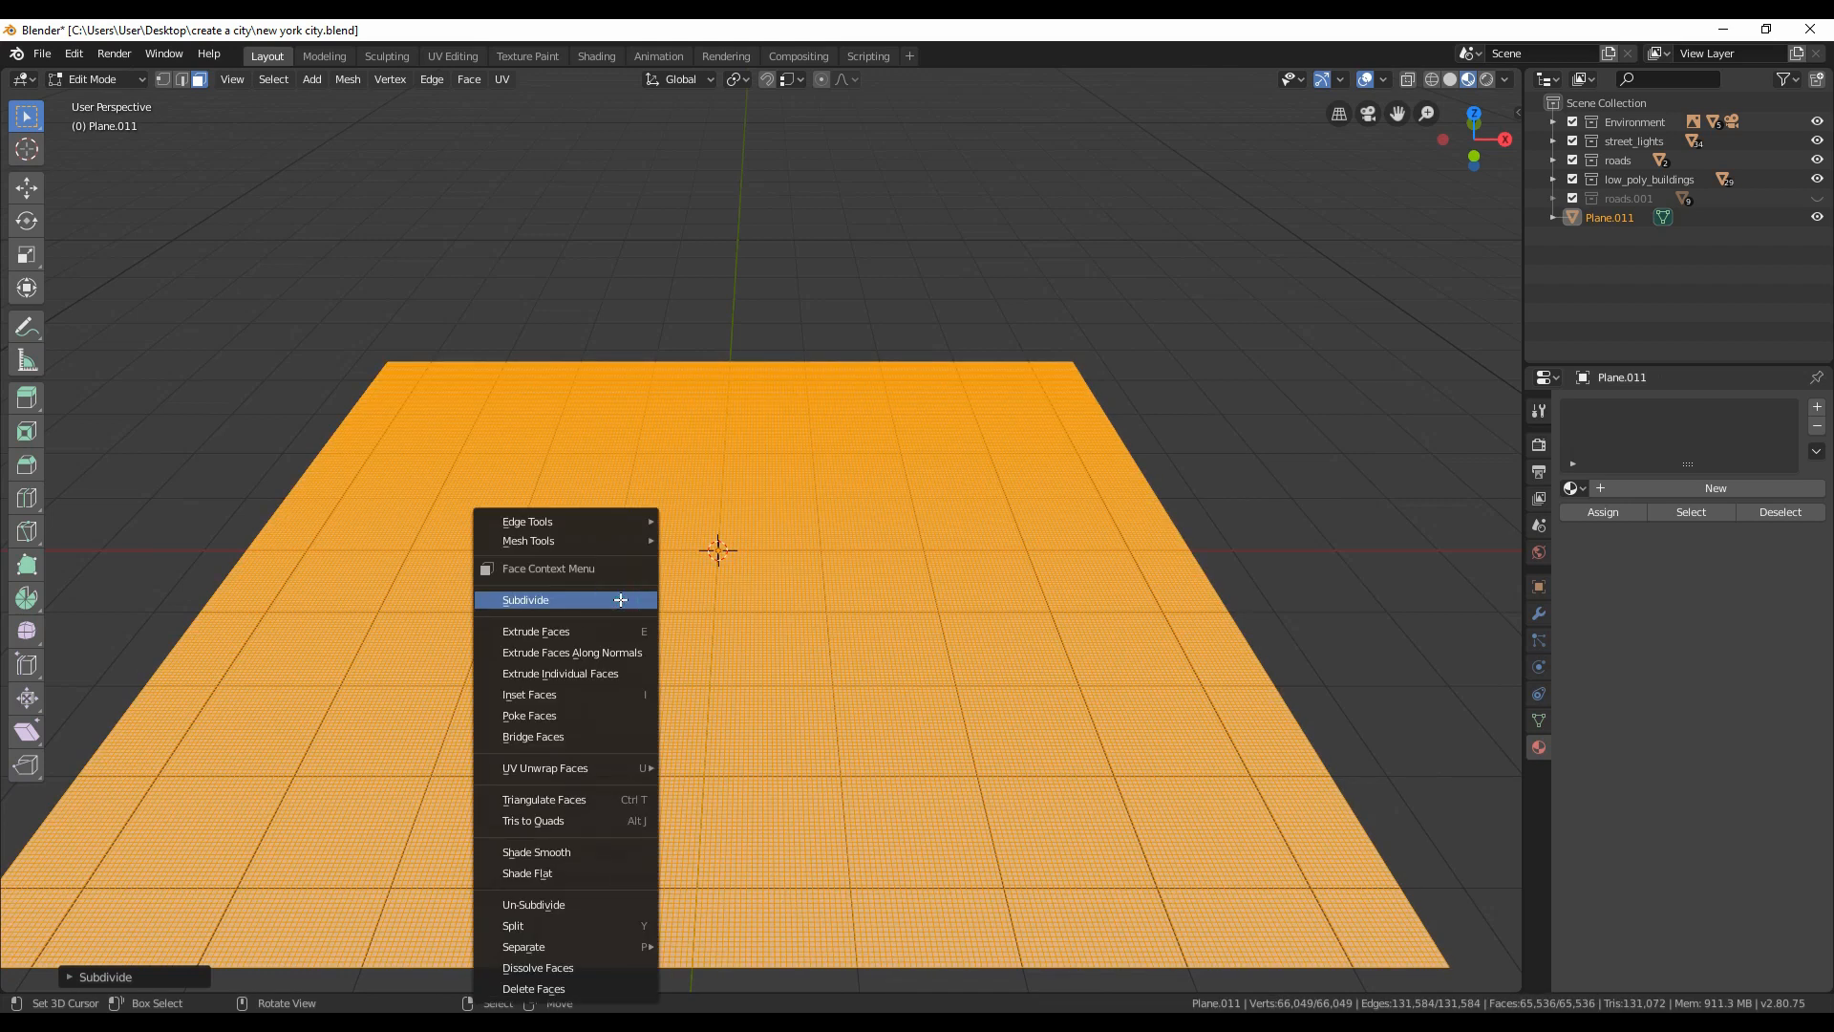
left_click(525, 600)
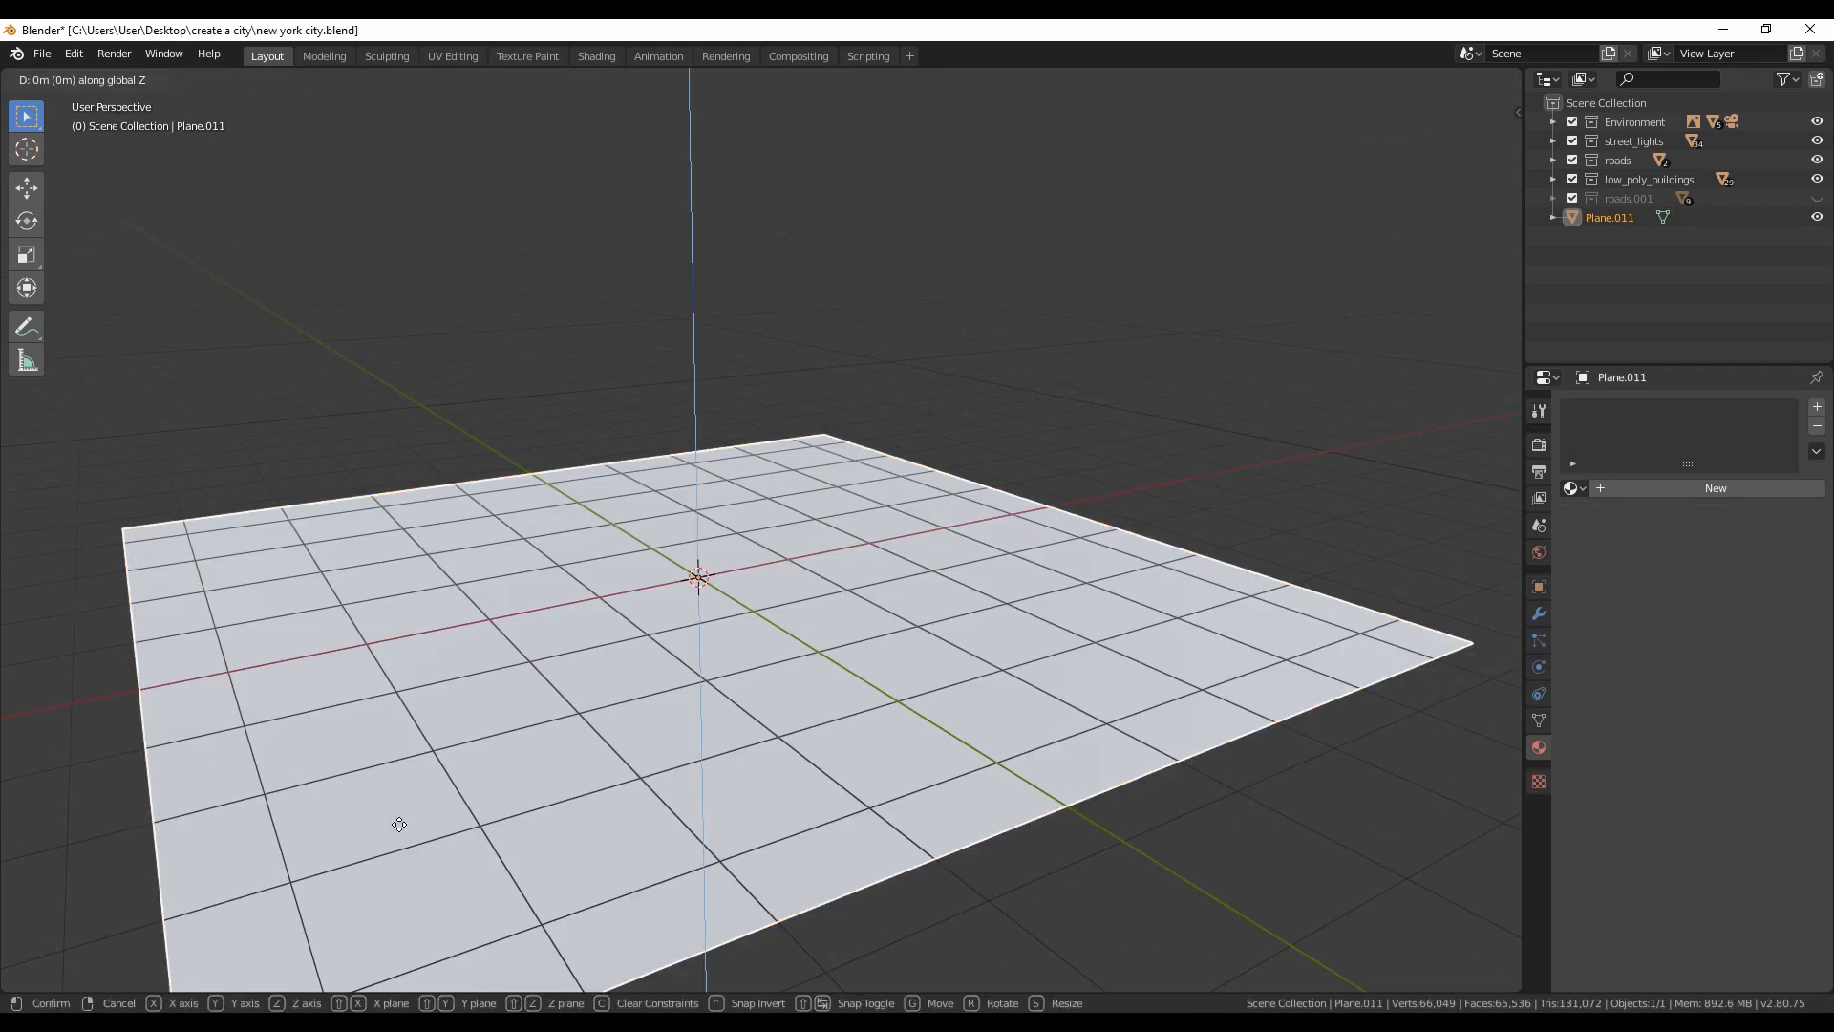
key("Tab")
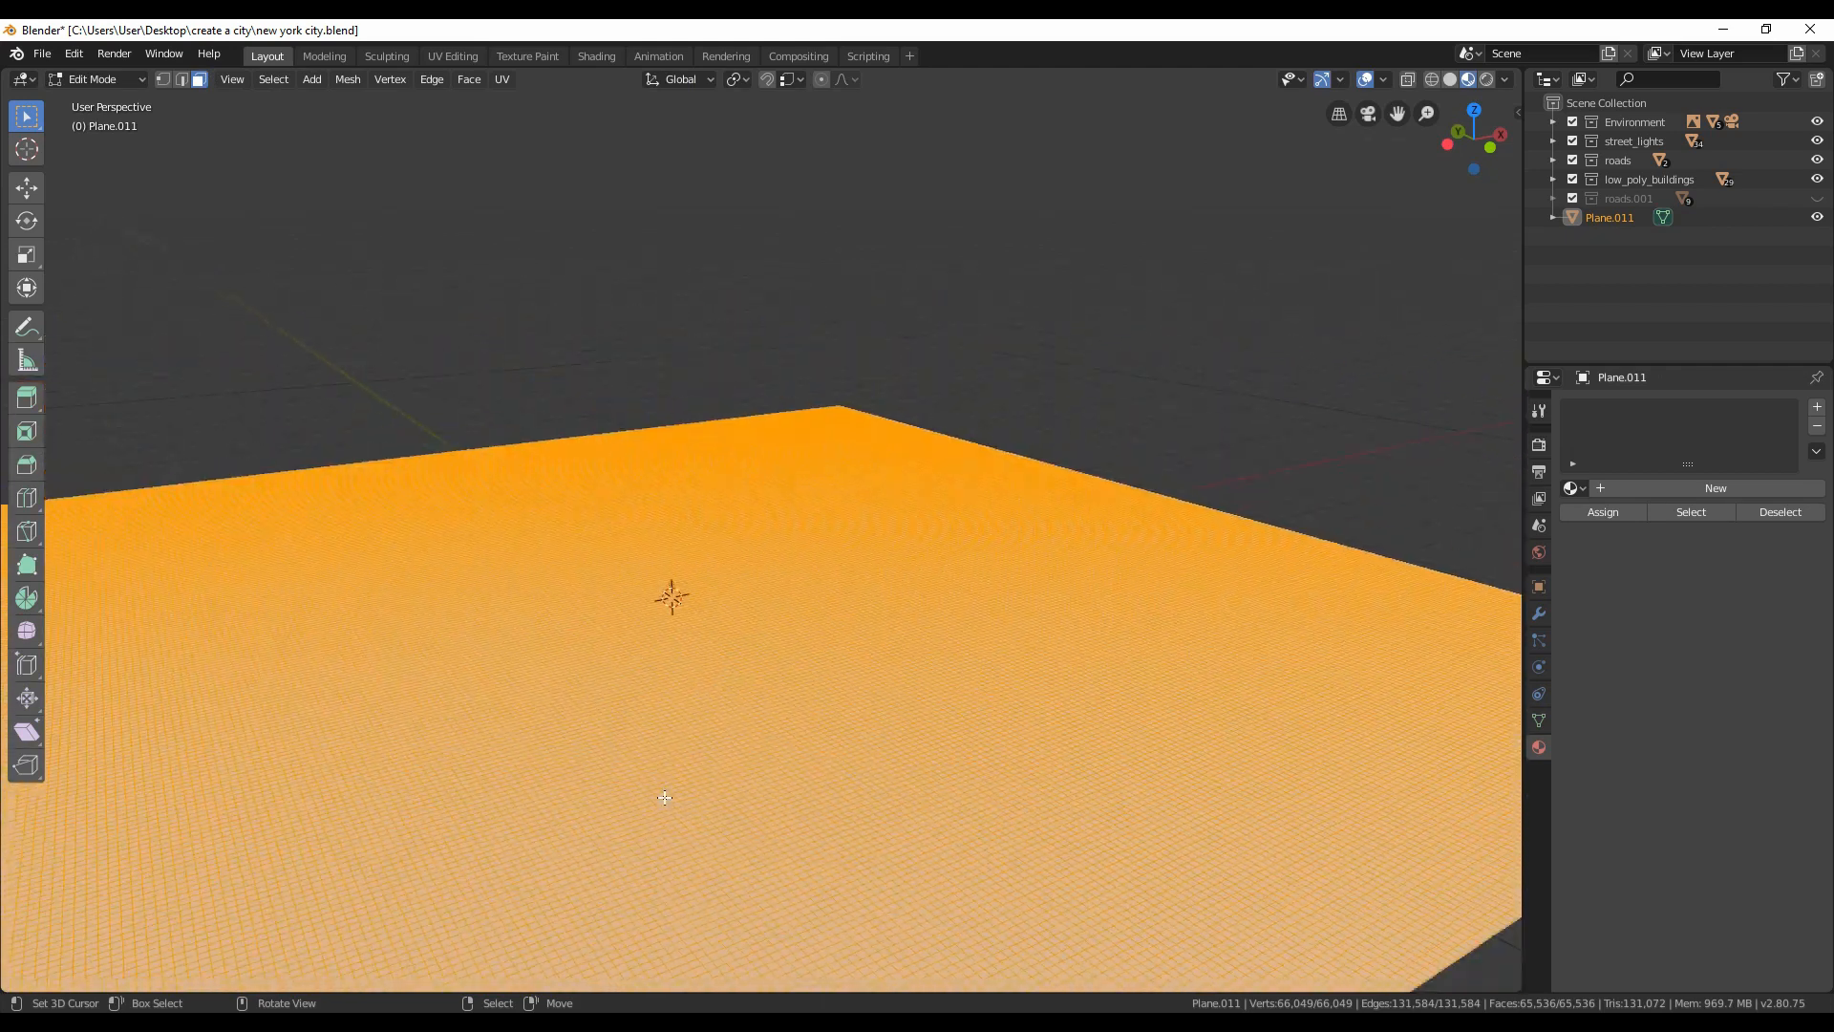
key("Tab")
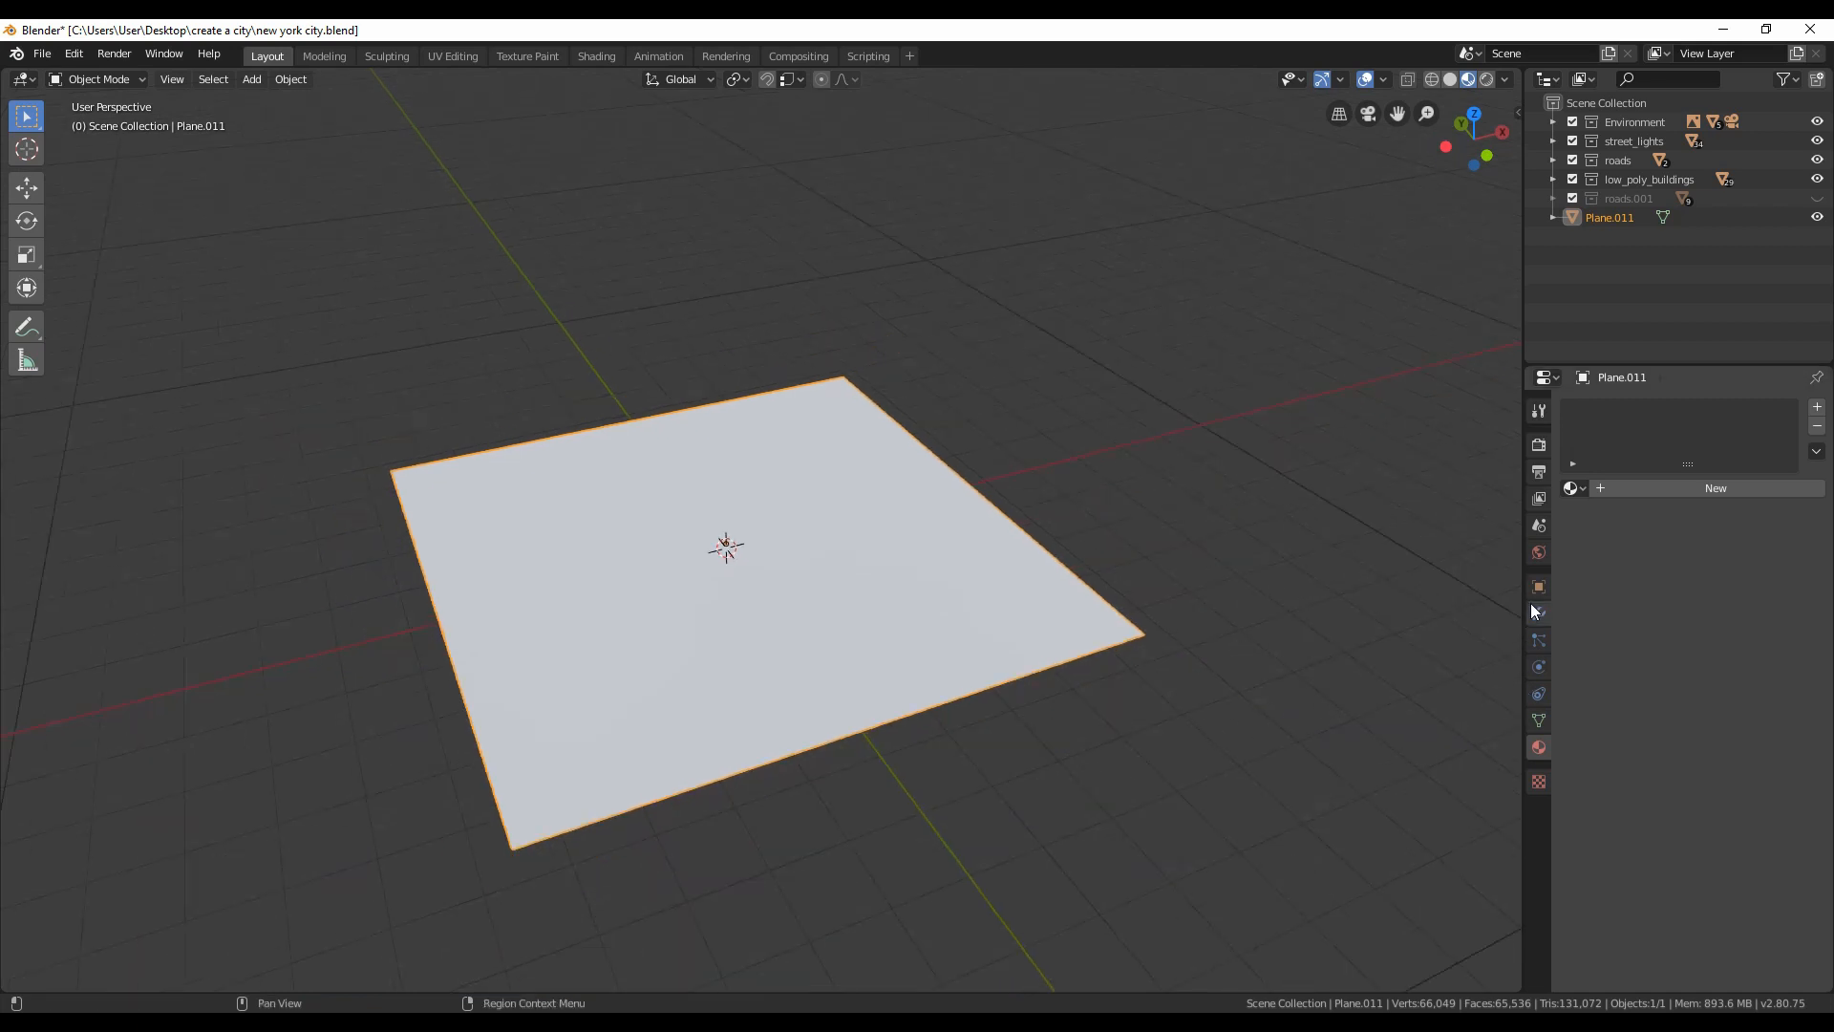
Step: Add a Displace modifier with a new image texture and show the texture's settings
left_click(1596, 407)
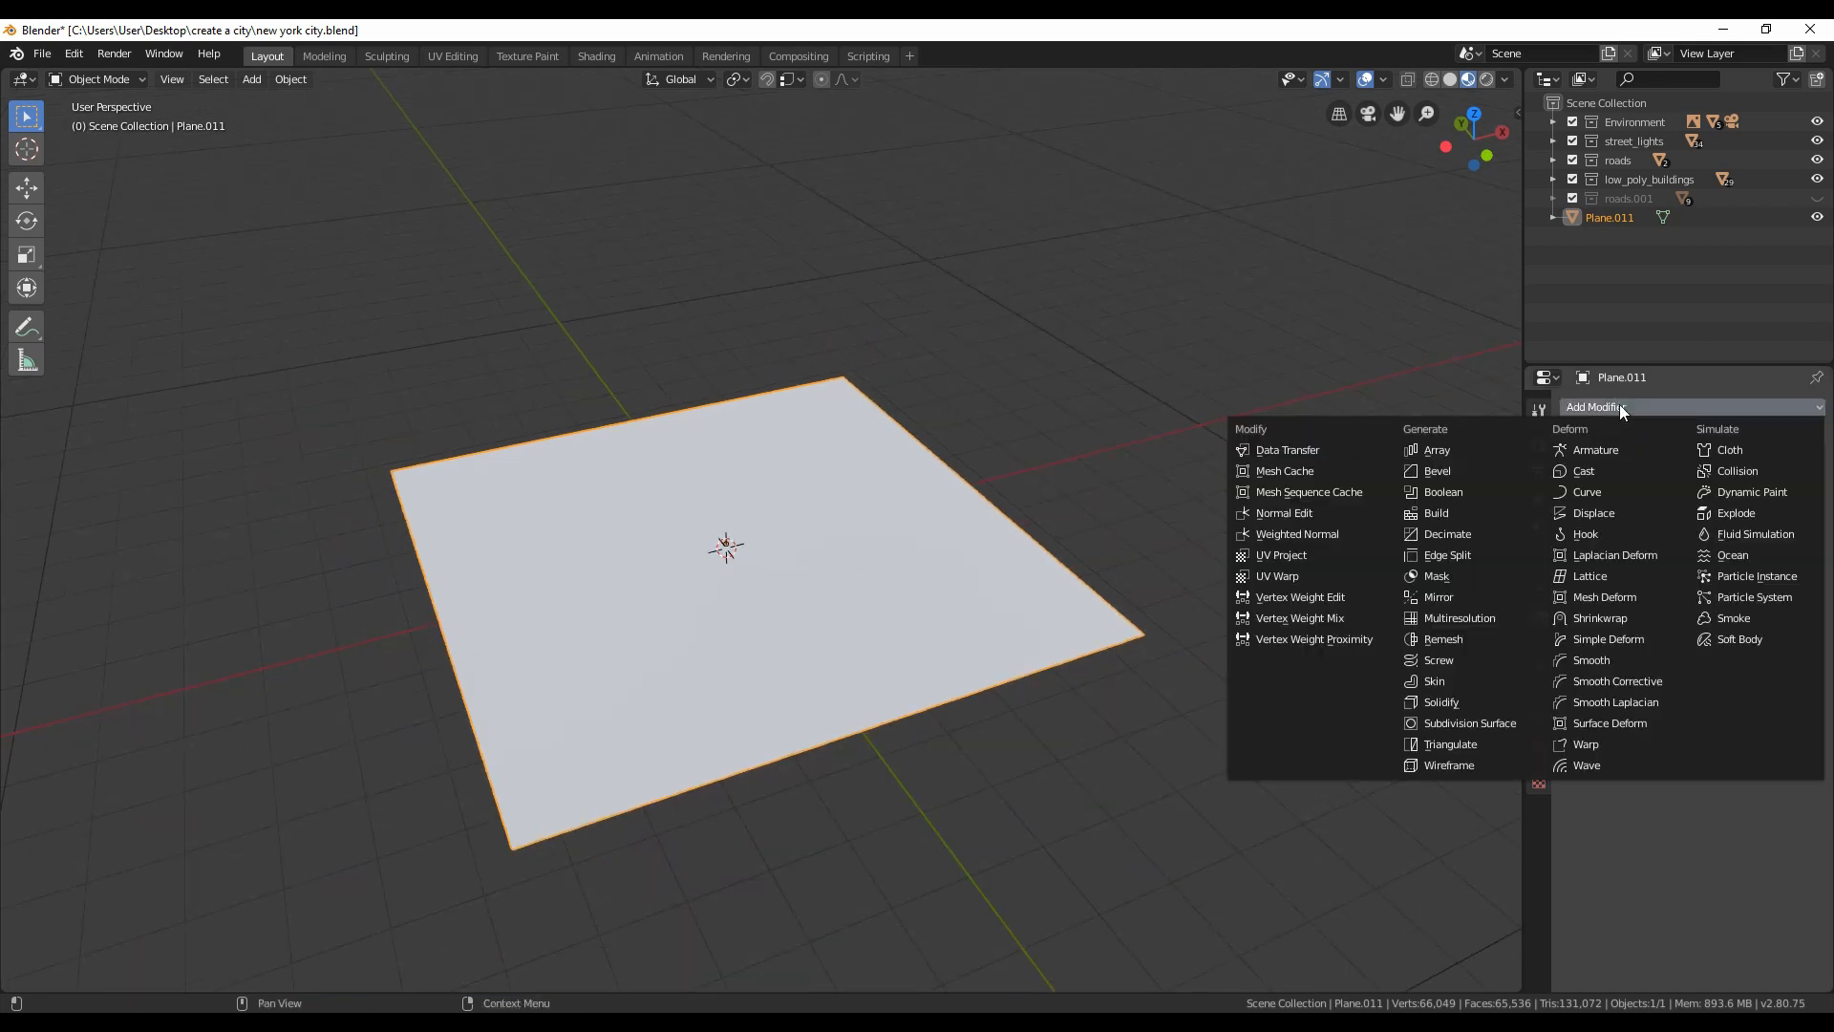
left_click(1582, 513)
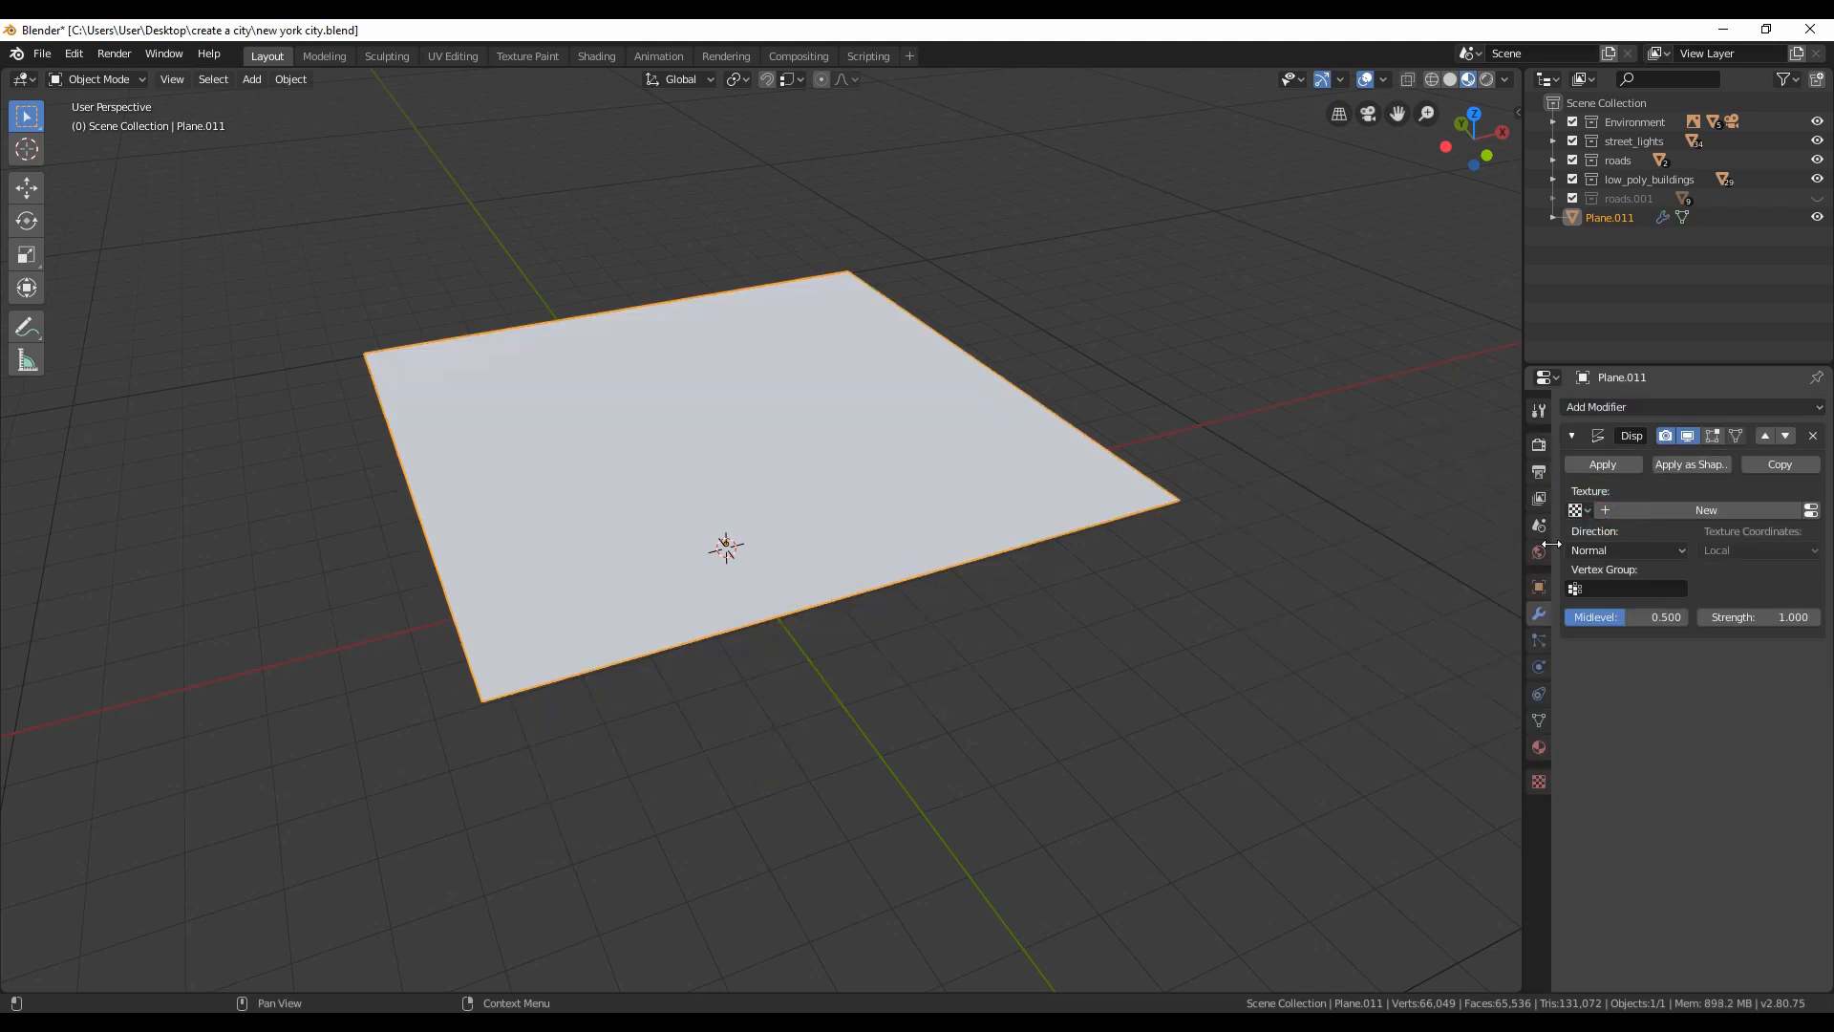
mouse_move(1706, 510)
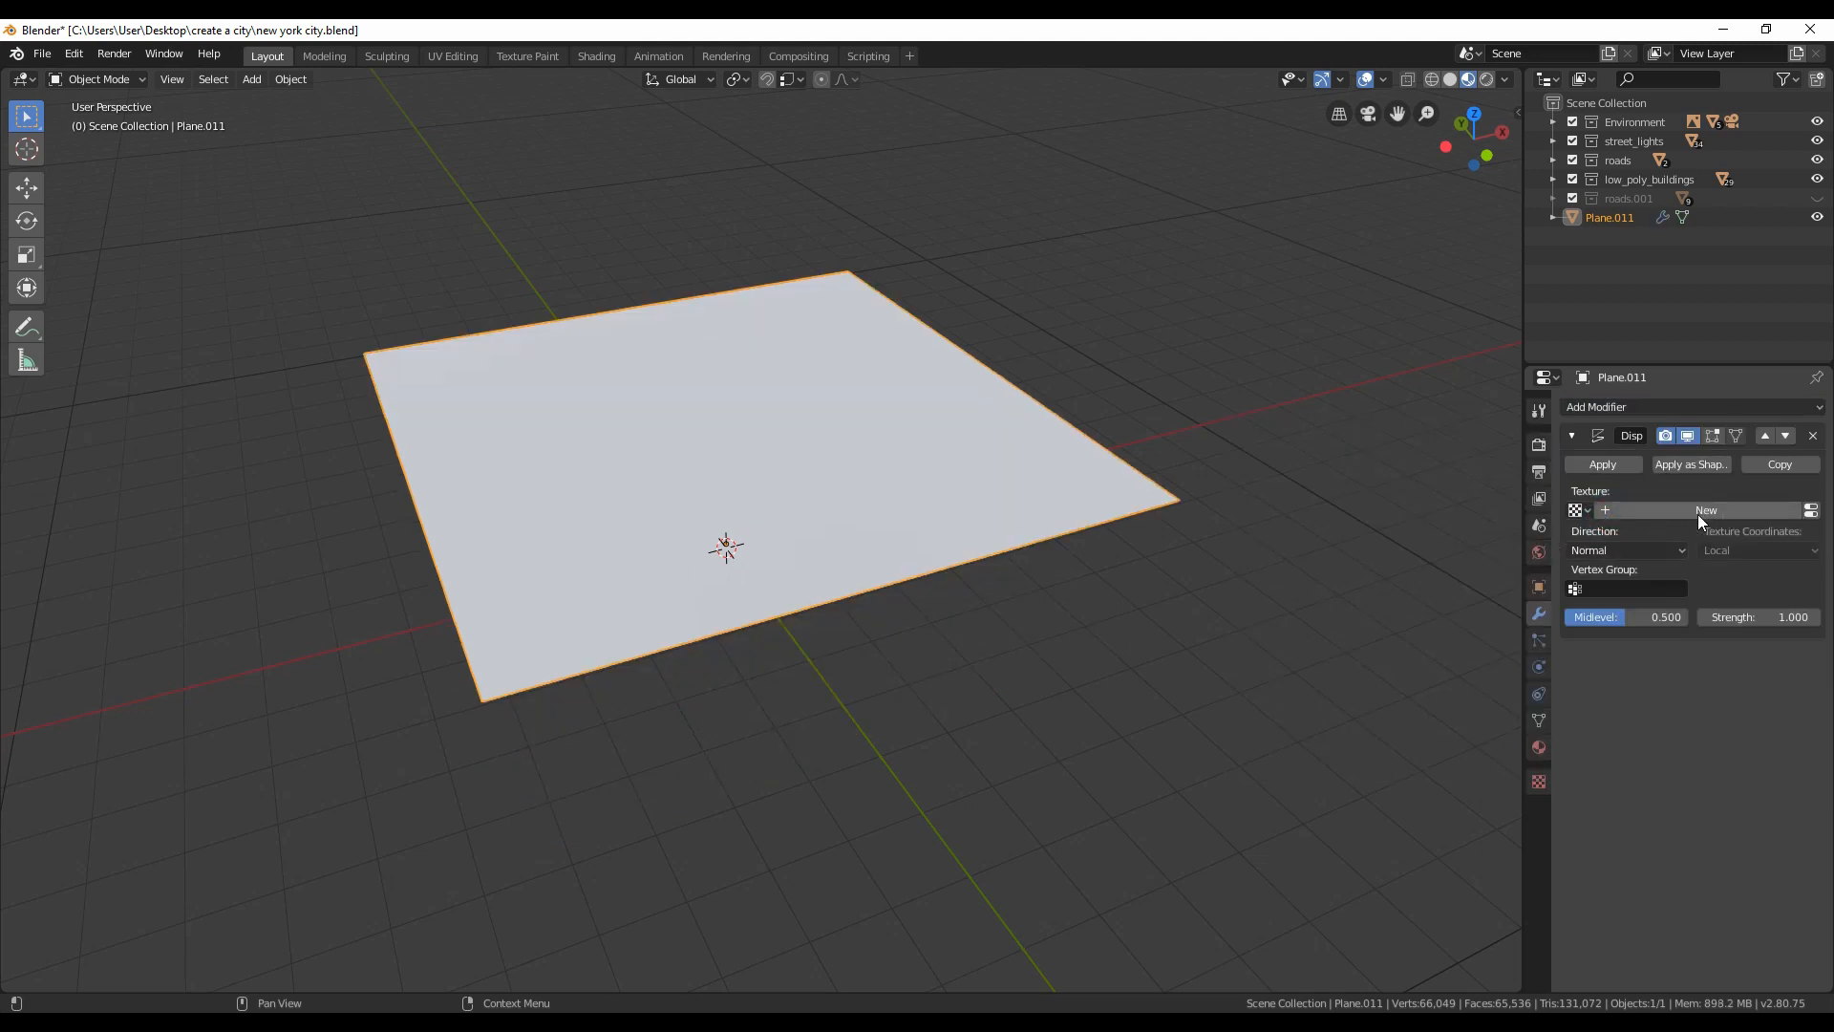
left_click(1705, 510)
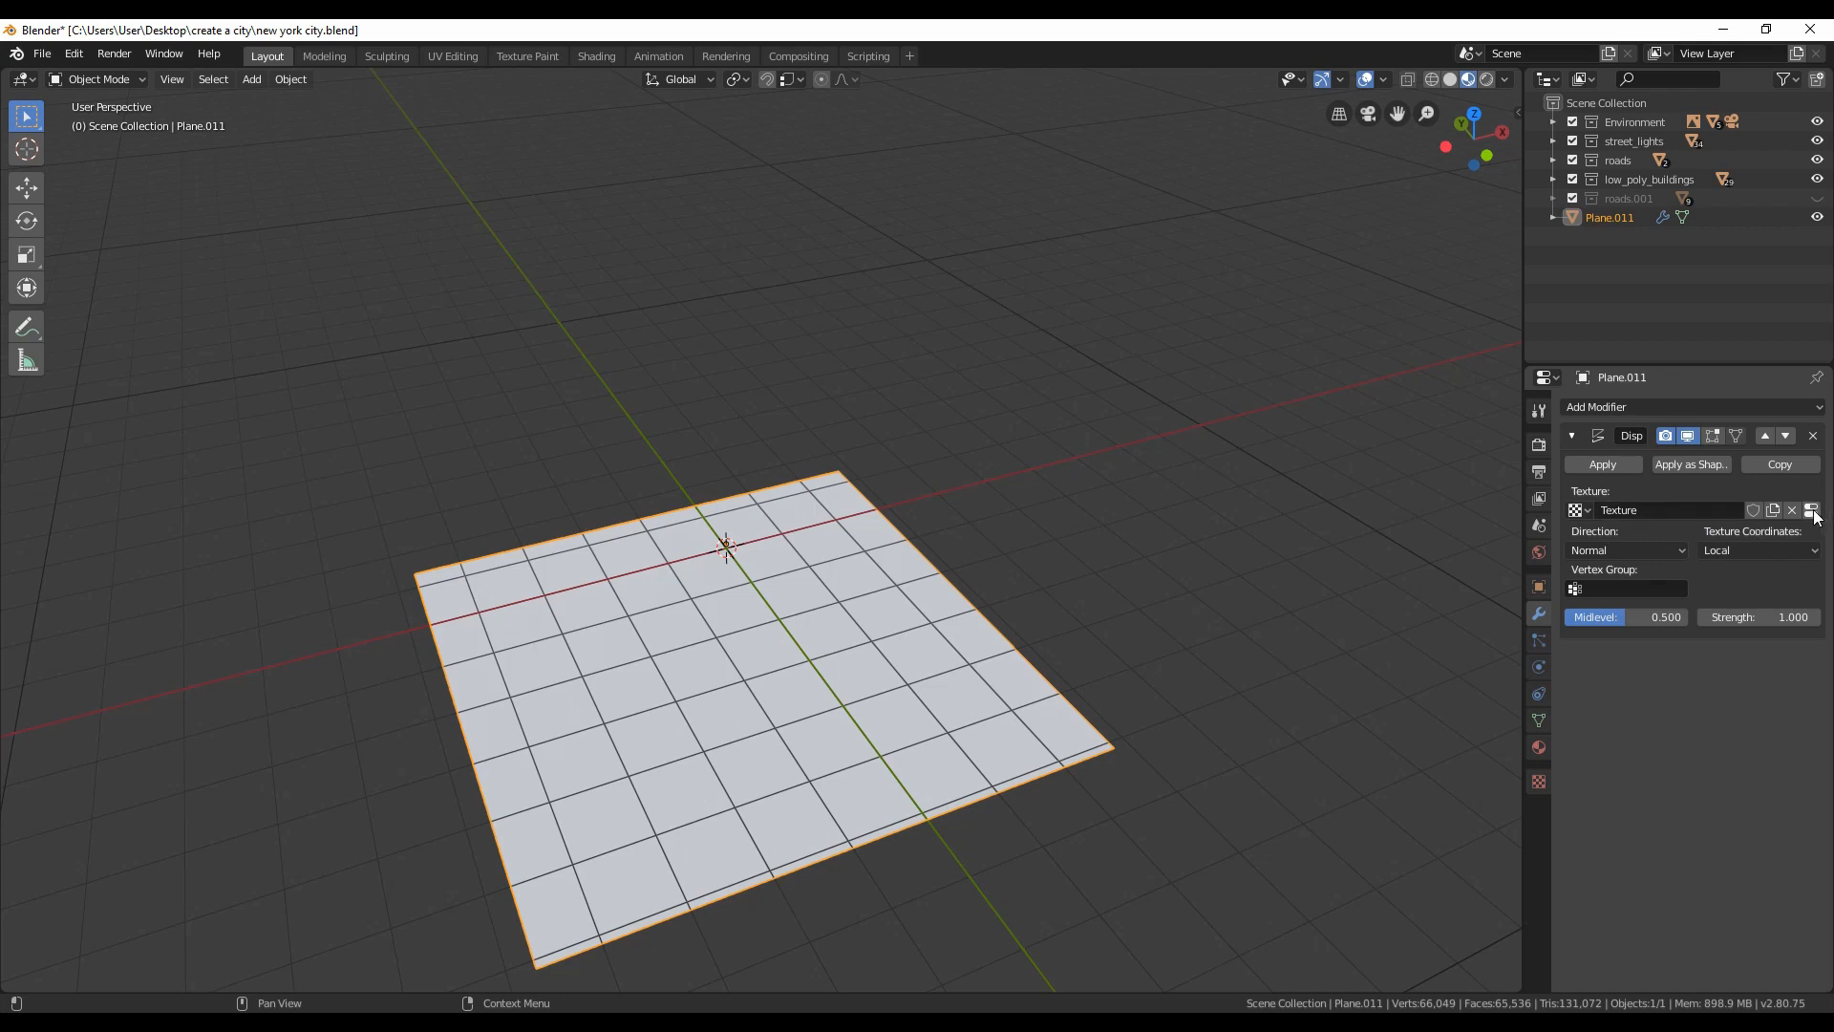
left_click(1538, 781)
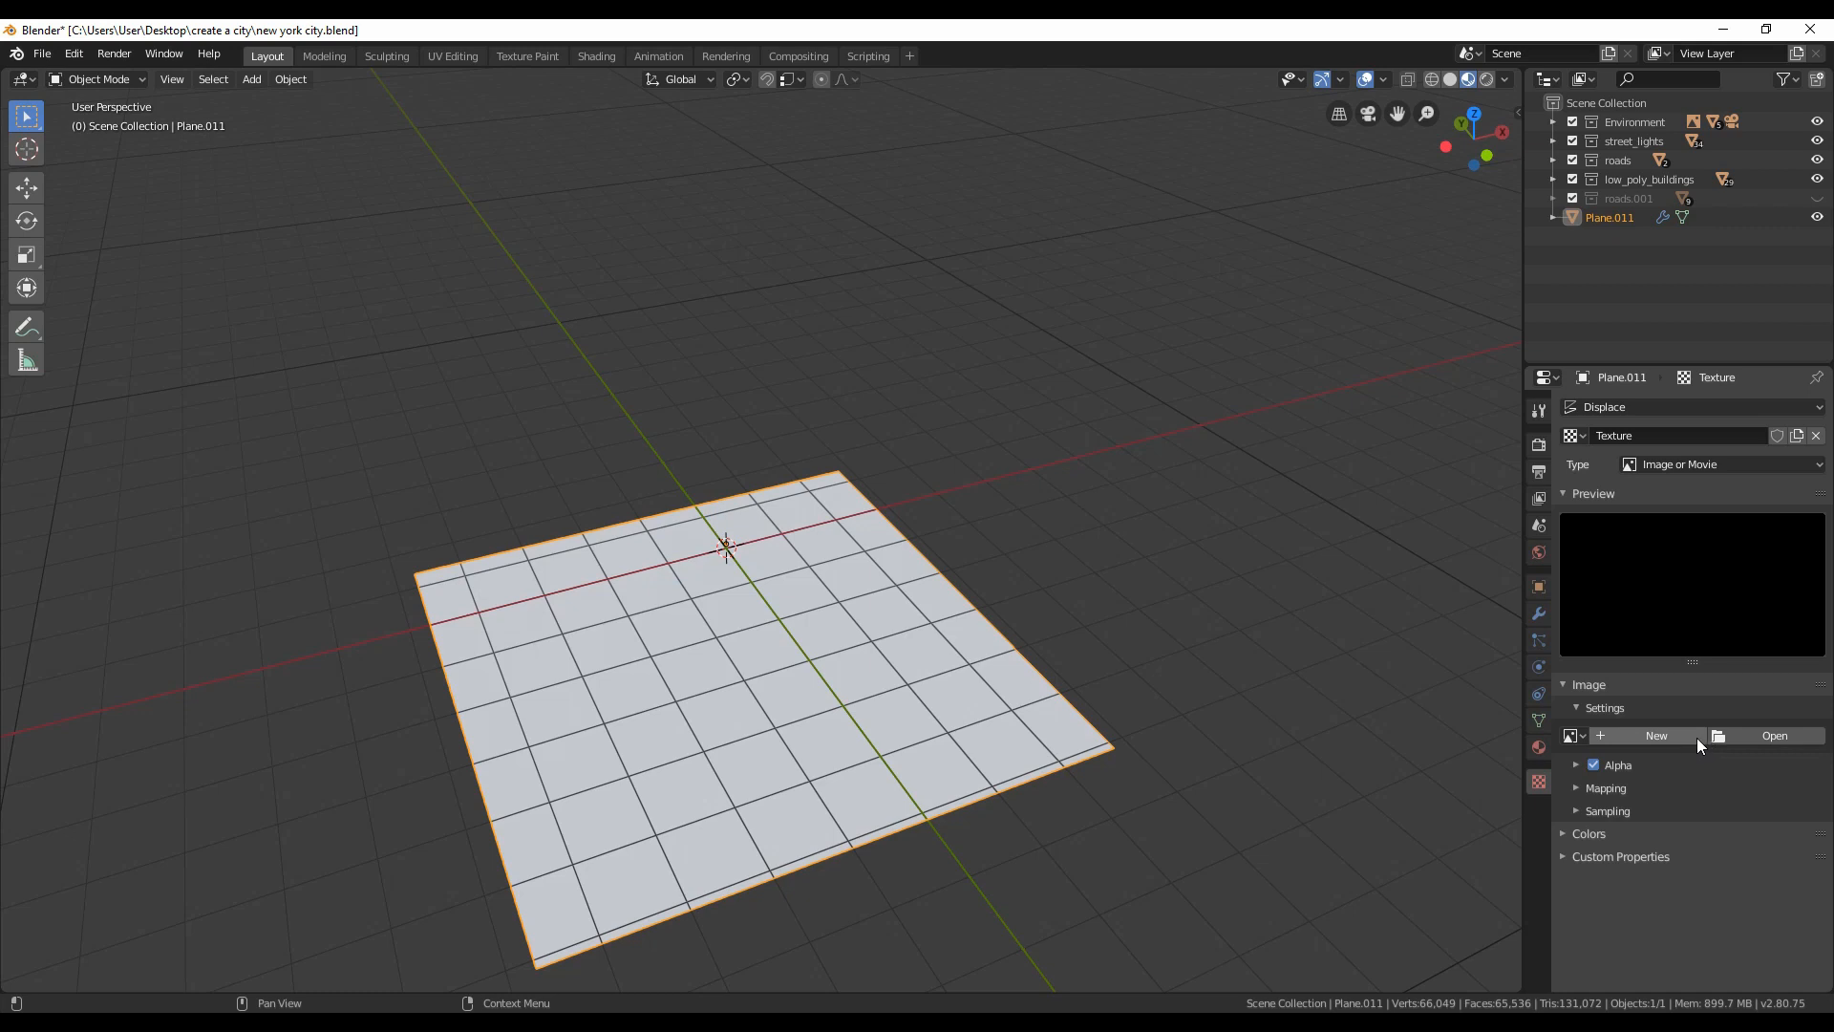
left_click(1775, 735)
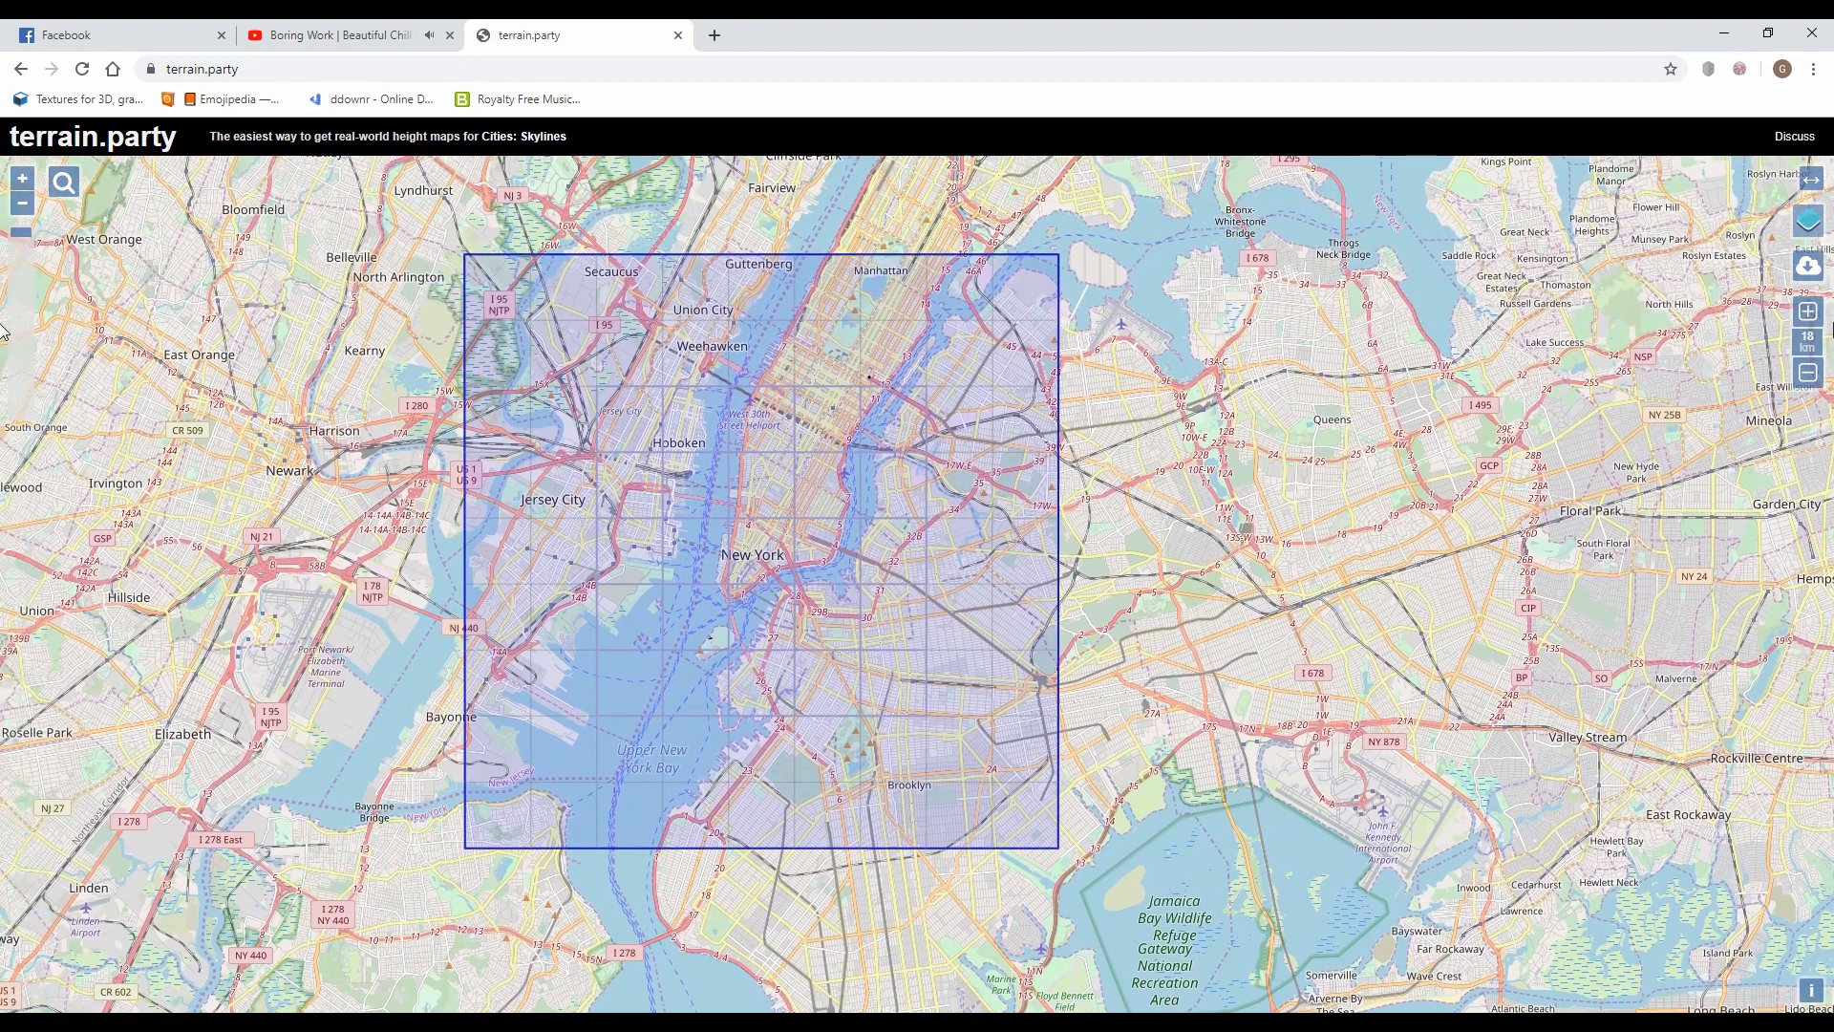
Step: Shrink the terrain.party capture area to 8 km and position it over lower Manhattan
left_click(1807, 371)
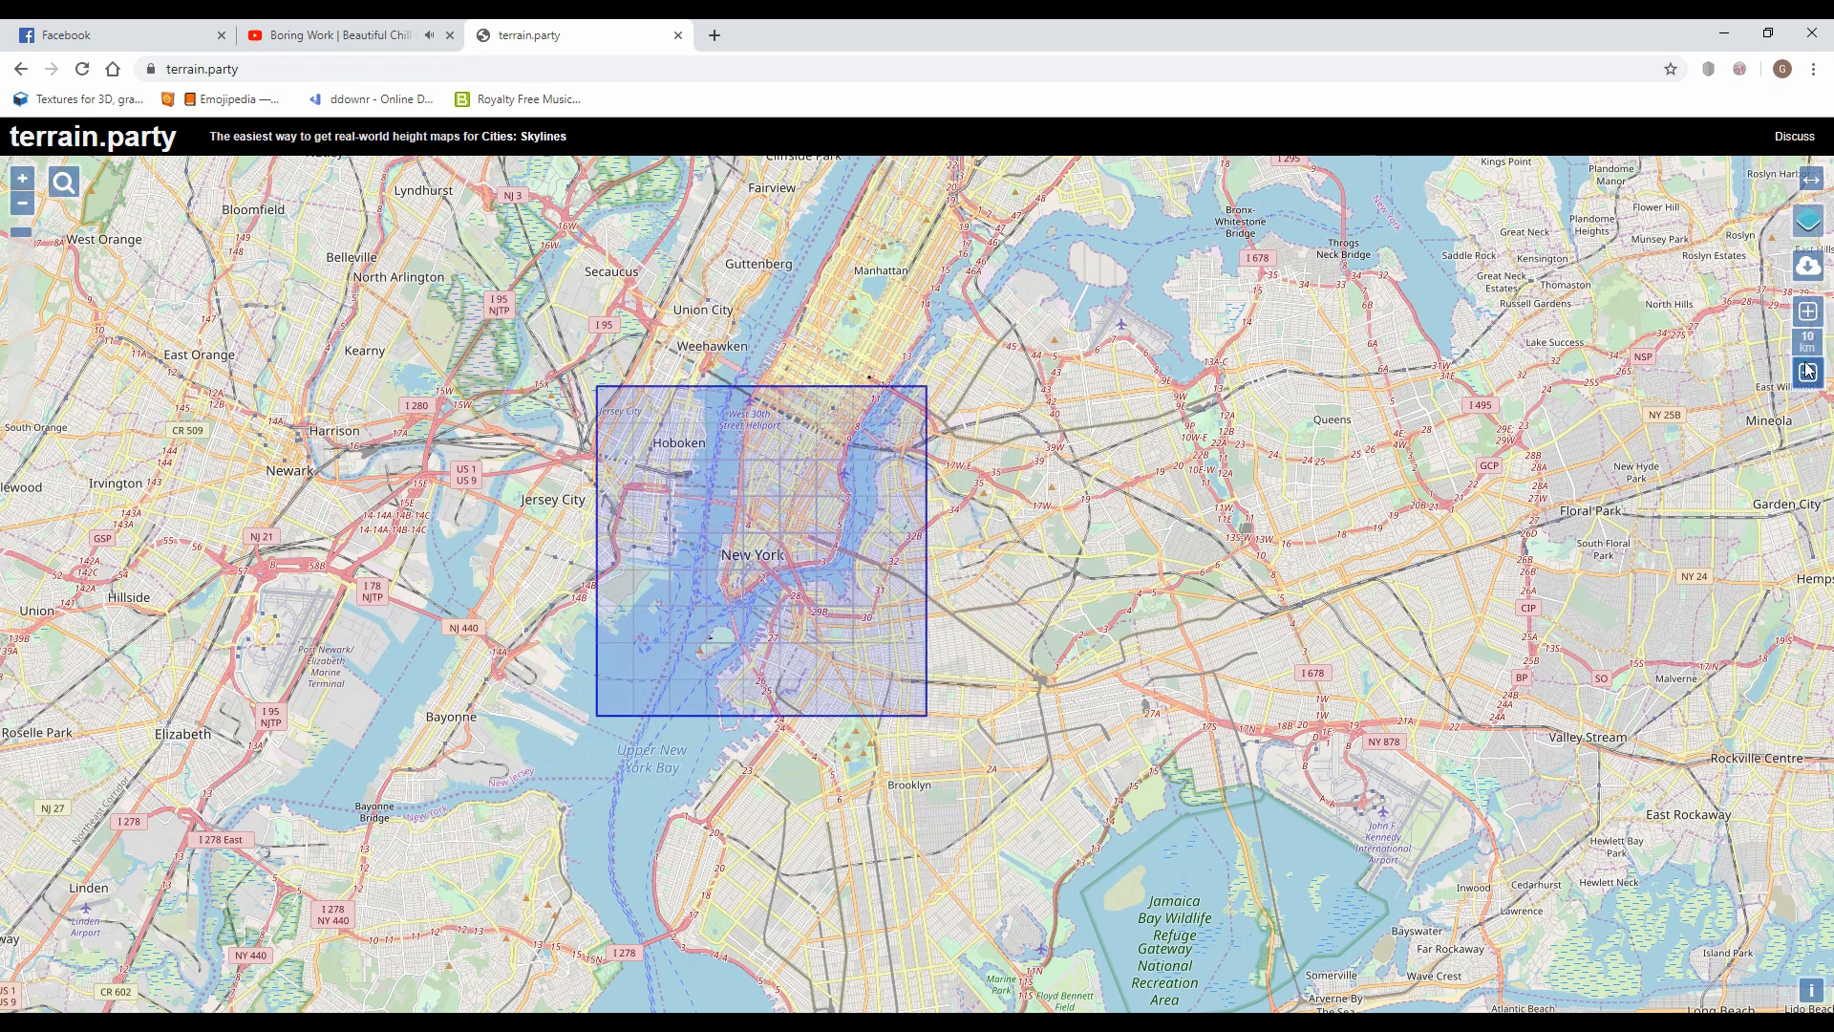
left_click(1807, 372)
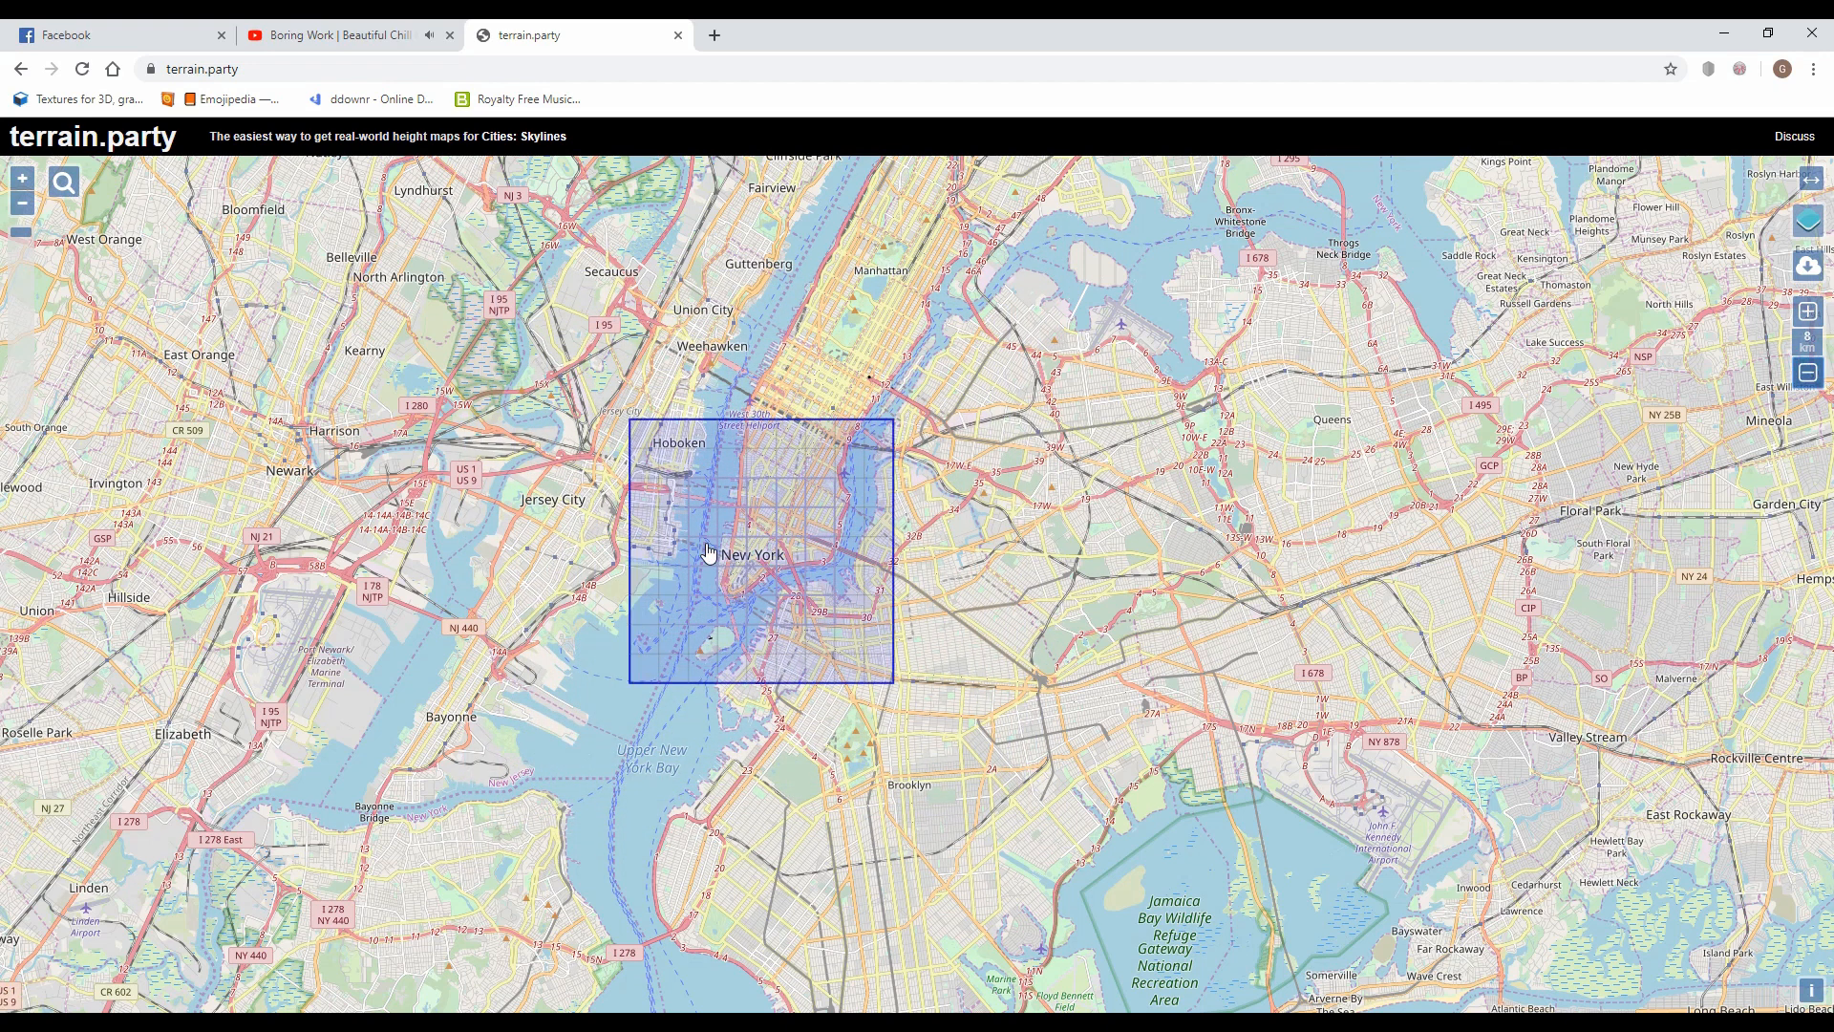
left_click_drag(710, 552, 750, 515)
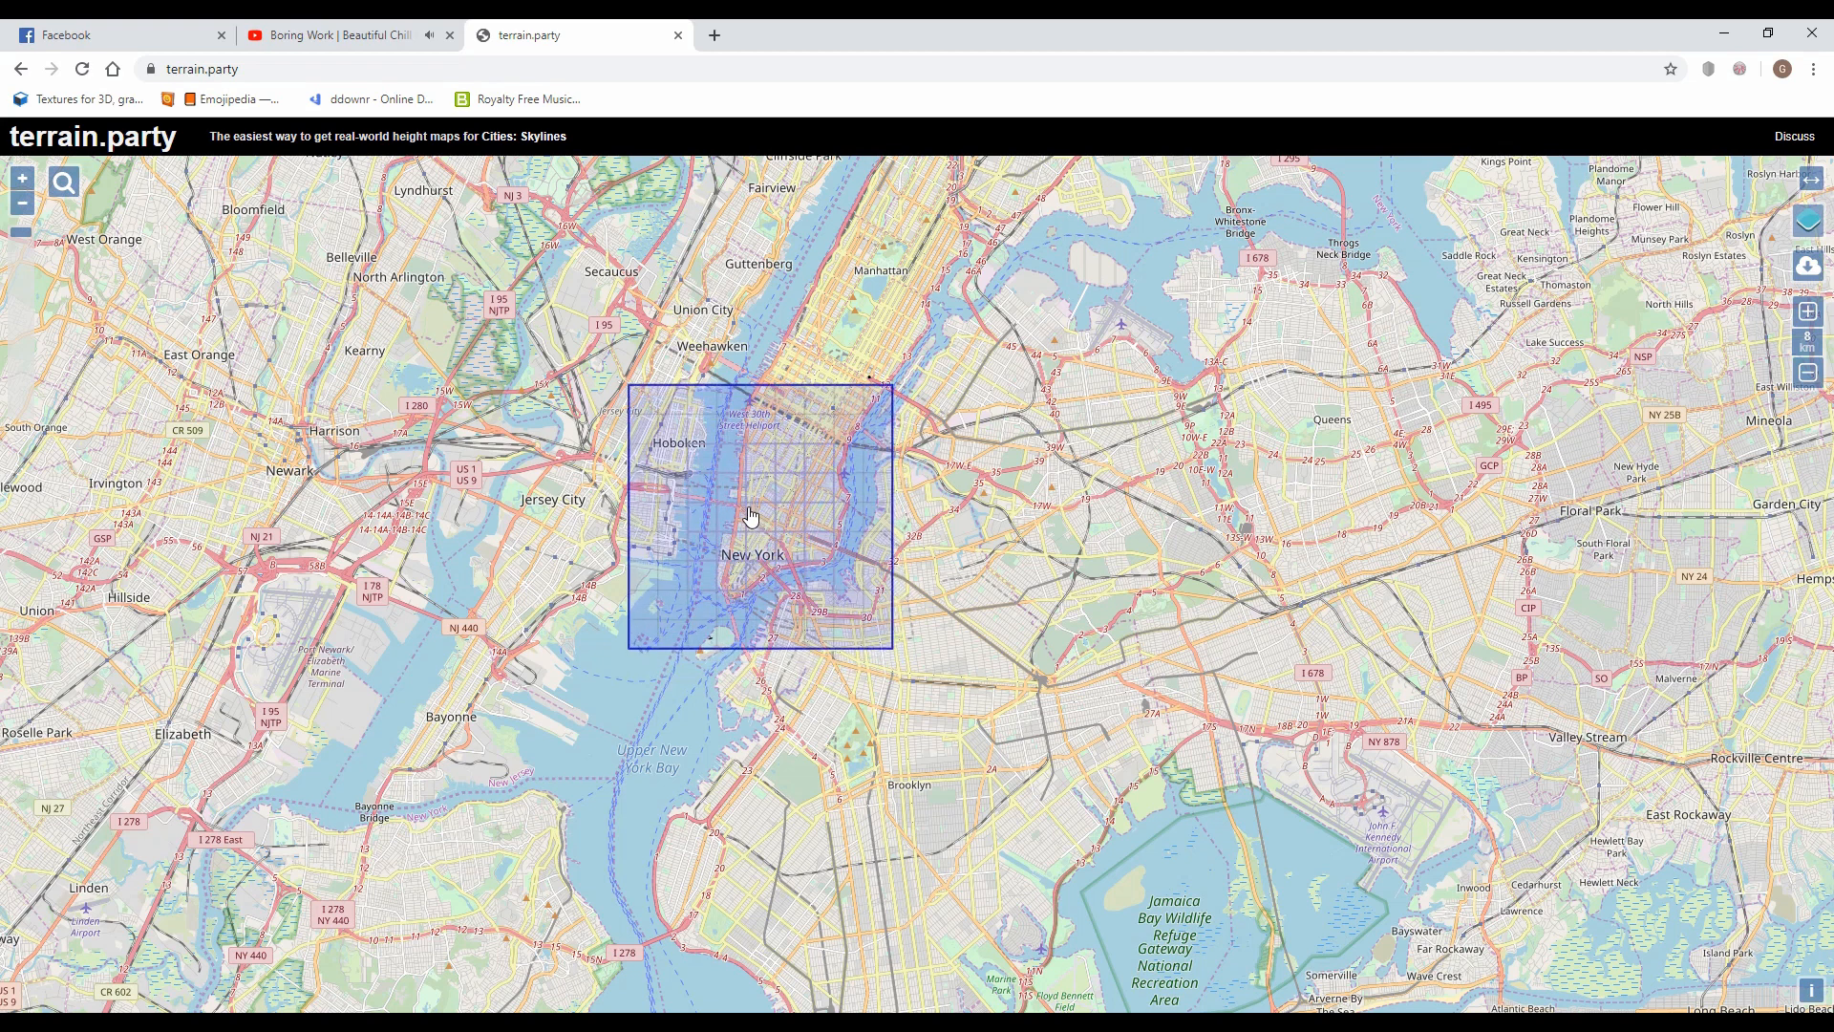
left_click_drag(750, 515, 772, 505)
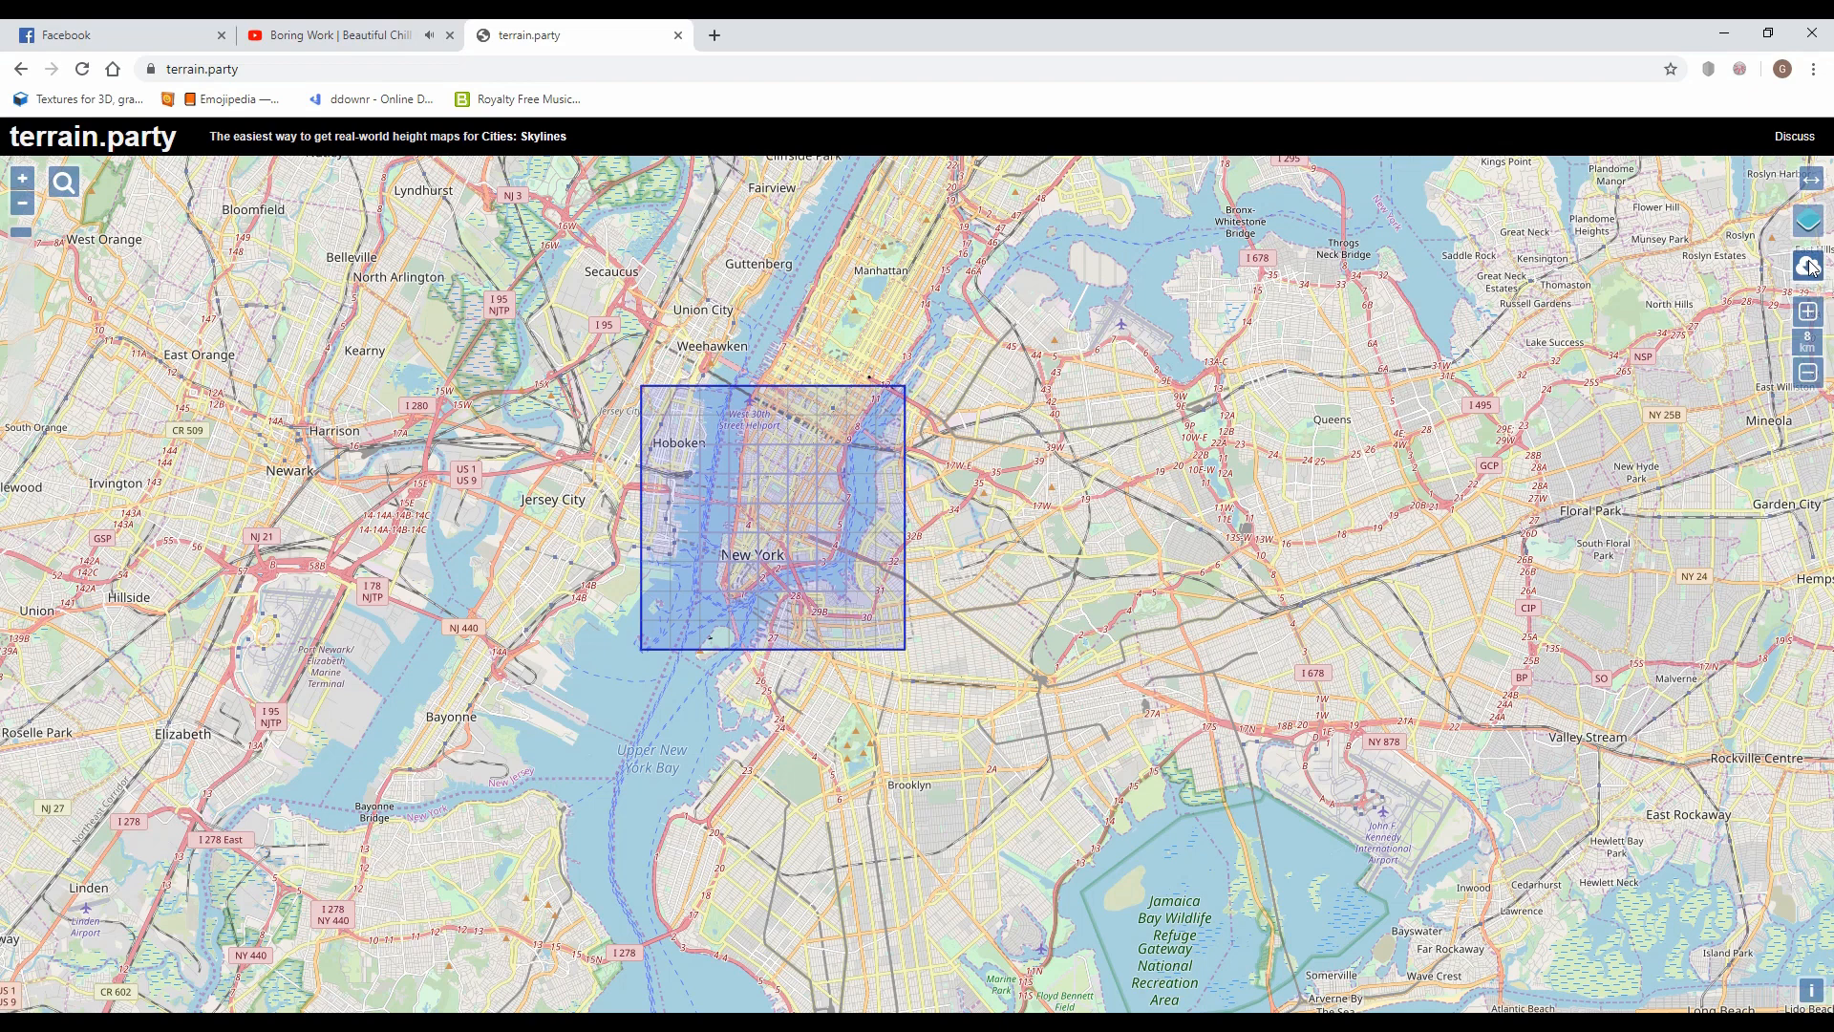
Step: Export the area's height maps from terrain.party, naming it 'new yo'
left_click(1808, 264)
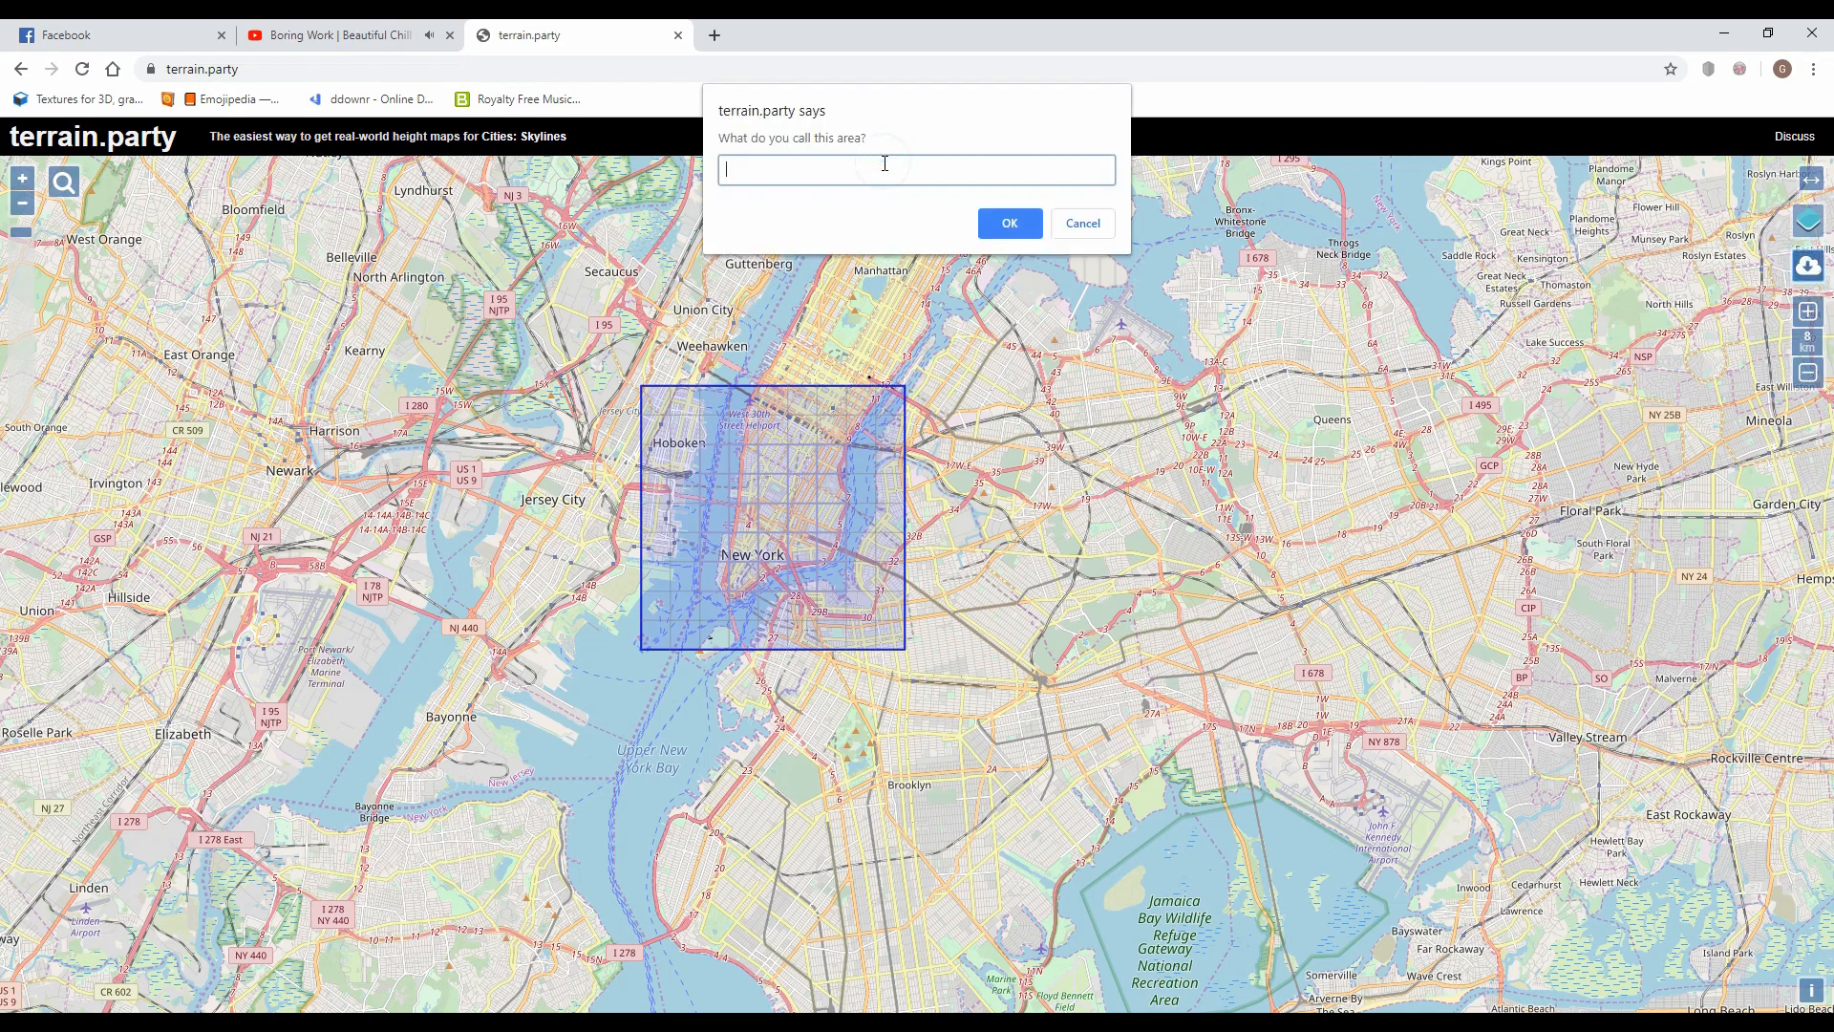
type("new yo")
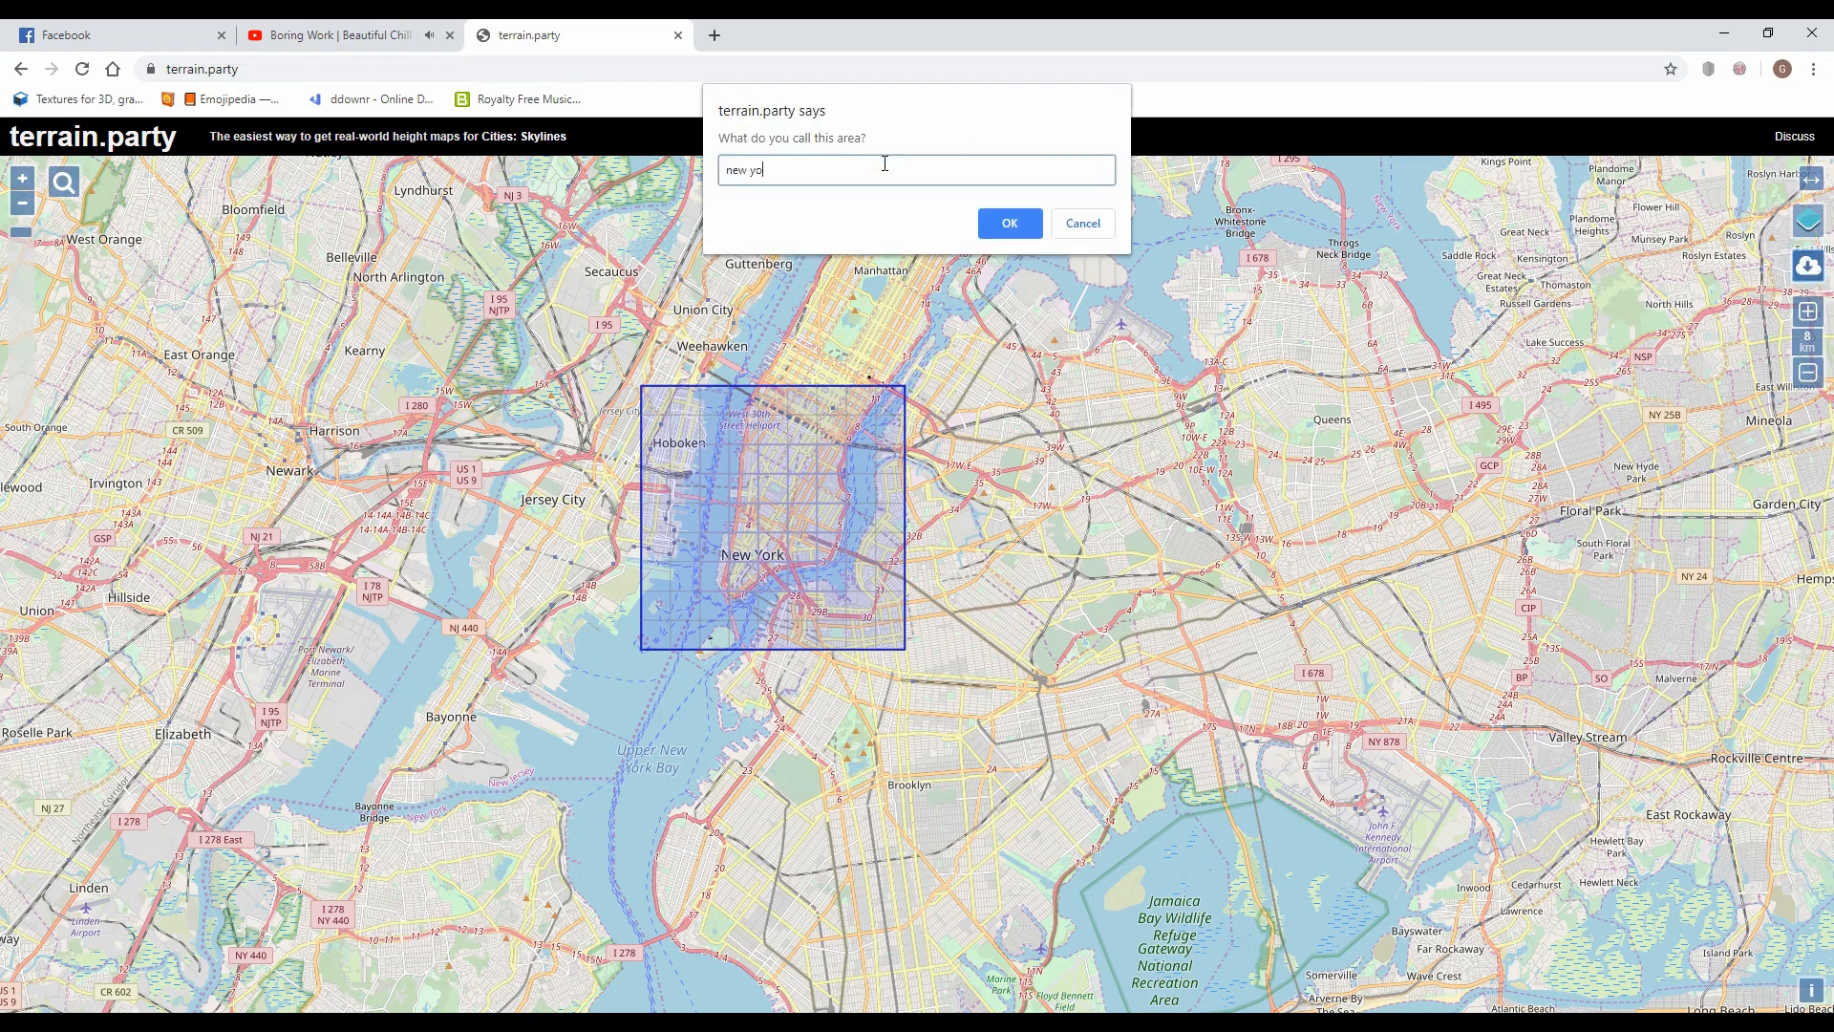
left_click(1010, 222)
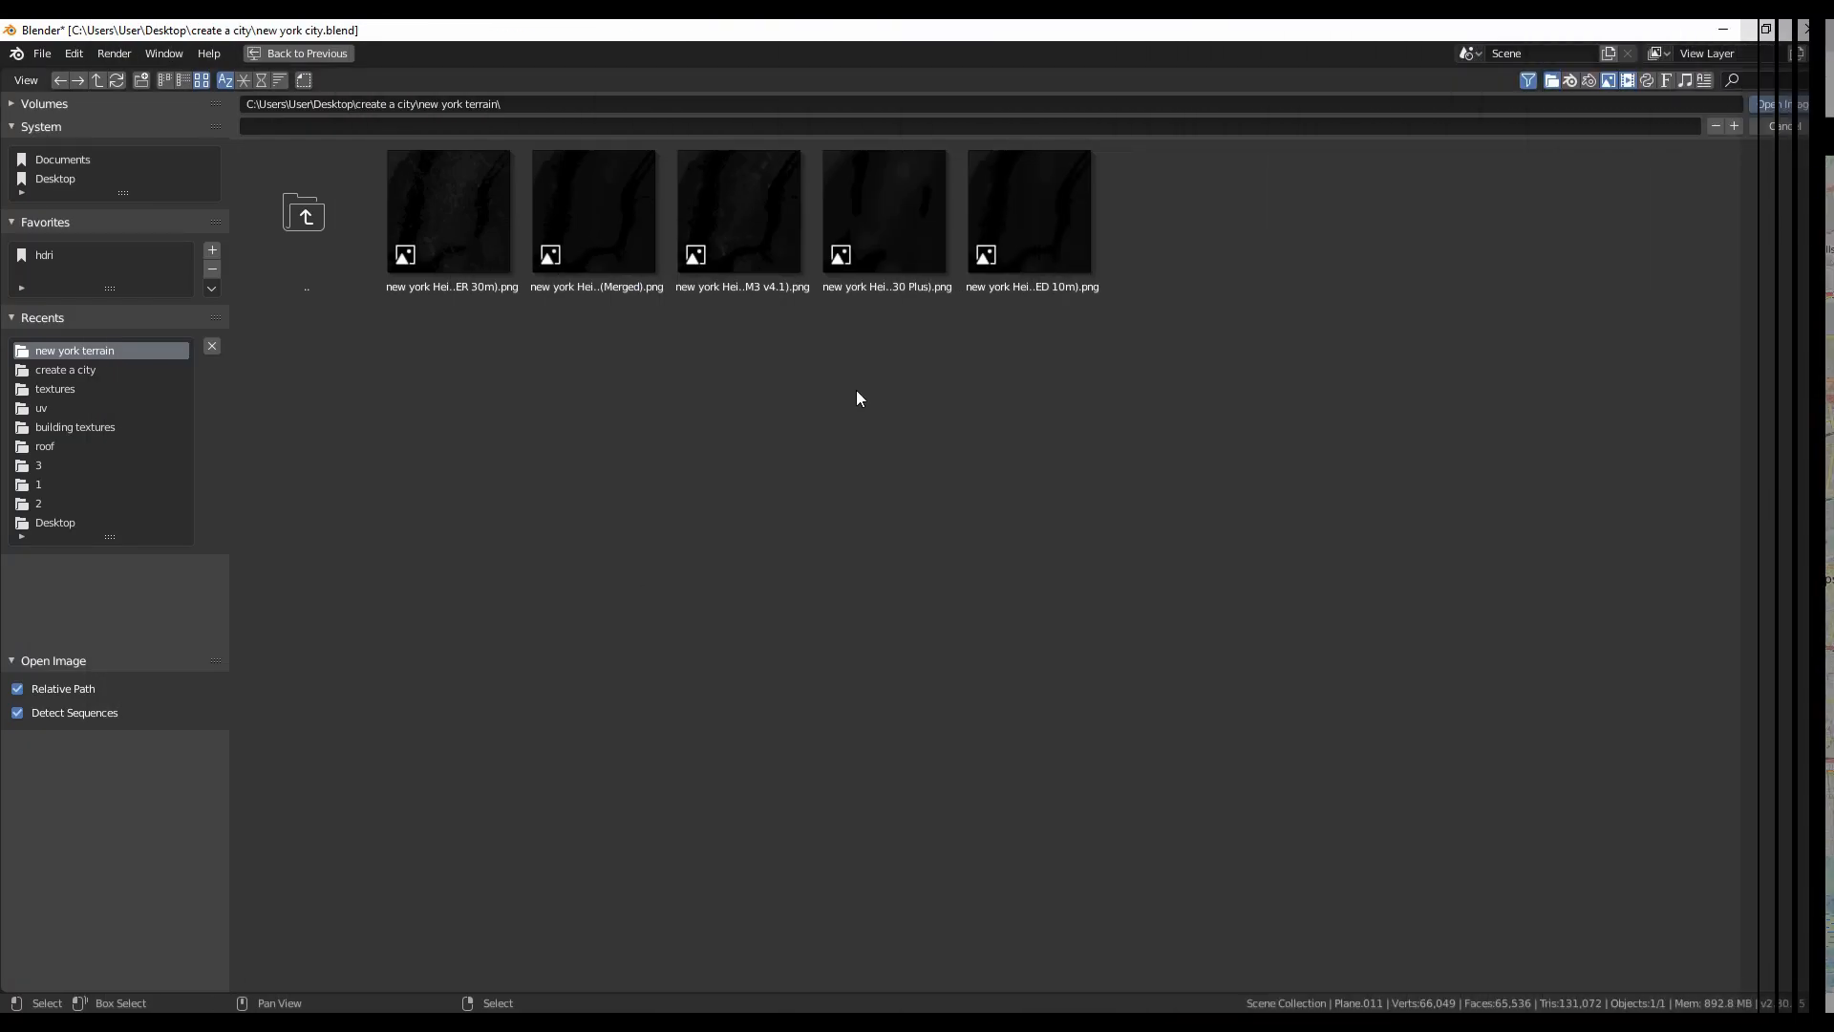
Step: Open 'new york Height Map (Merged).png' as the displacement texture image
left_click(594, 211)
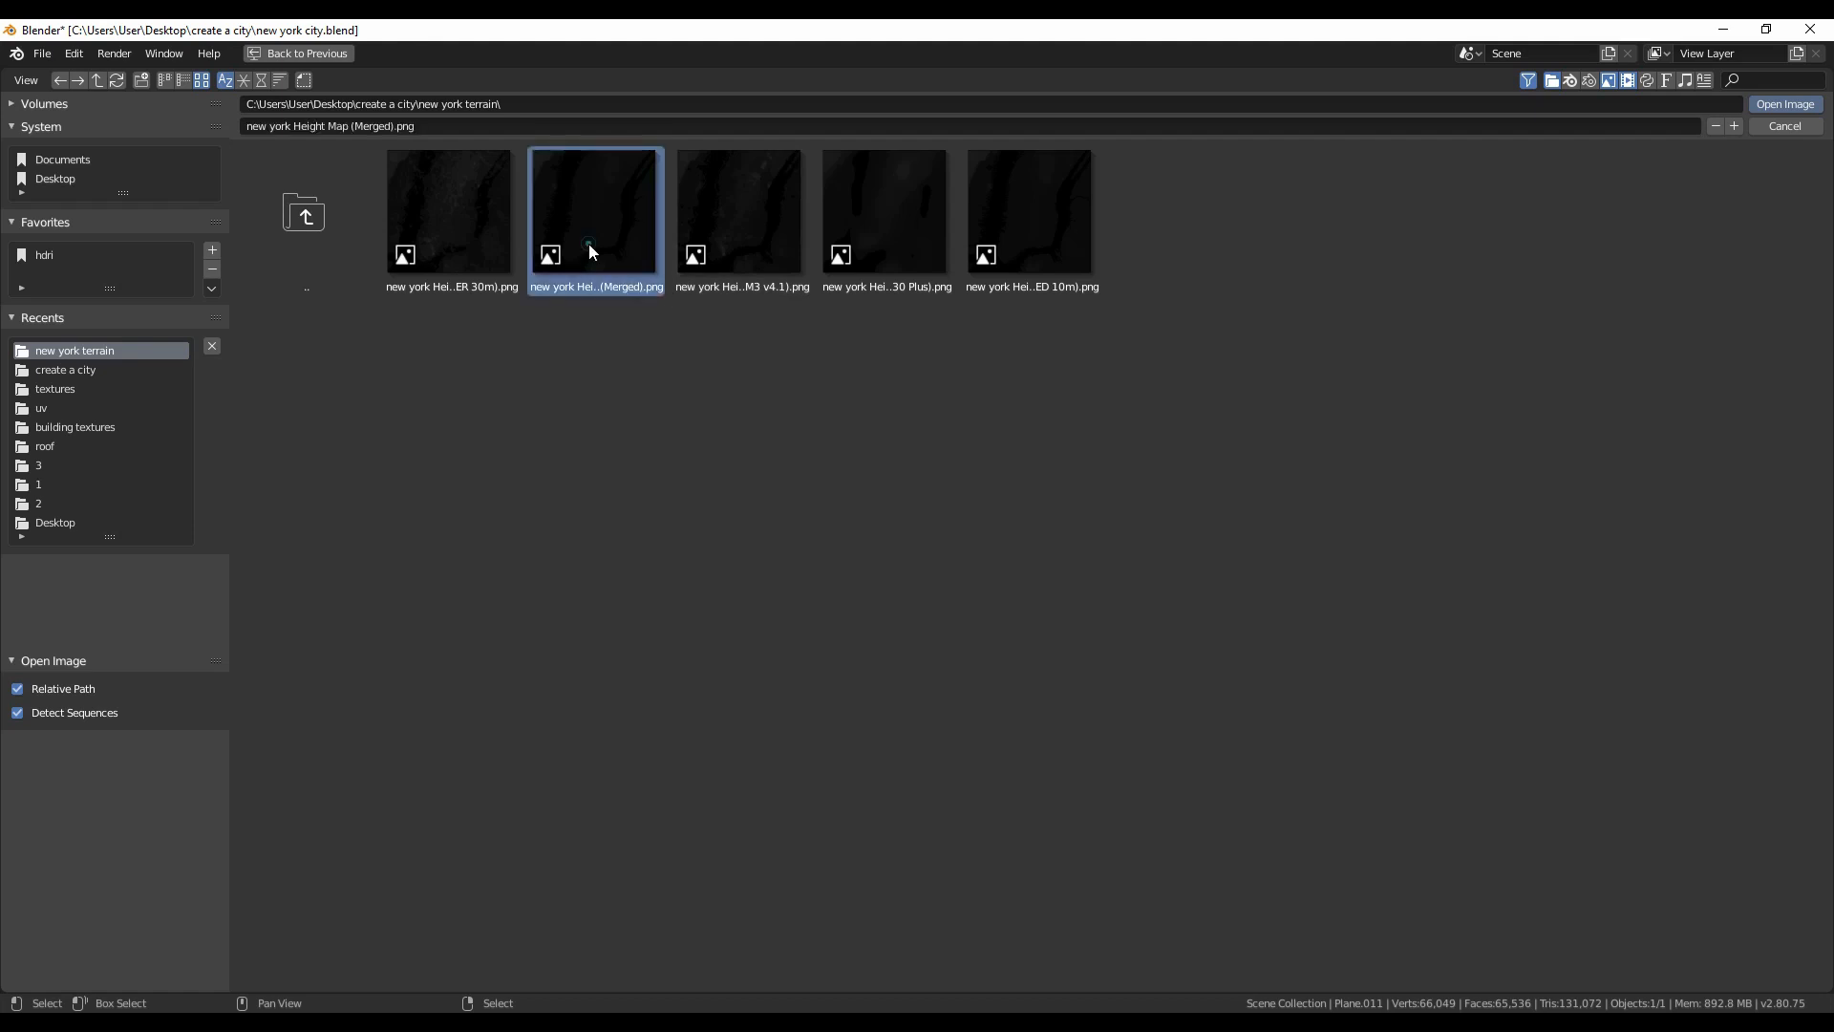
left_click(1784, 103)
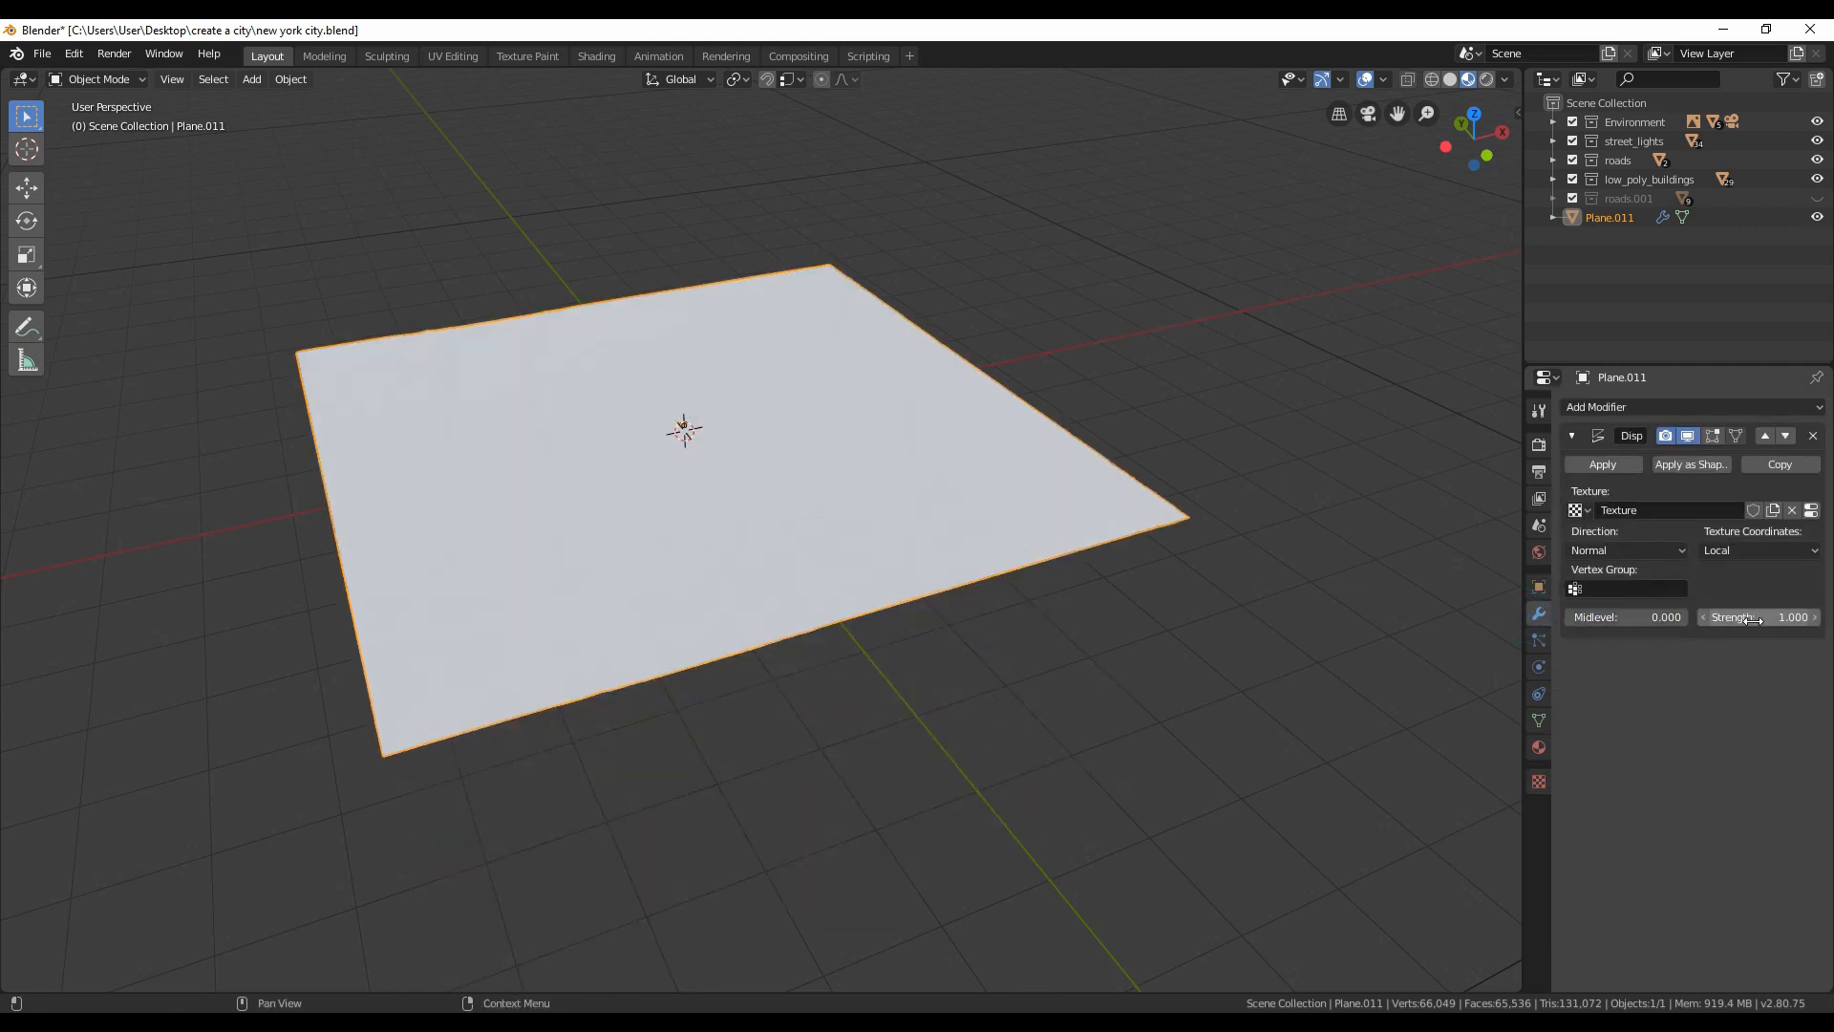
Step: Raise the Displace modifier strength to about 9 so the terrain relief appears
left_click_drag(1755, 616, 1789, 616)
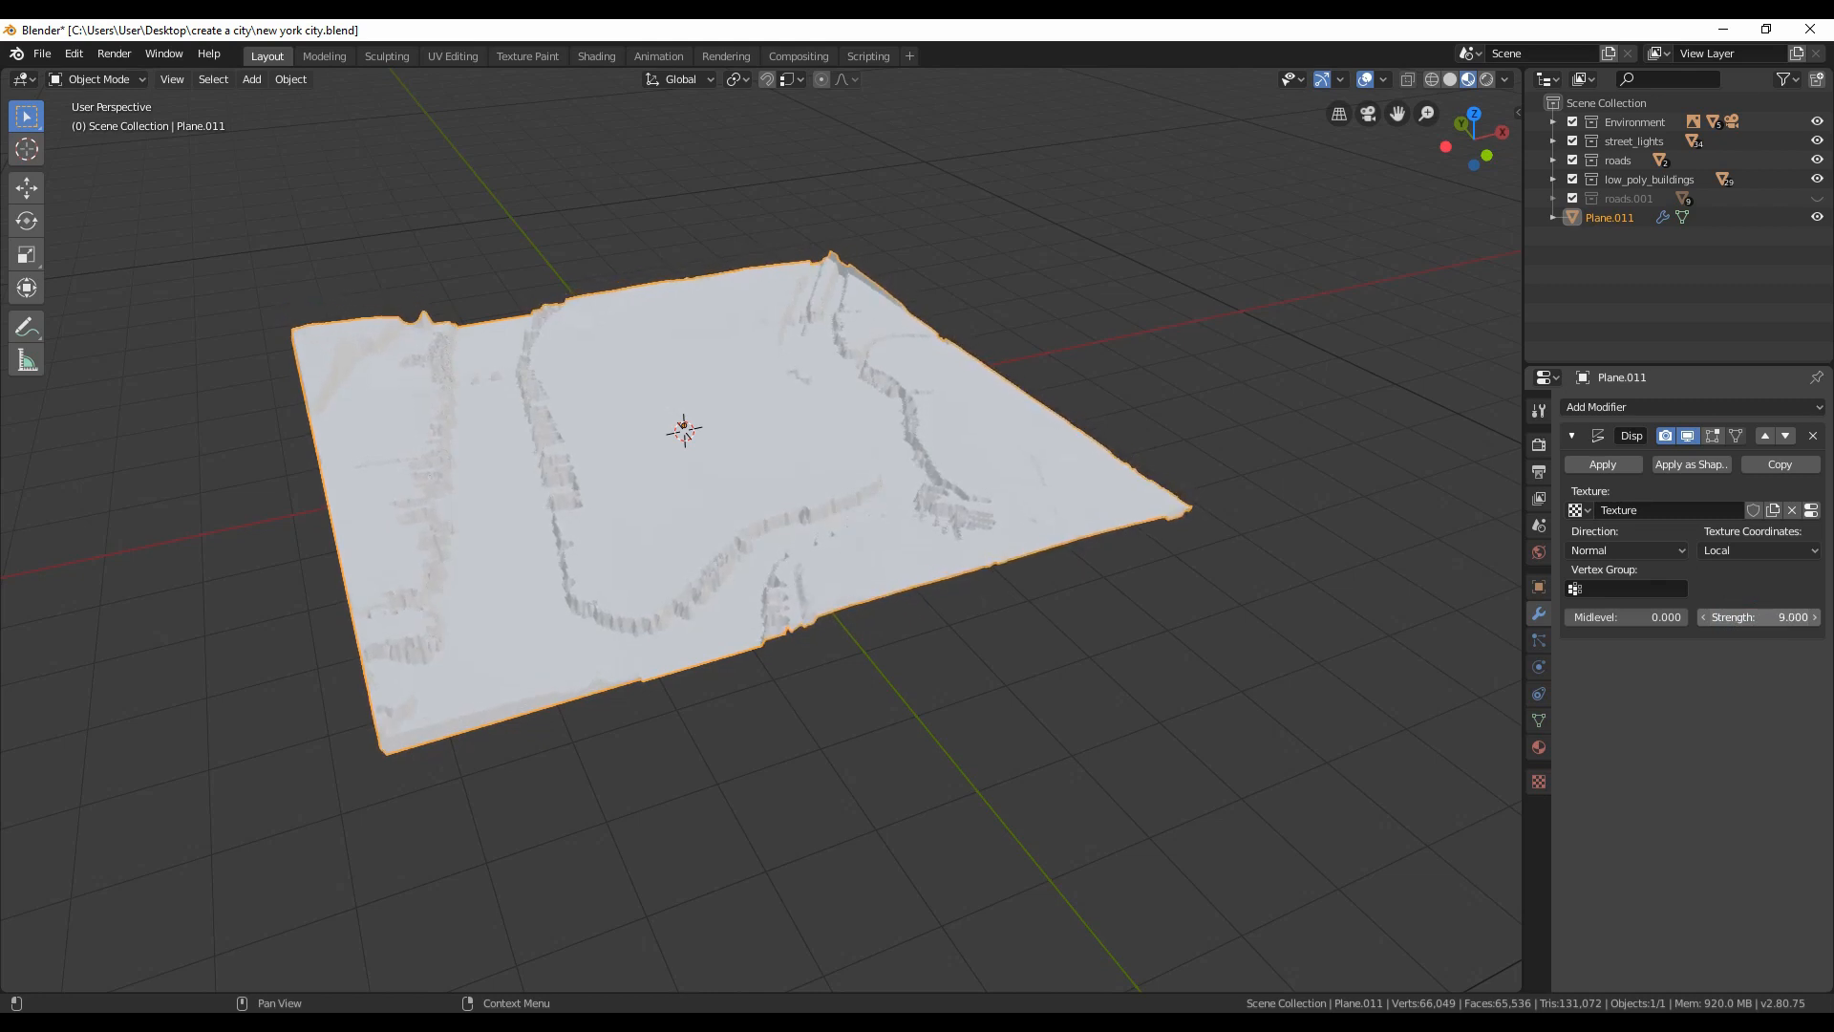
left_click_drag(1755, 616, 1789, 616)
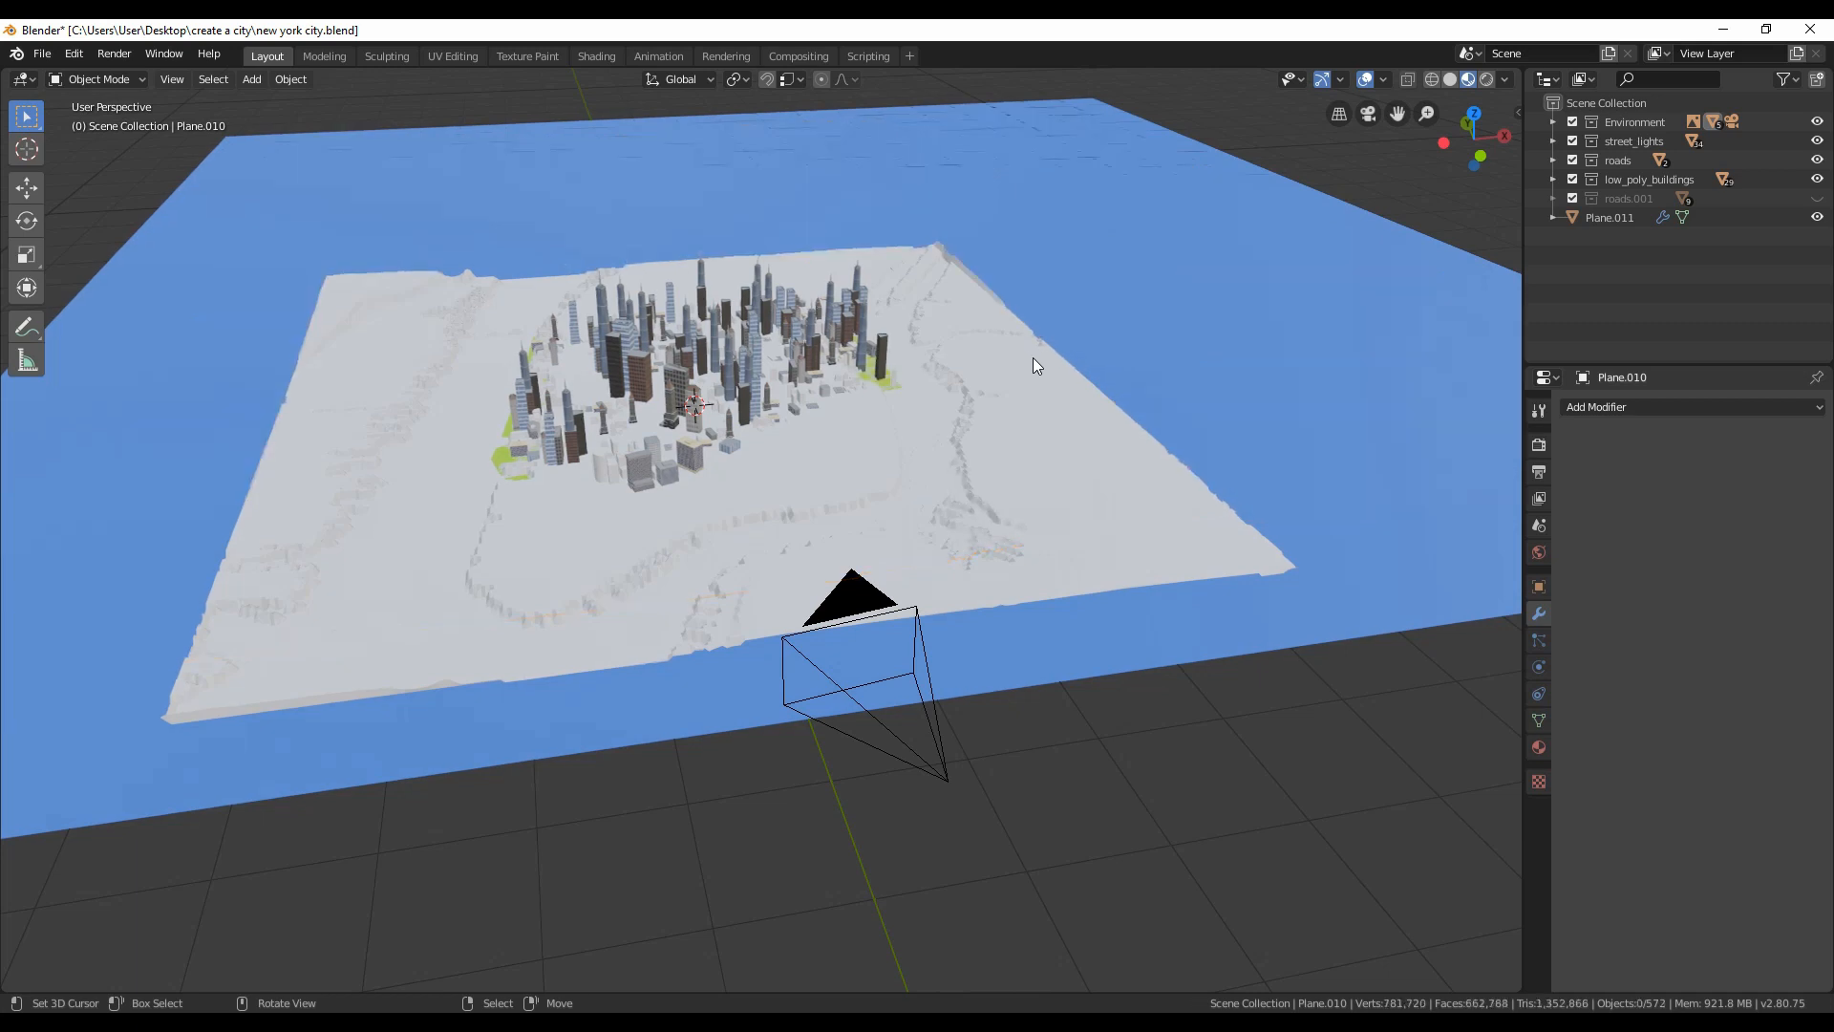
mouse_move(254, 343)
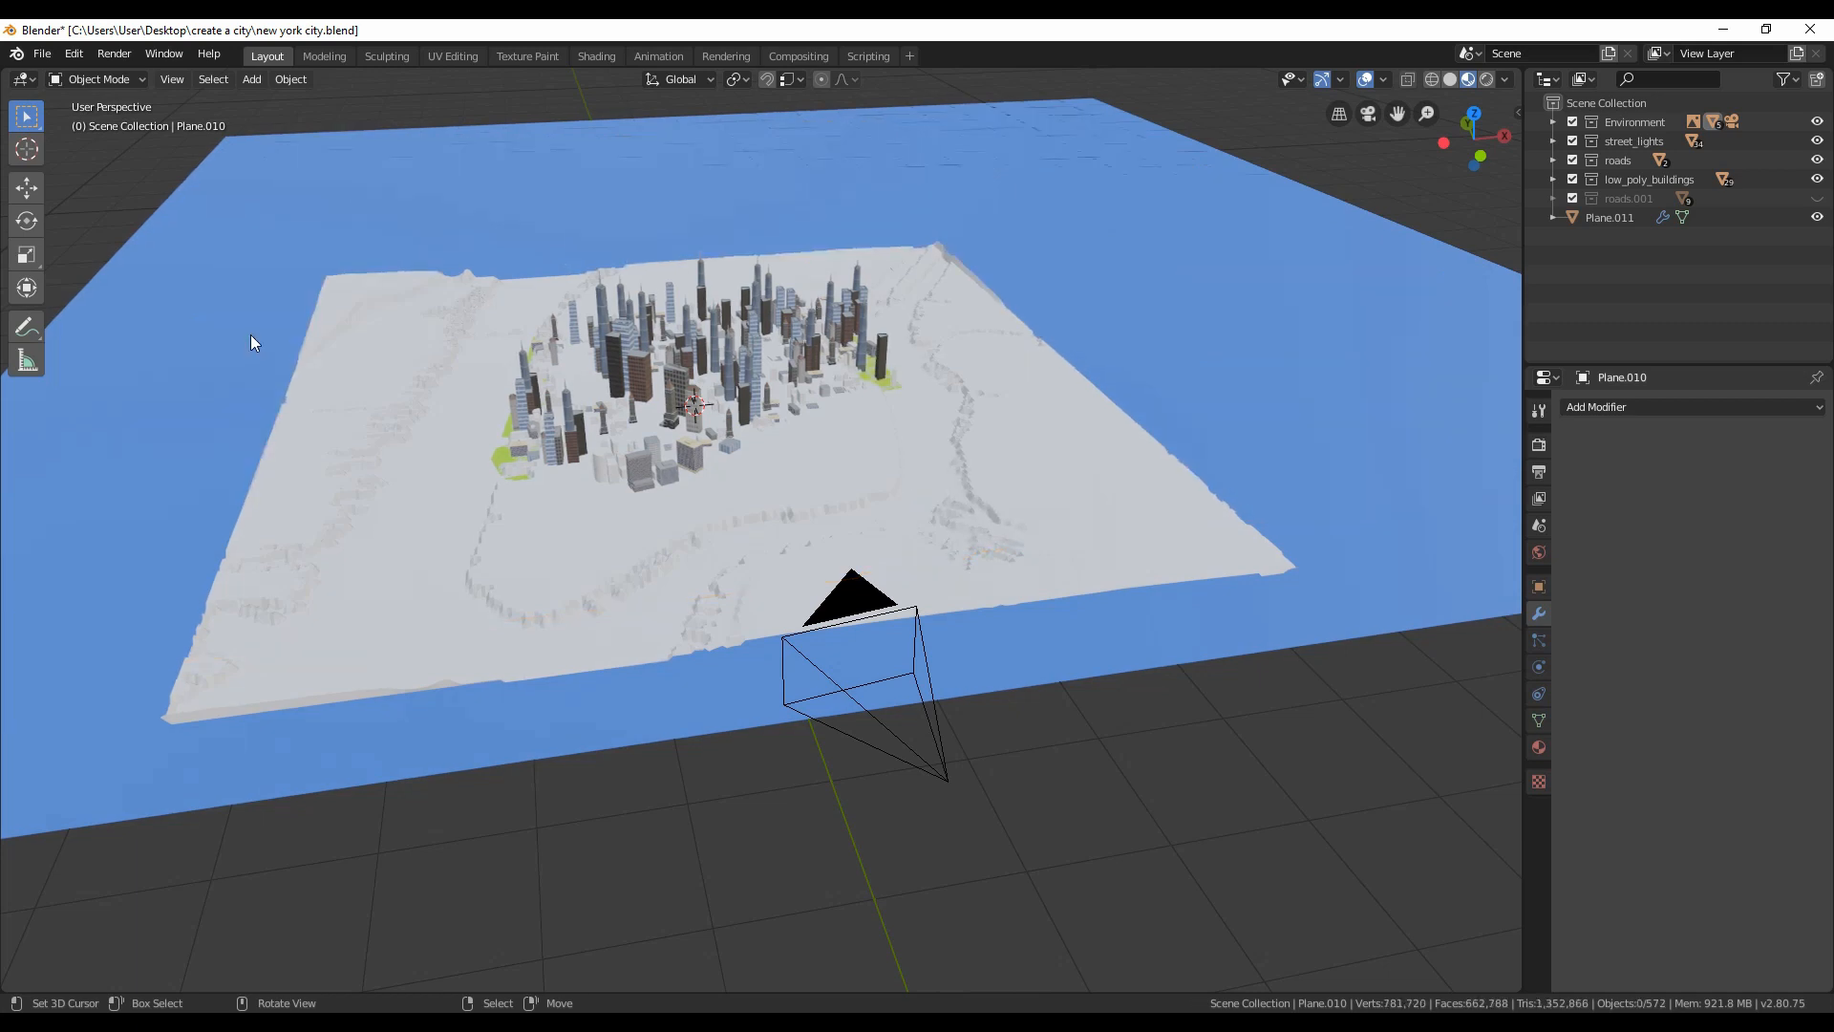
mouse_move(1308, 402)
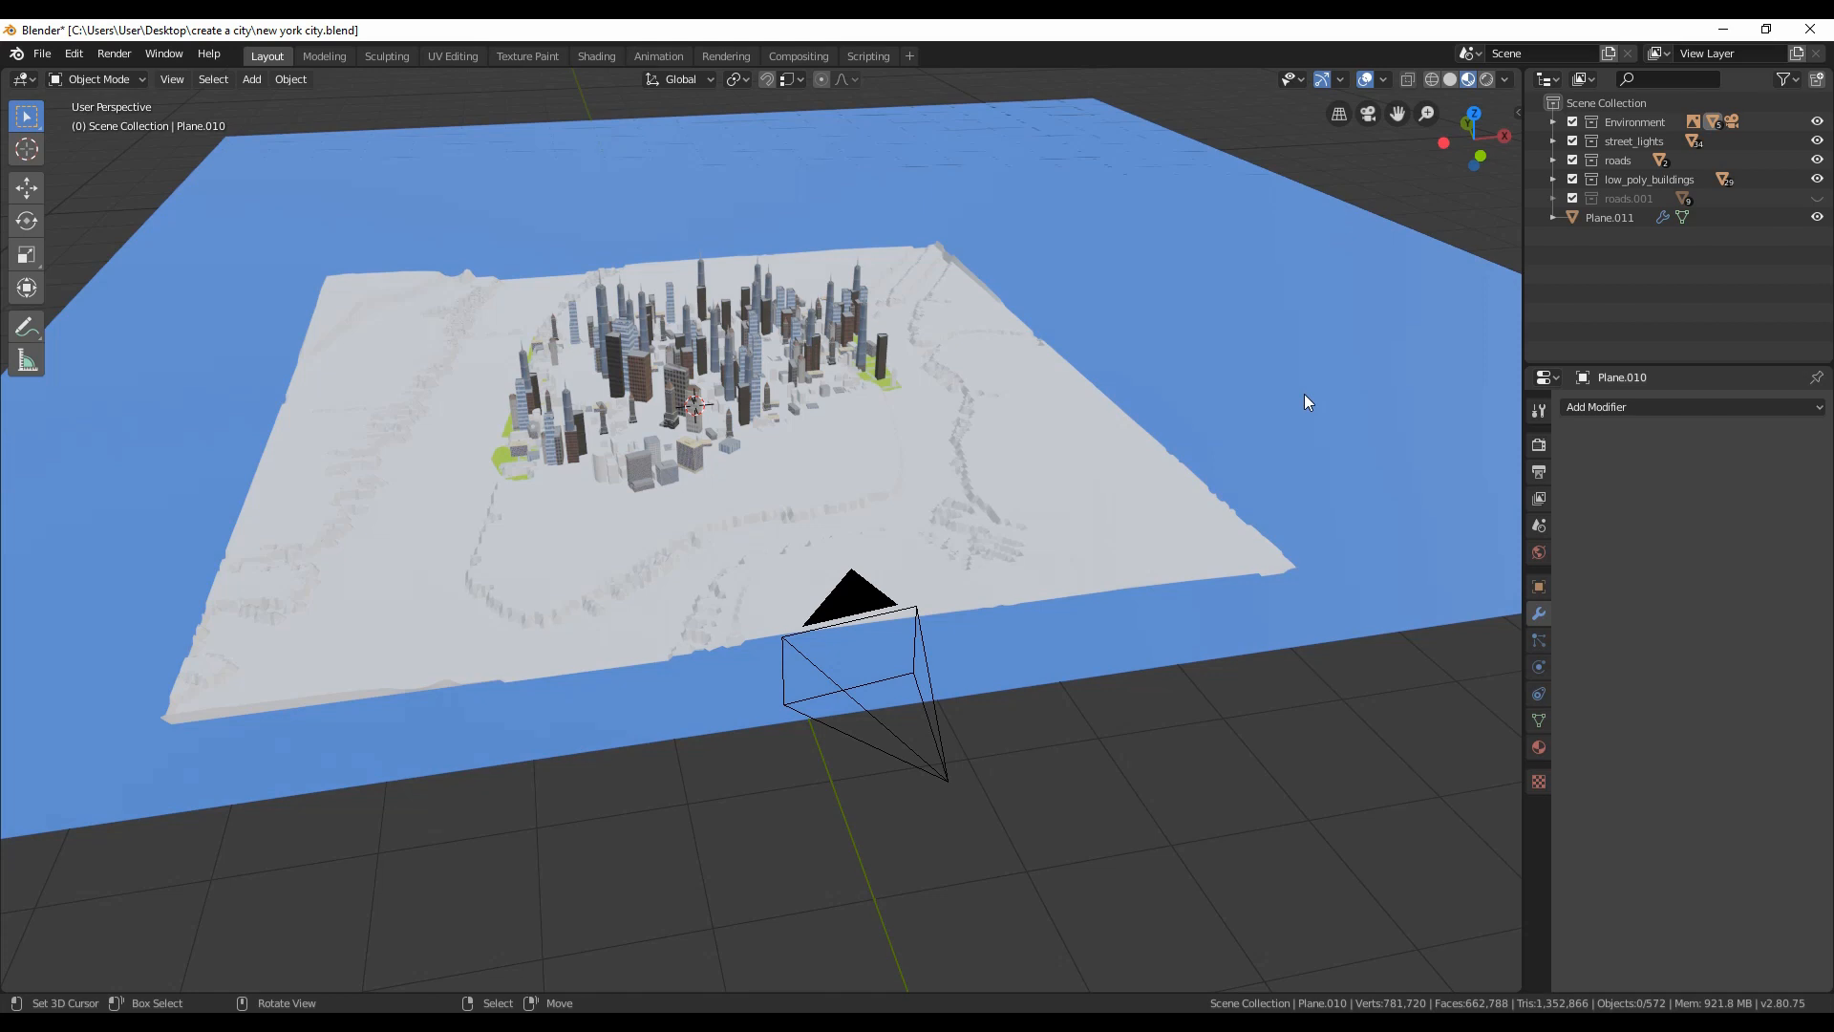
mouse_move(618, 498)
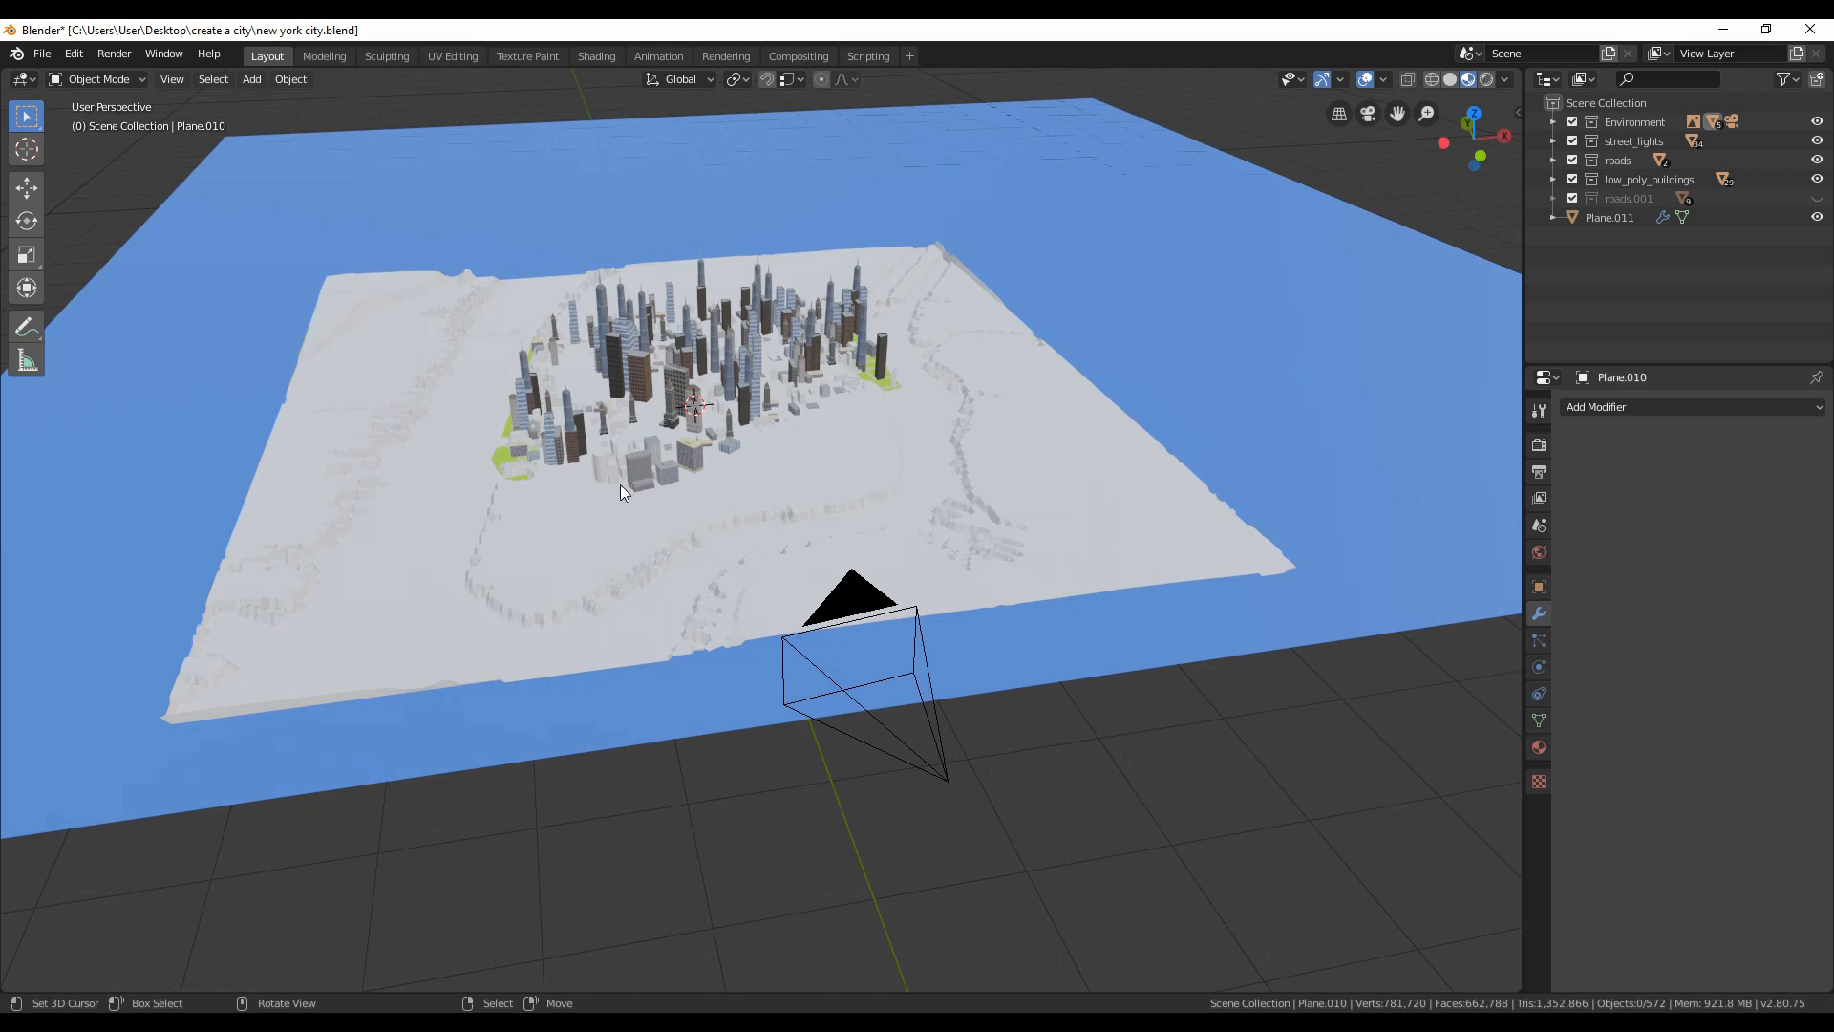
mouse_move(516, 460)
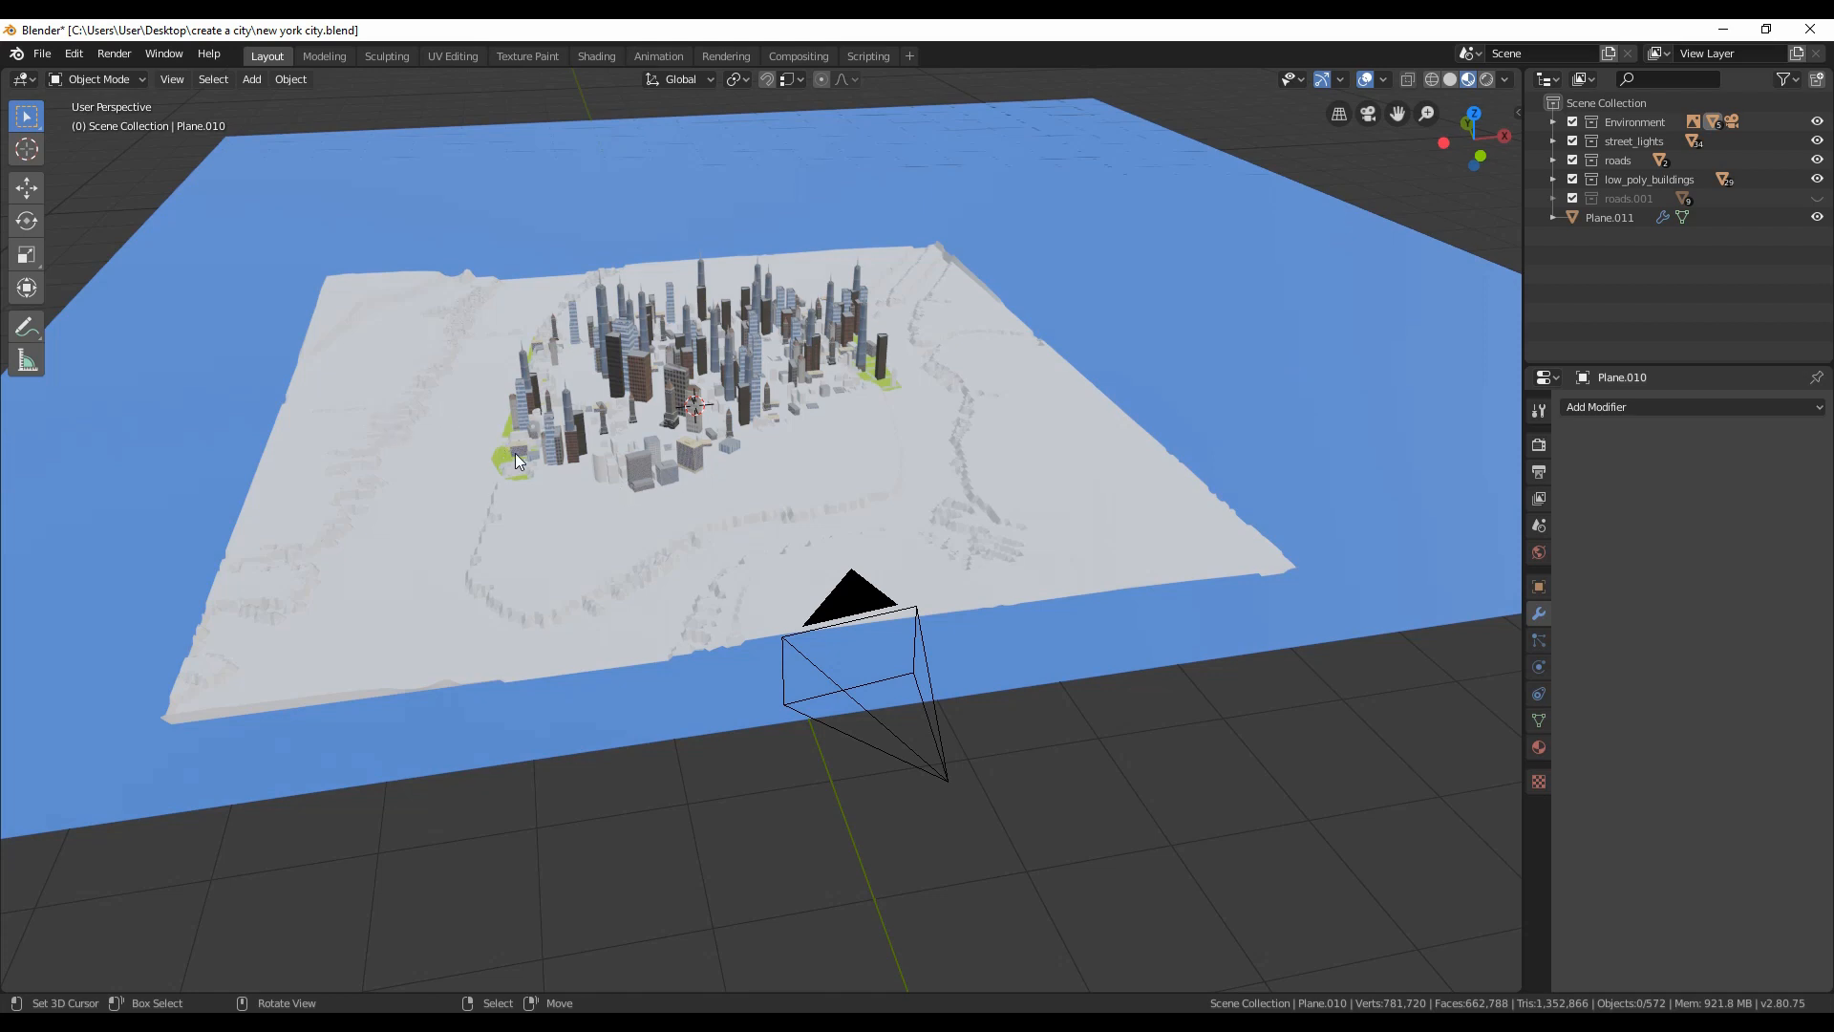
Step: Move terrain Plane.011 in top view so Manhattan's coastline sits under the buildings
left_click(500, 461)
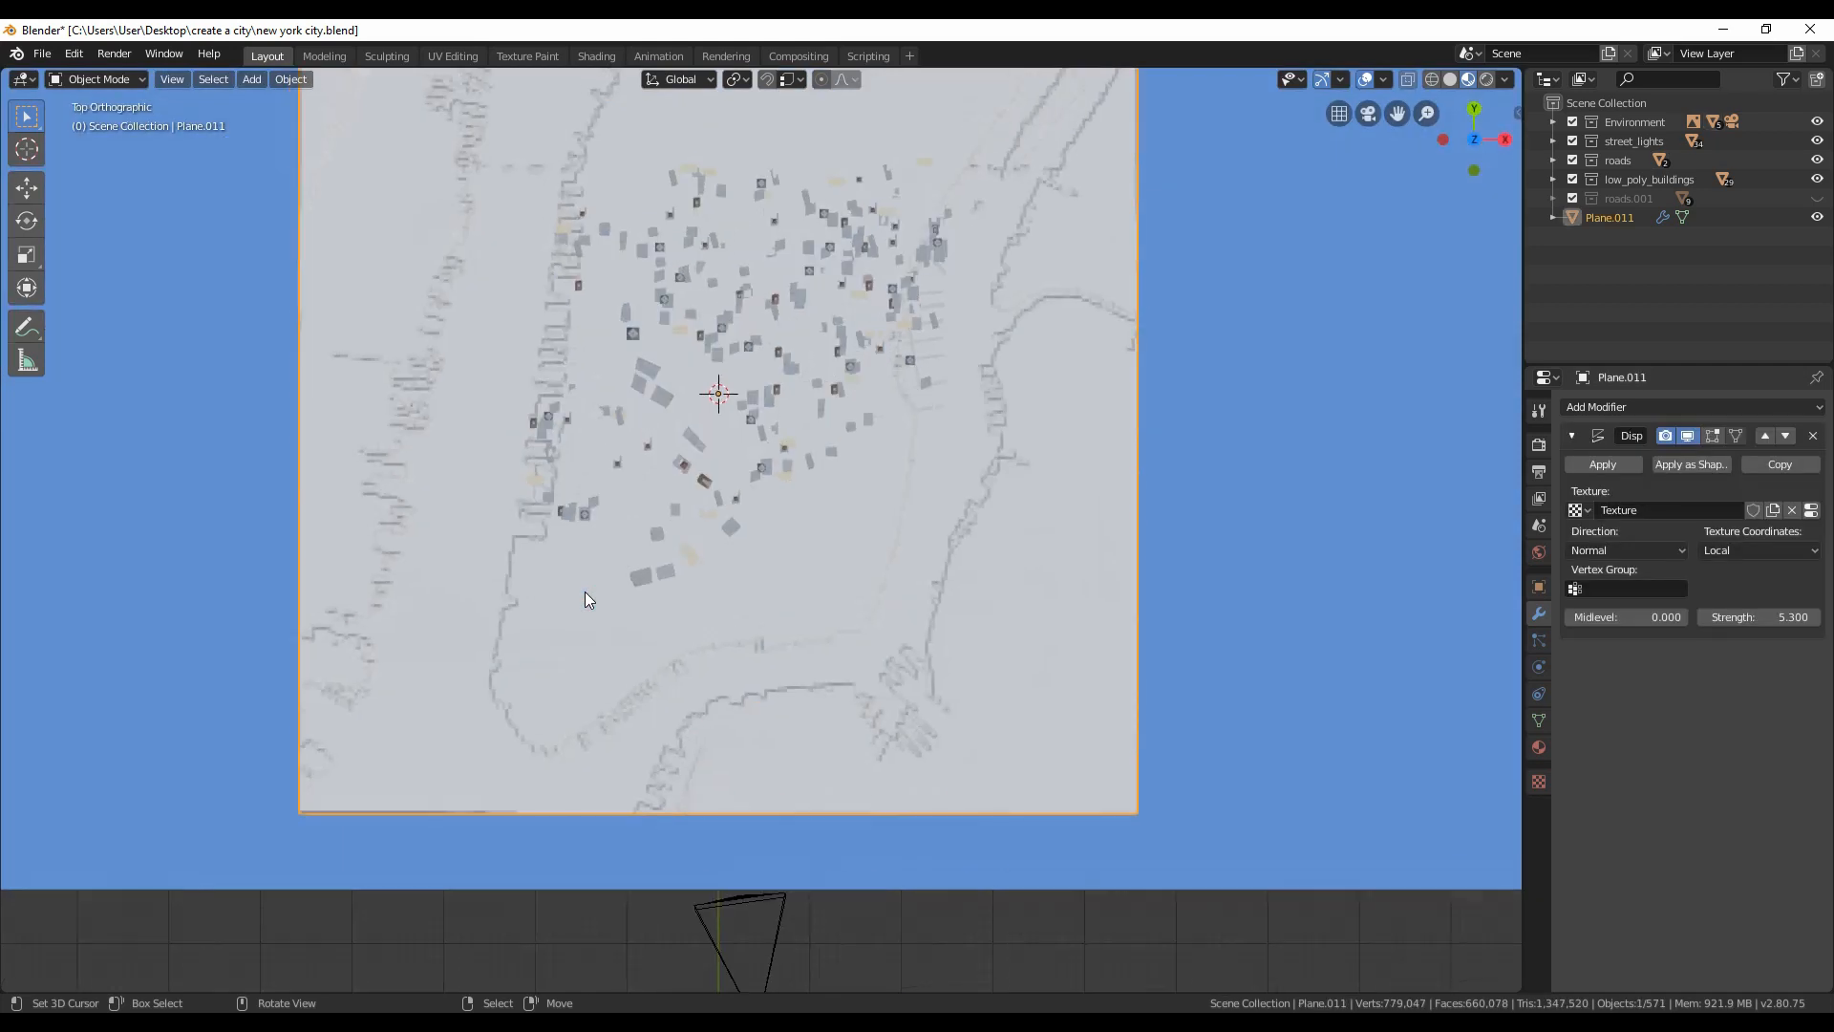
key("g")
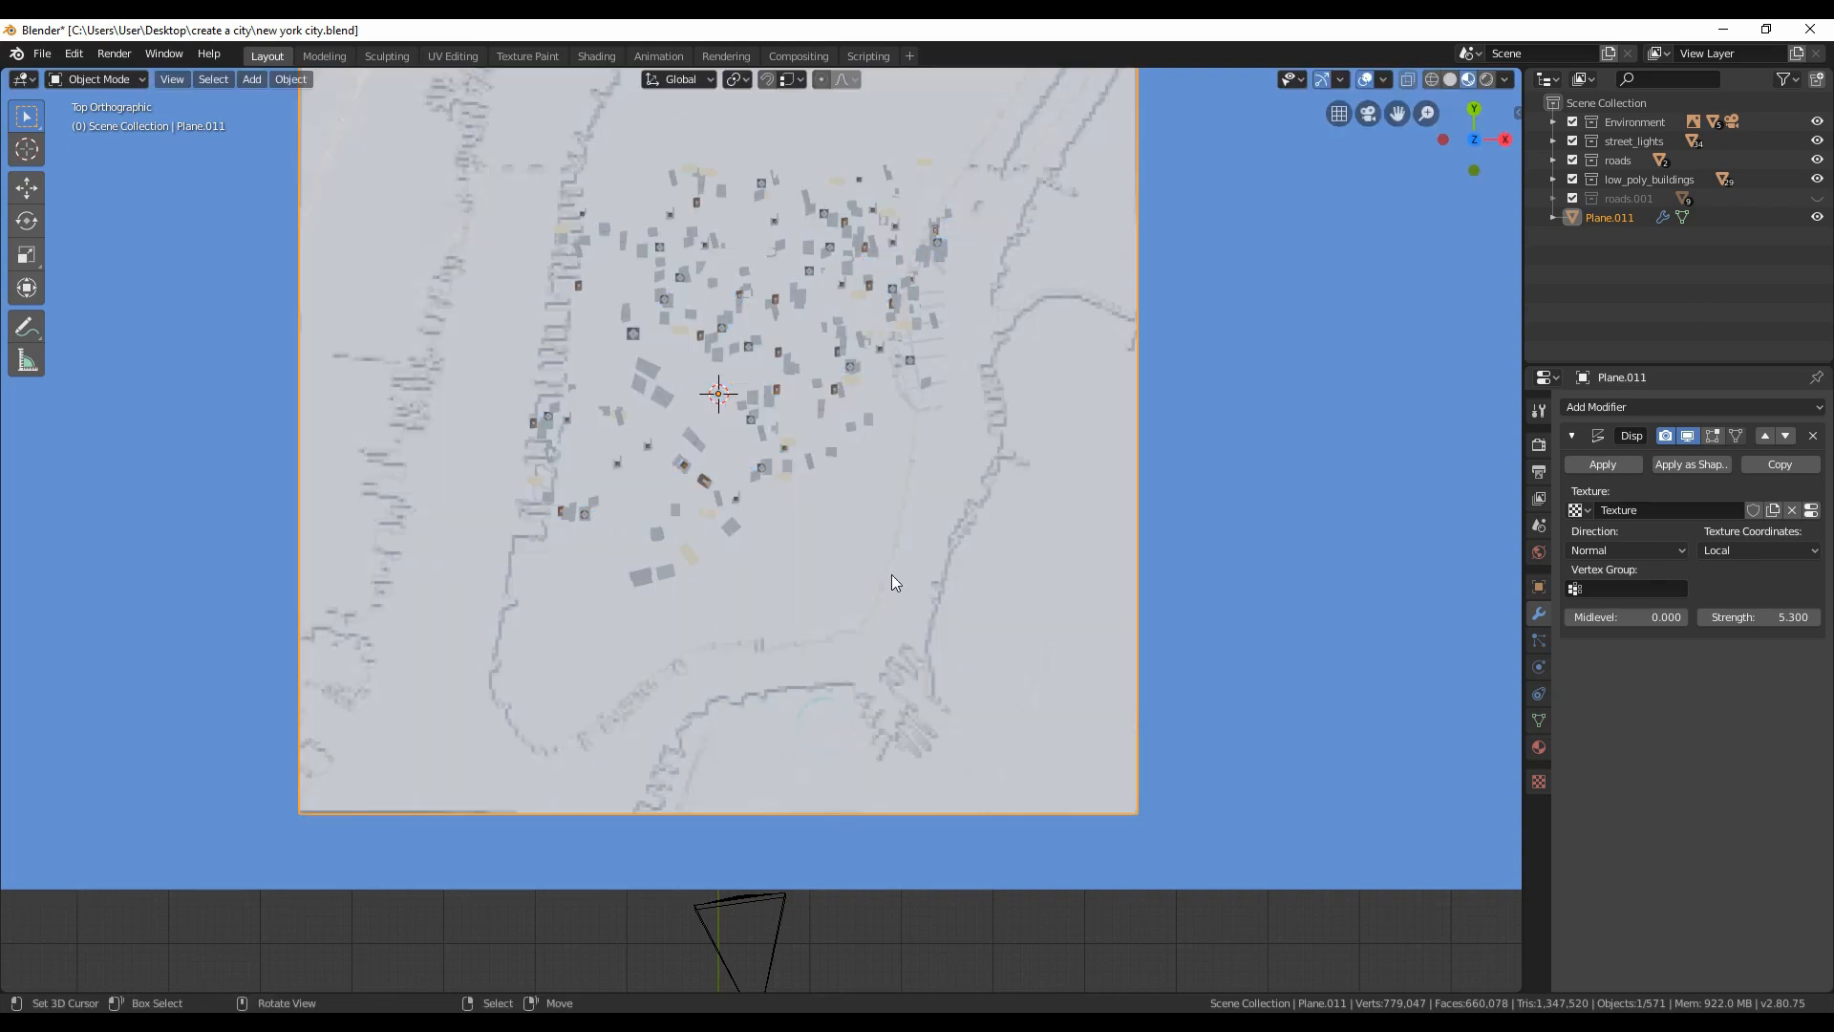
left_click_drag(717, 468, 640, 536)
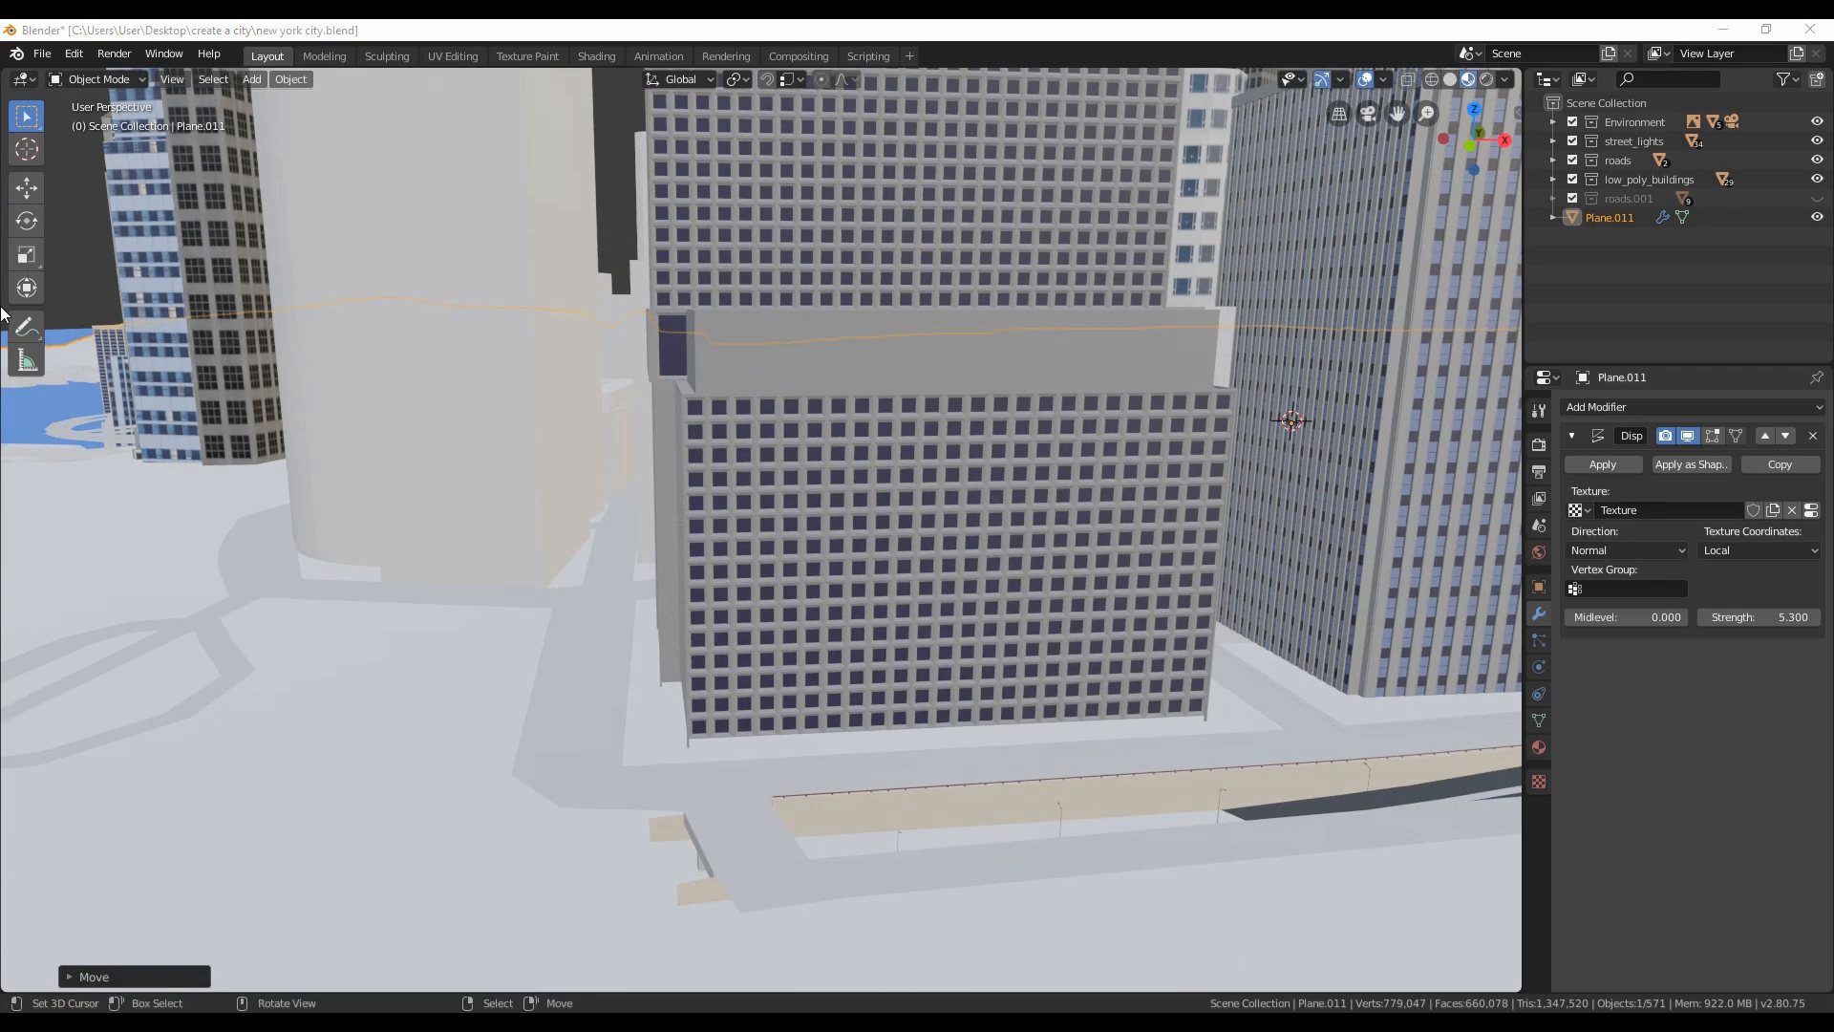
scroll("down", 3)
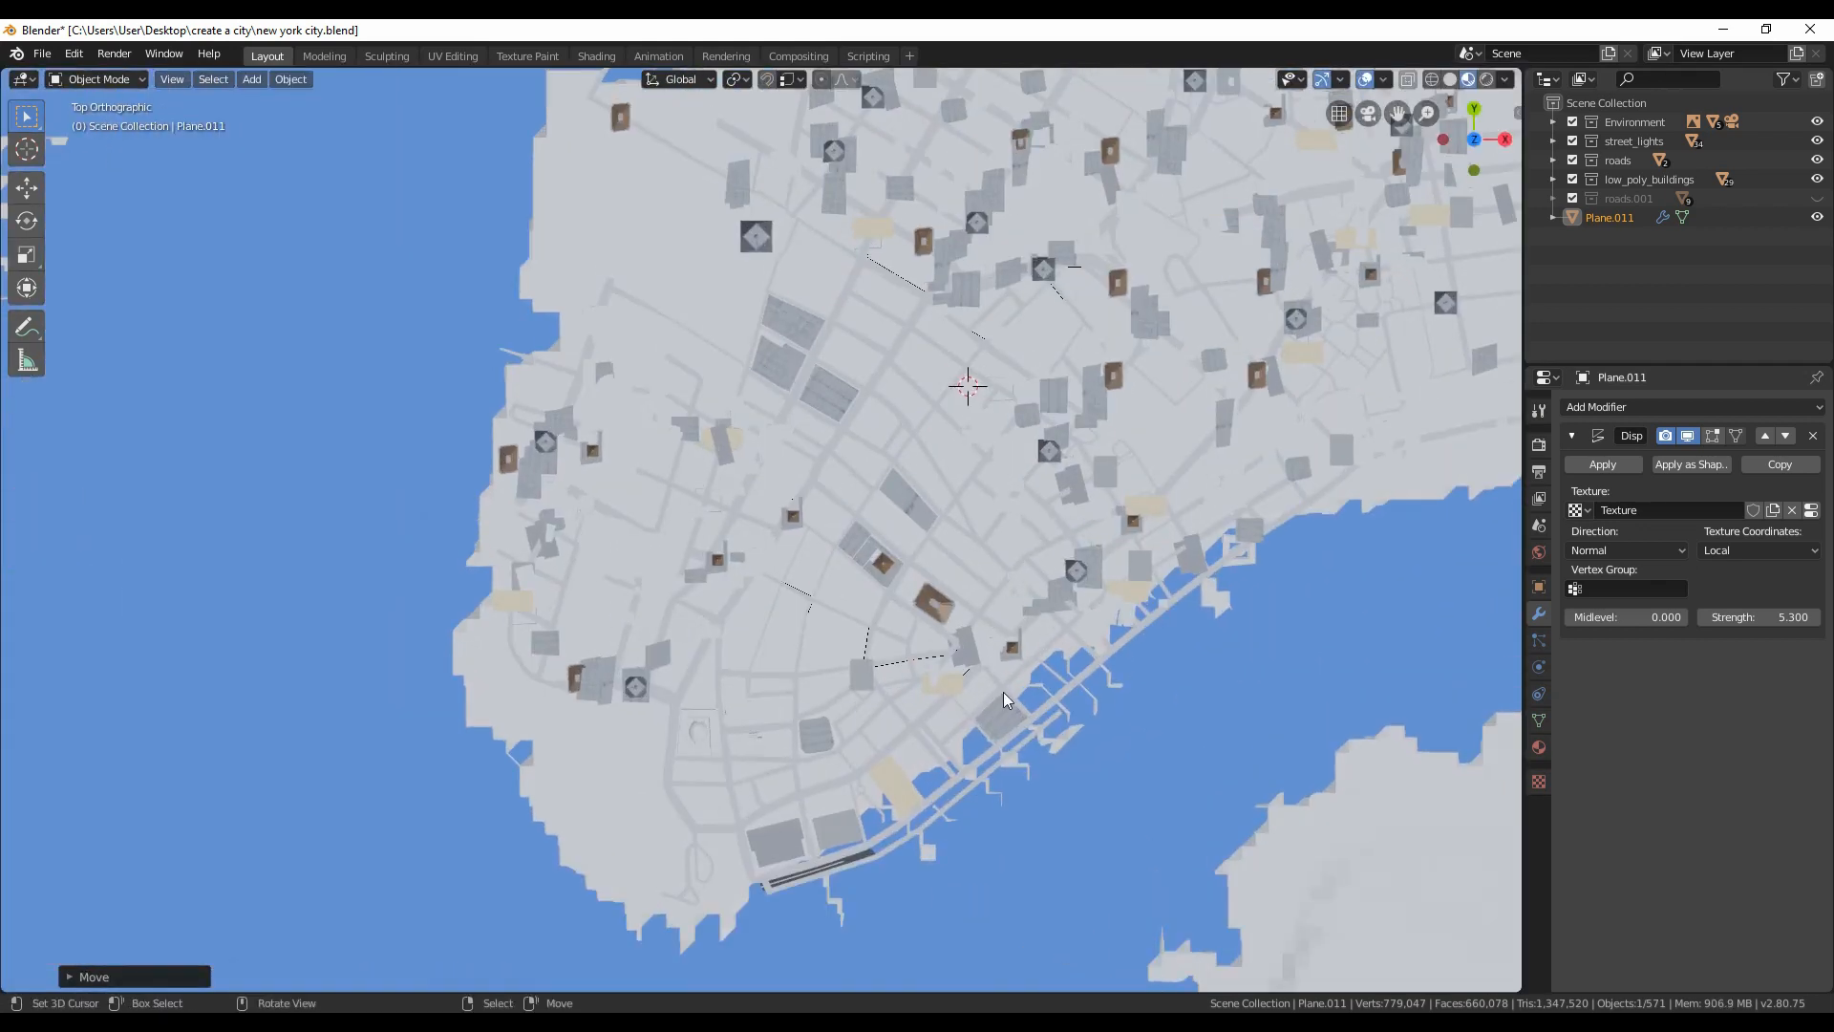
key("g")
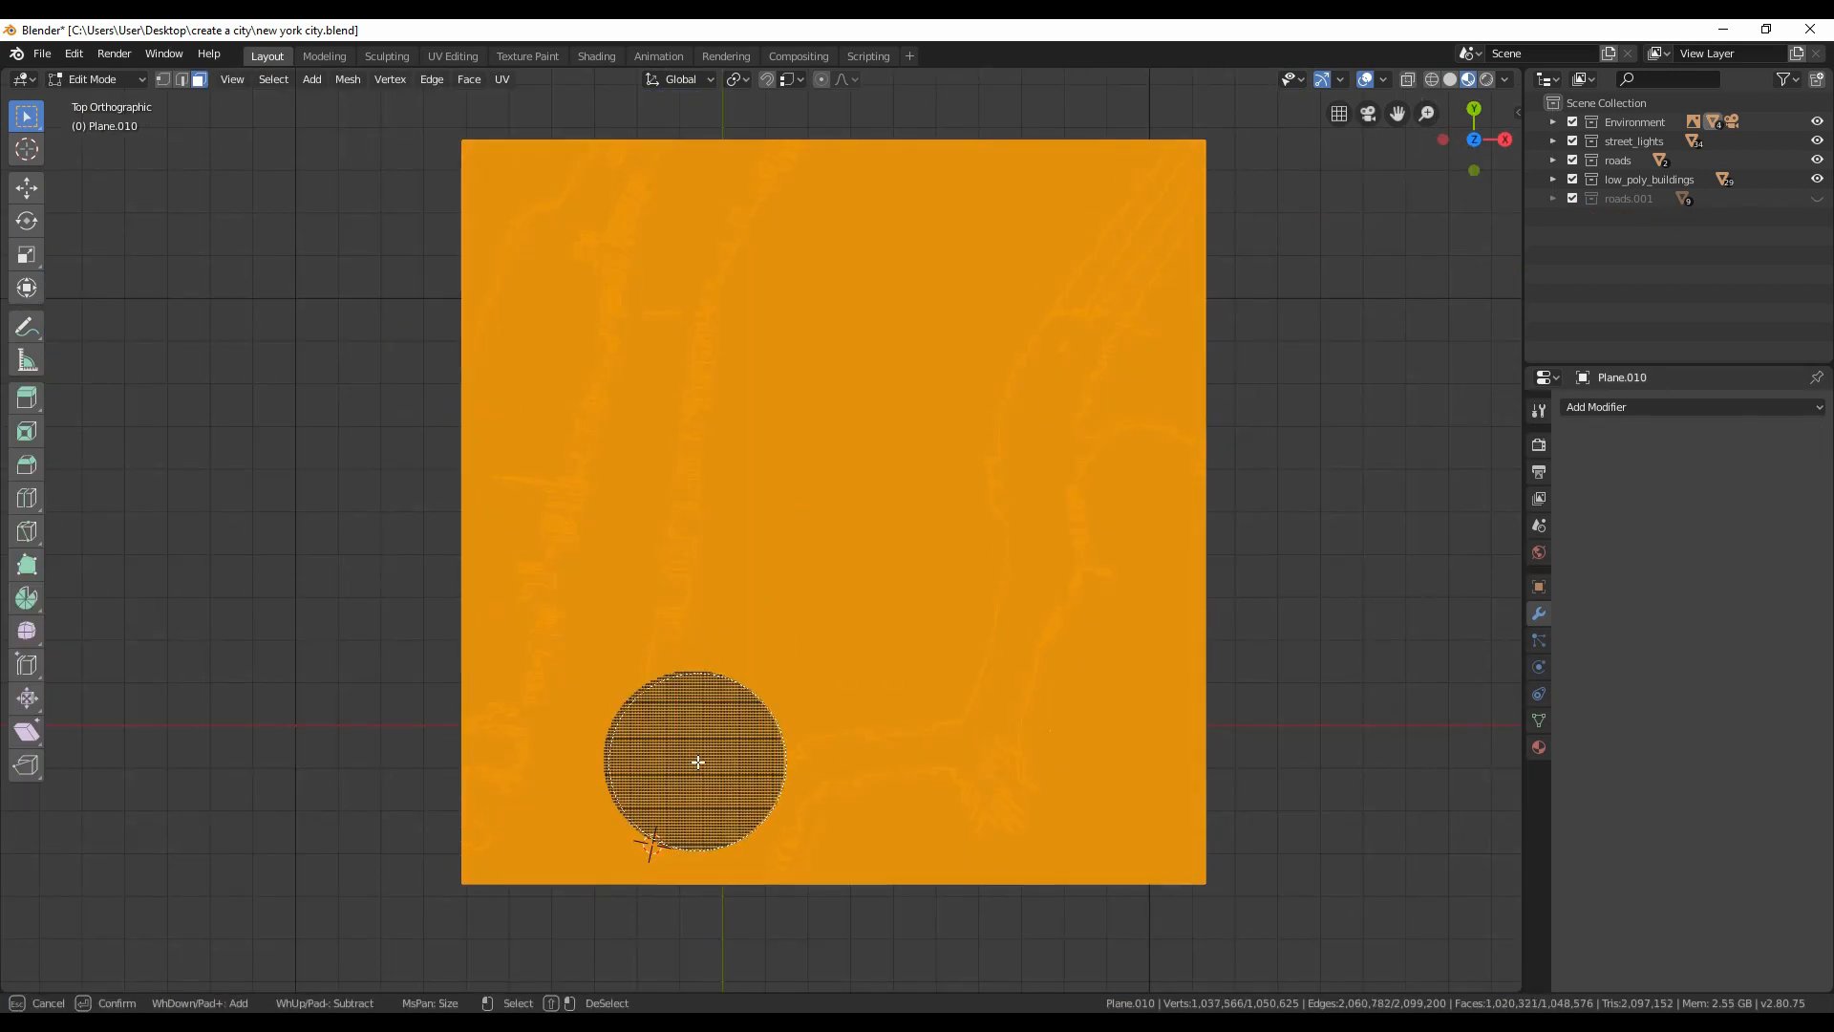
Step: Delete all terrain faces outside the rounded patch beneath the city
key("Z")
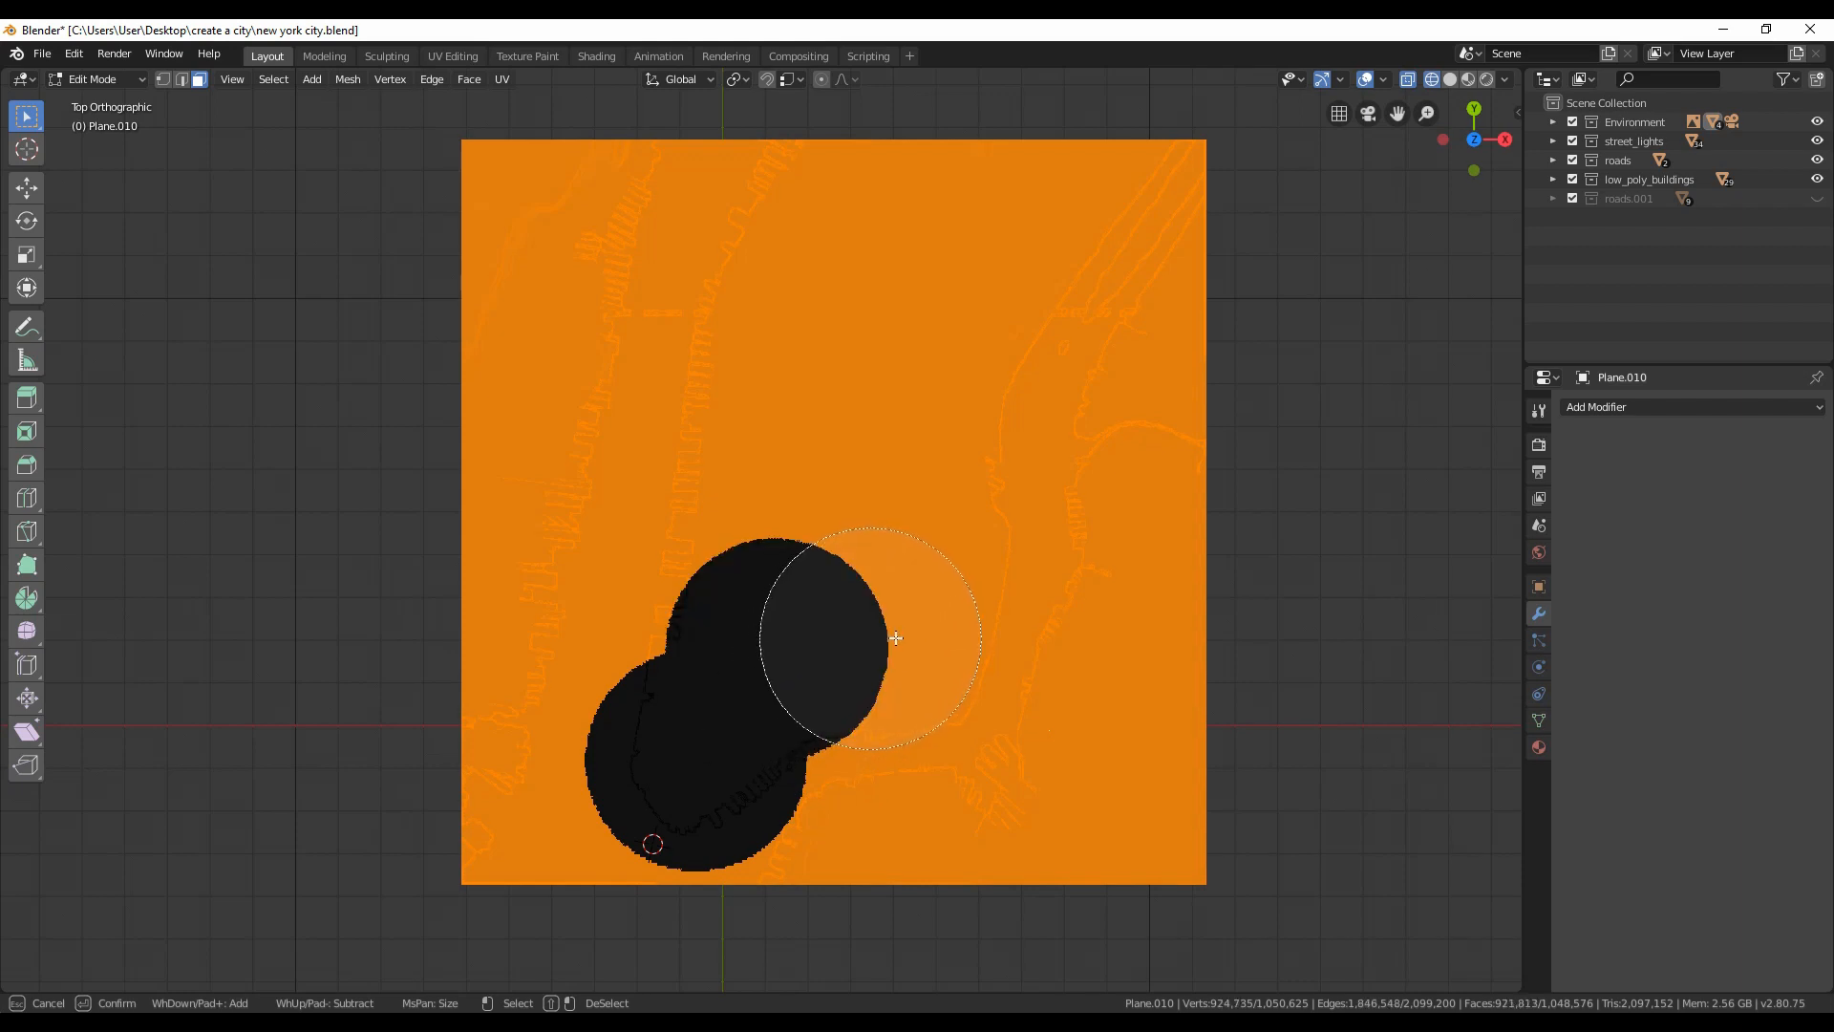
mouse_move(885, 593)
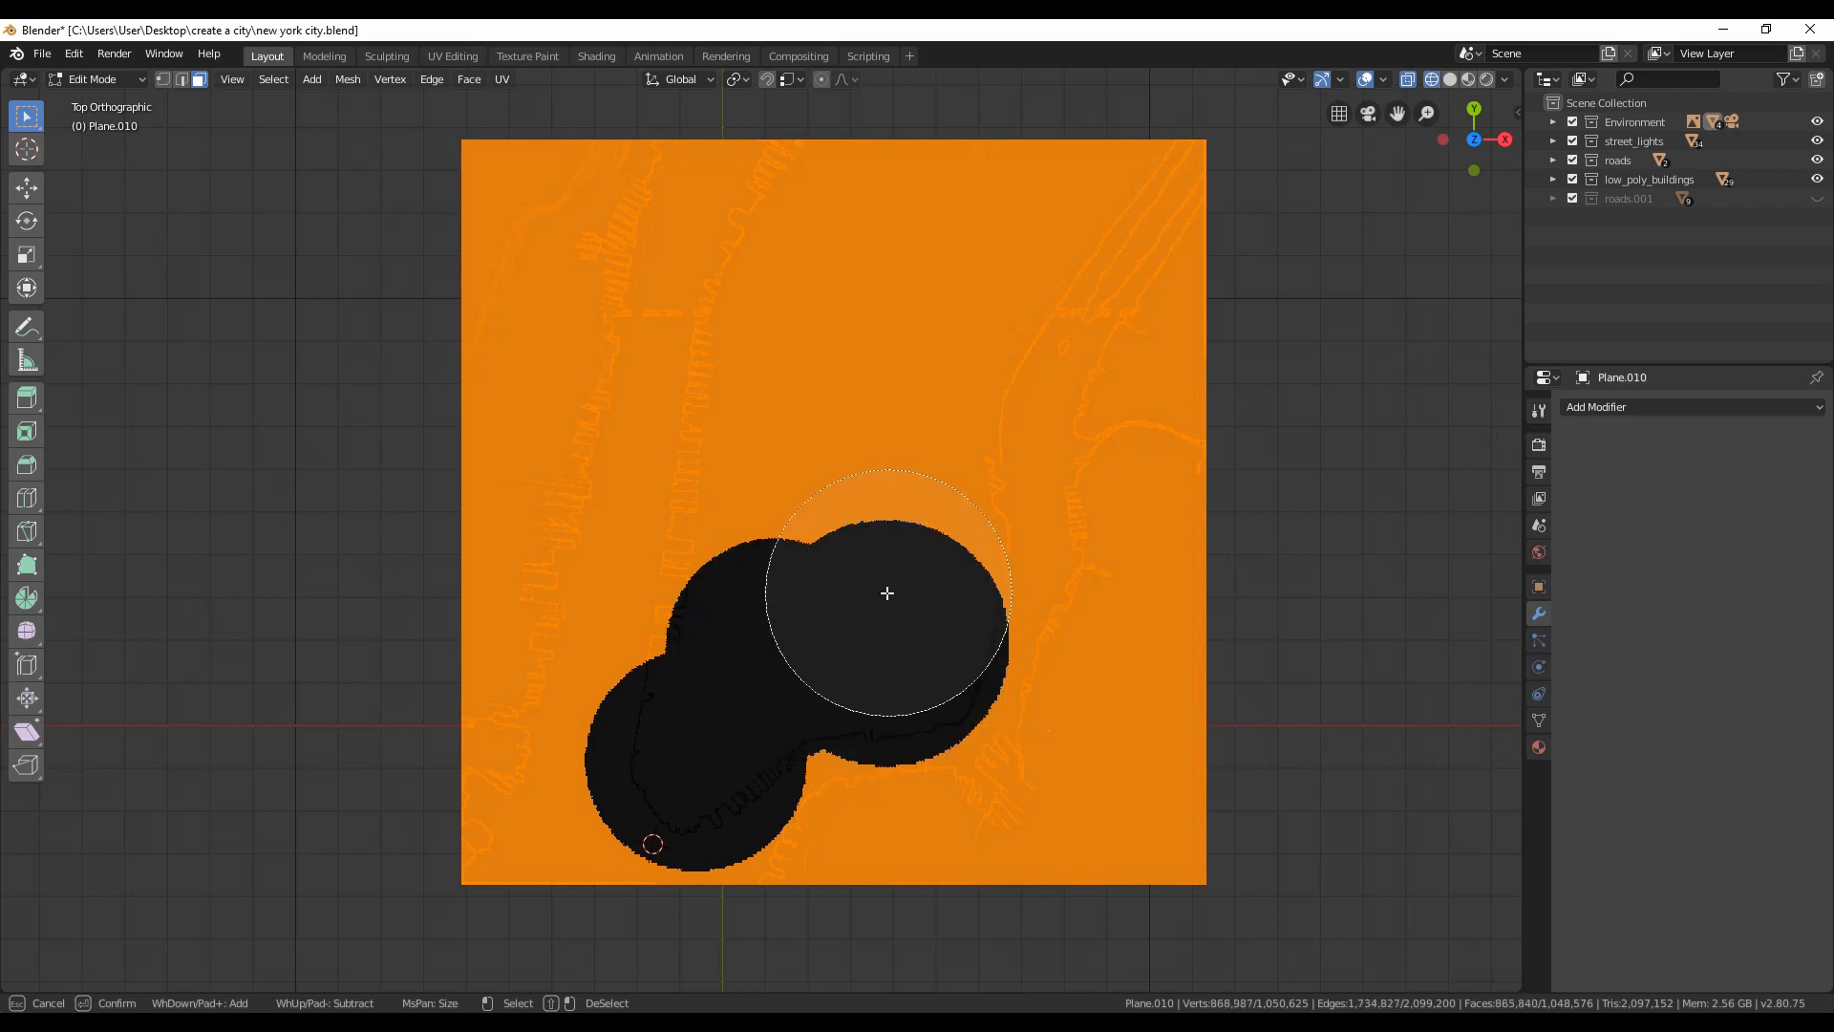
mouse_move(905, 558)
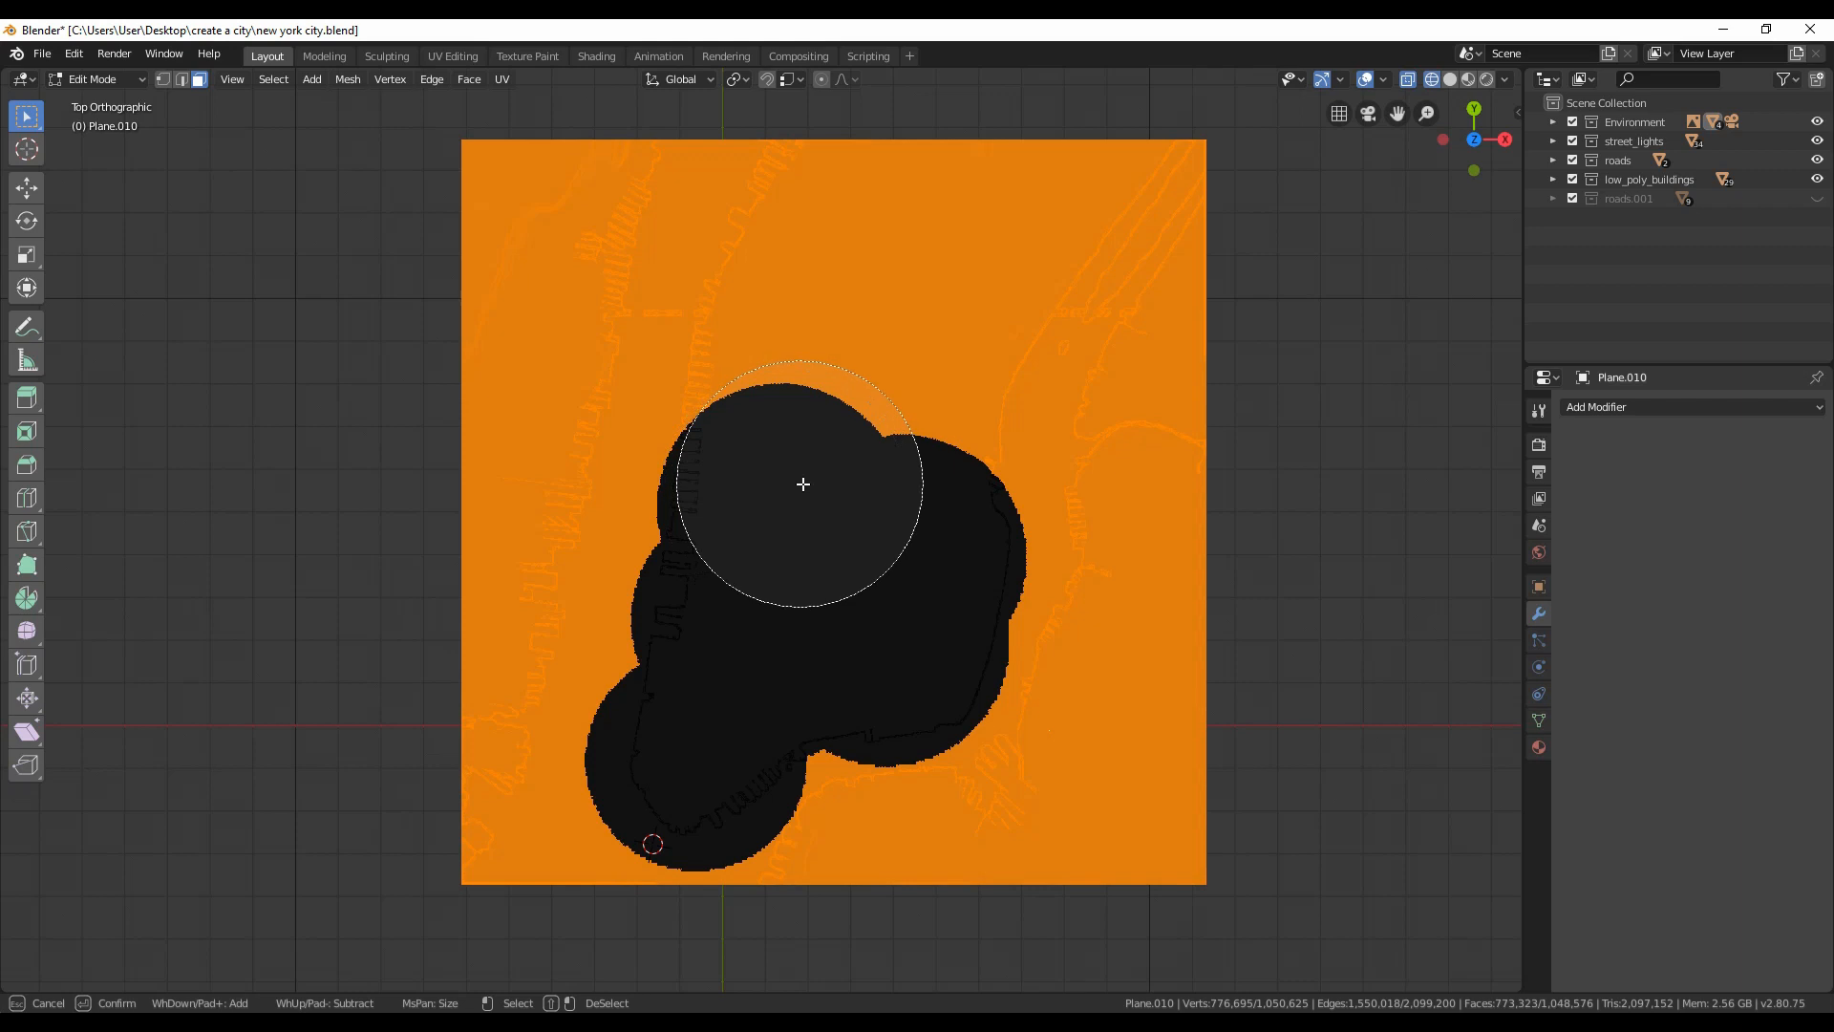
key("x")
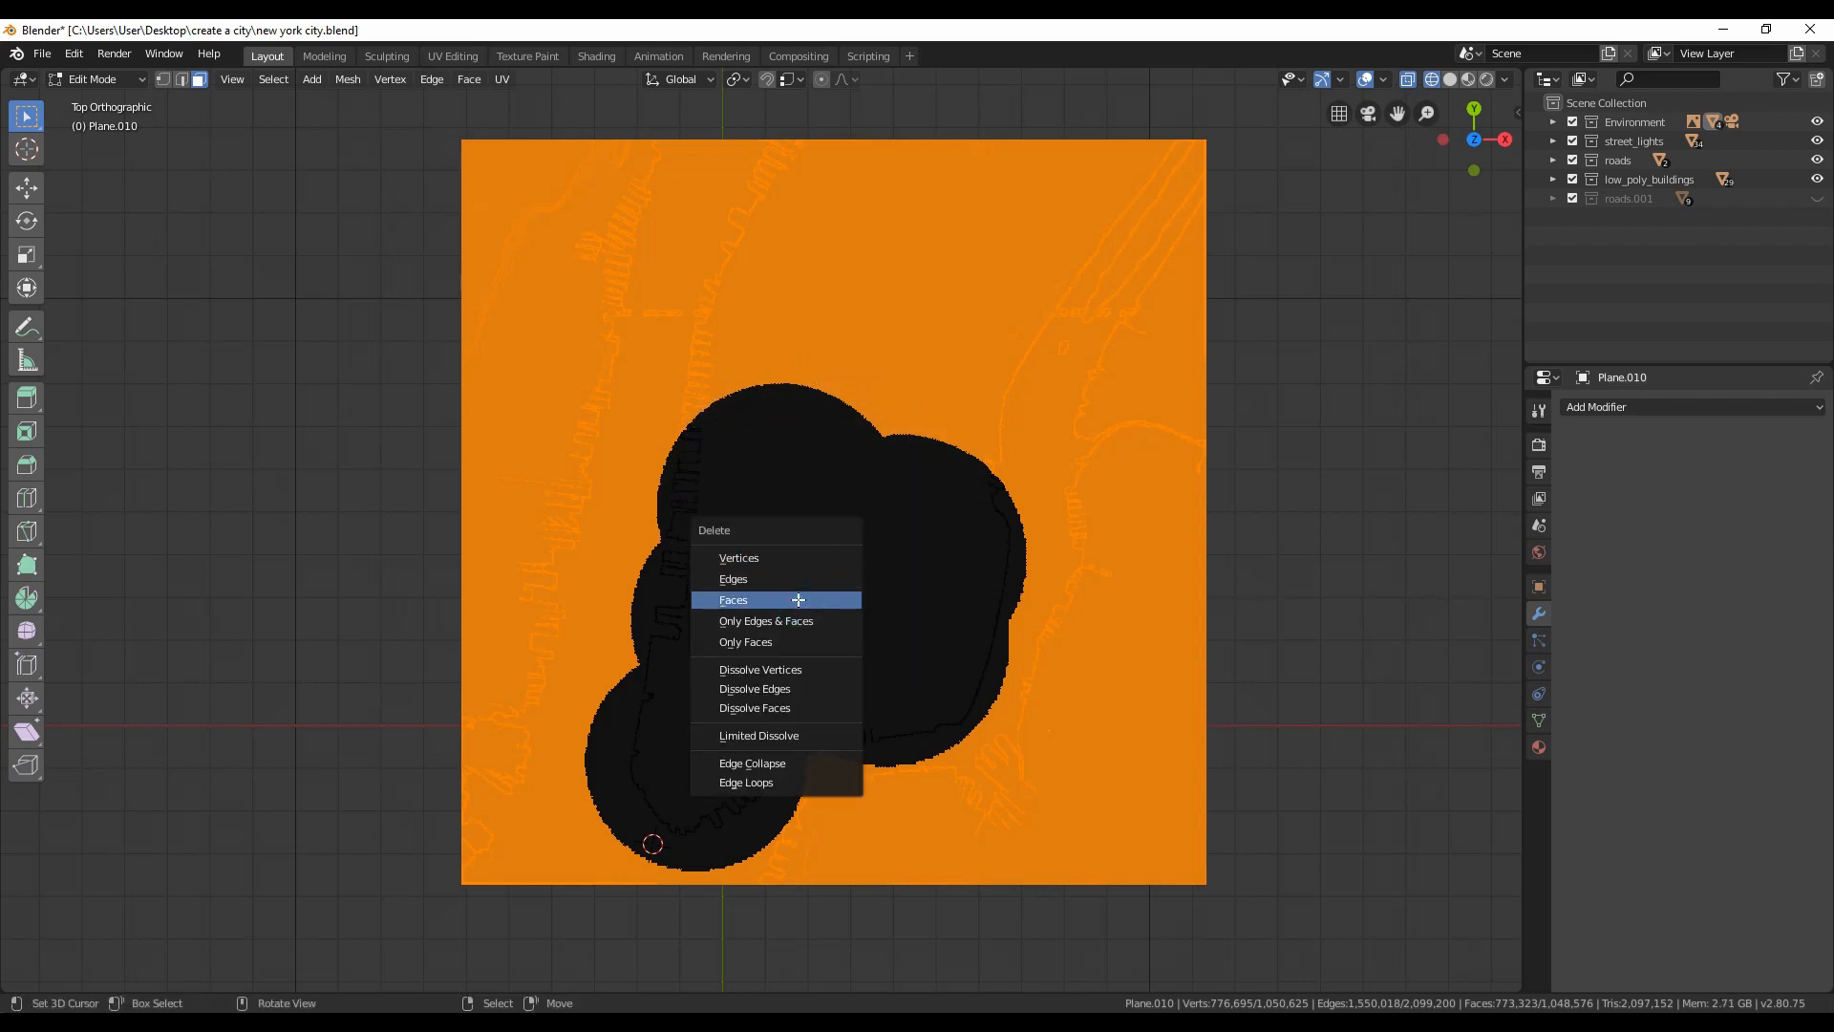
left_click(733, 600)
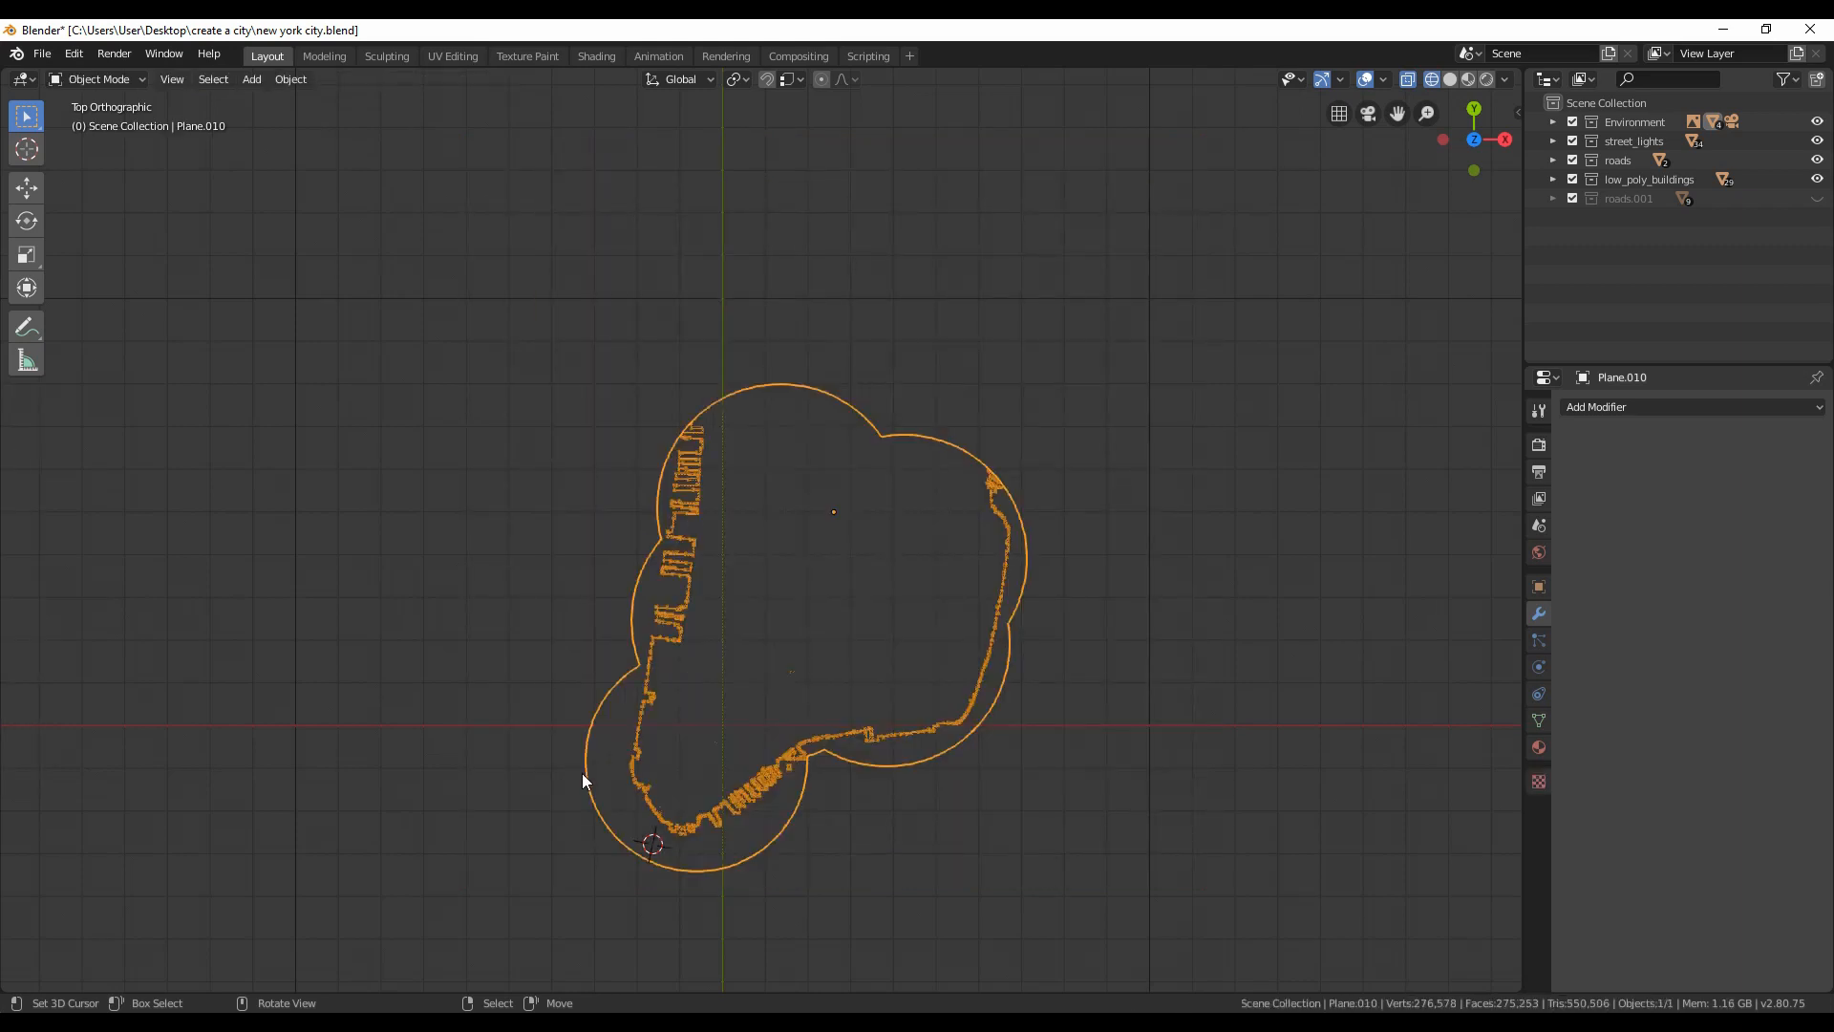
Step: Scale the ocean plane around the trimmed terrain, save new york city.blend, and view through the camera
key("Tab")
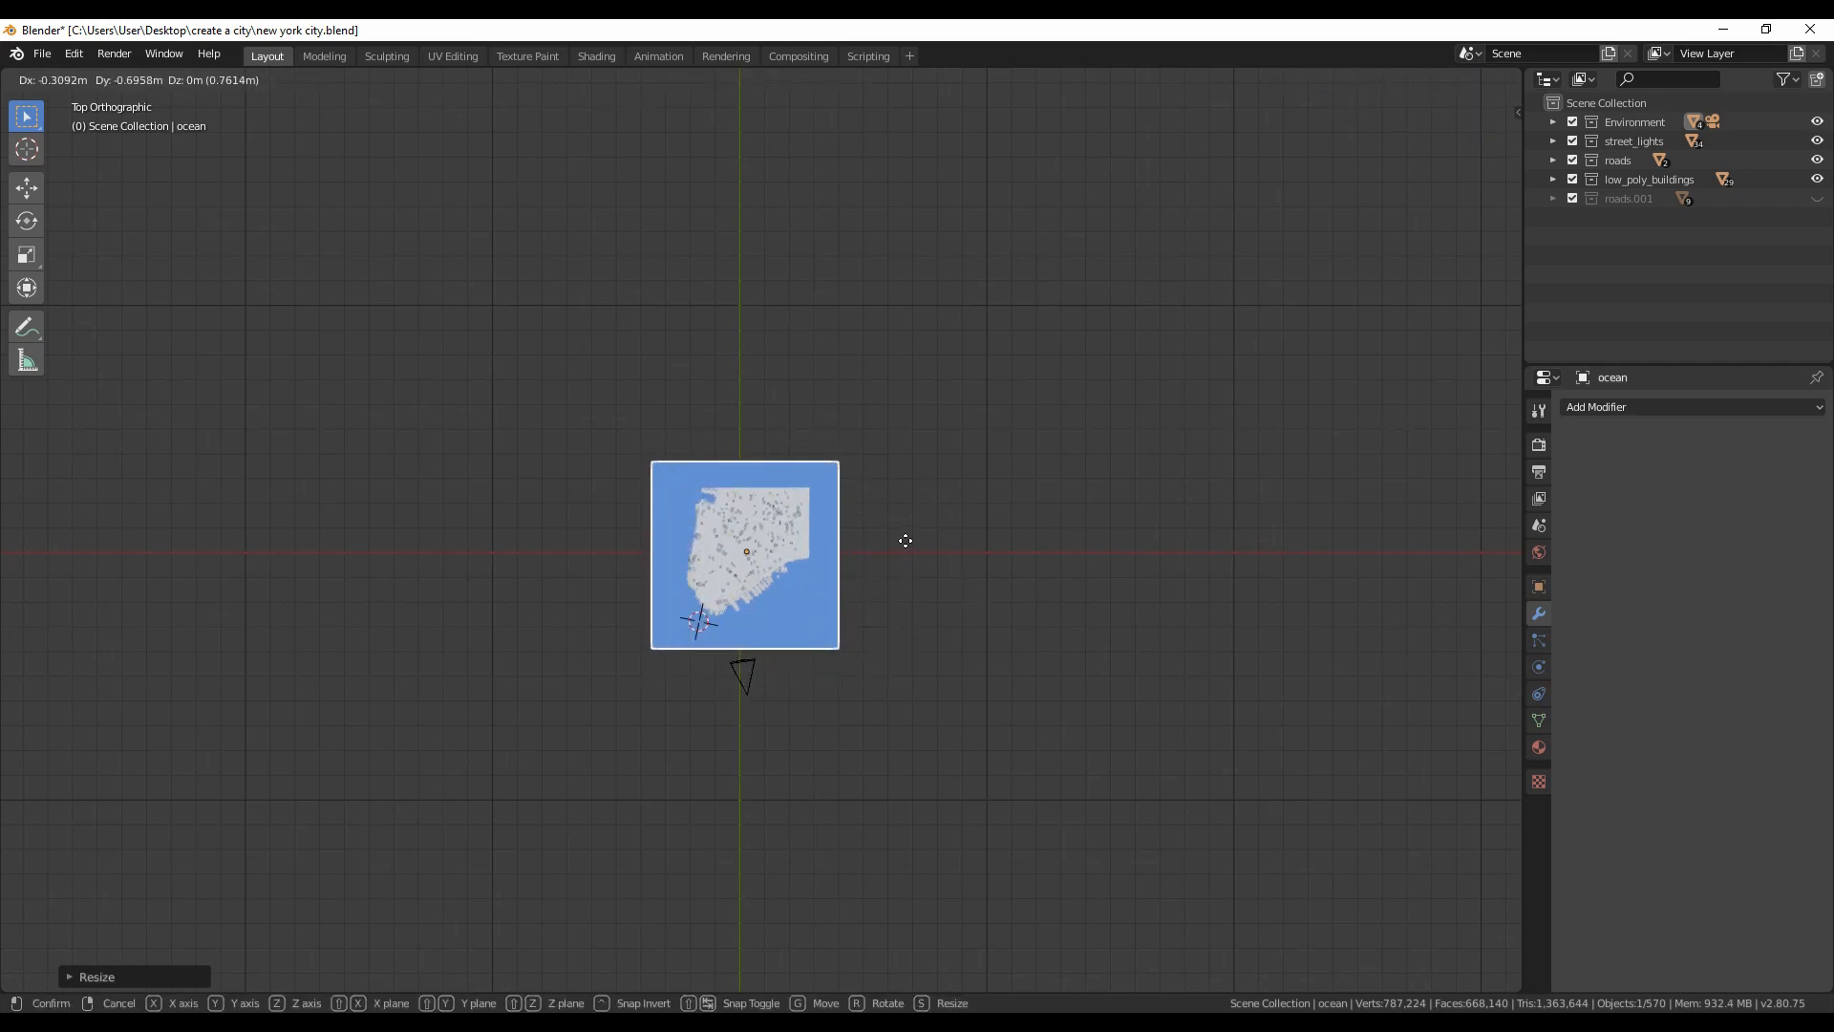
left_click(905, 541)
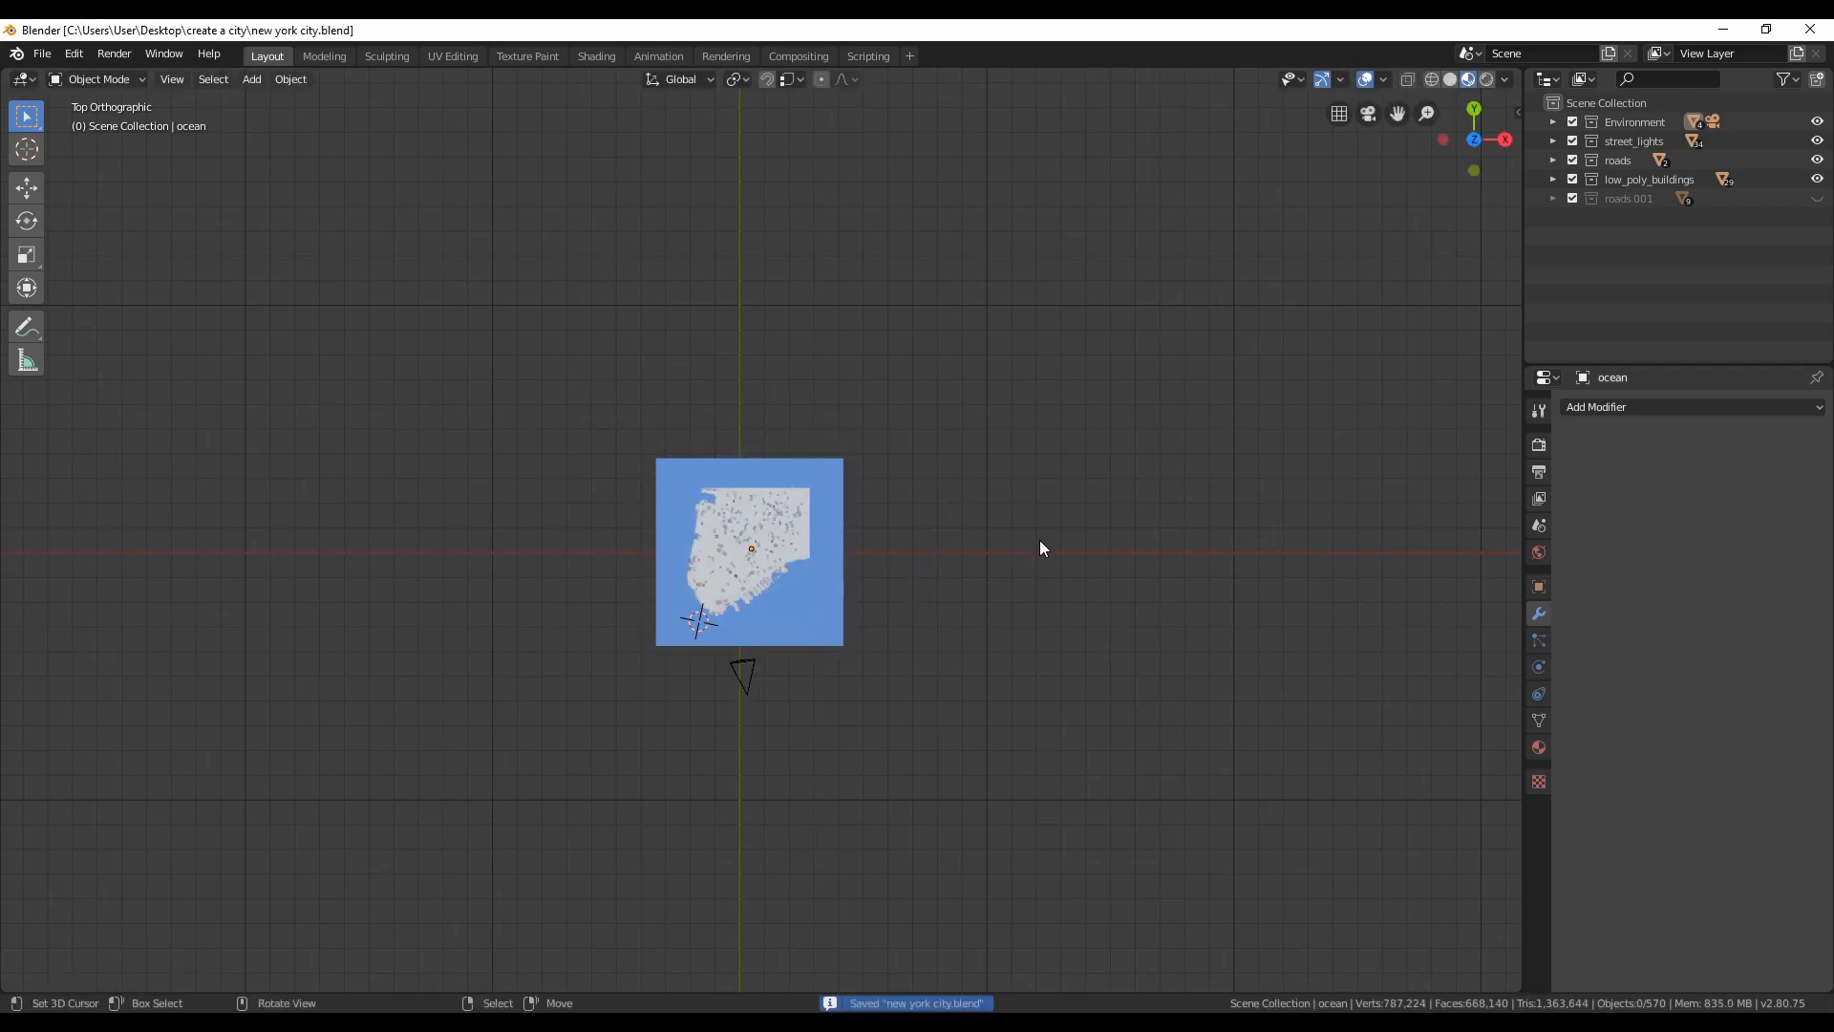
key("KP_0")
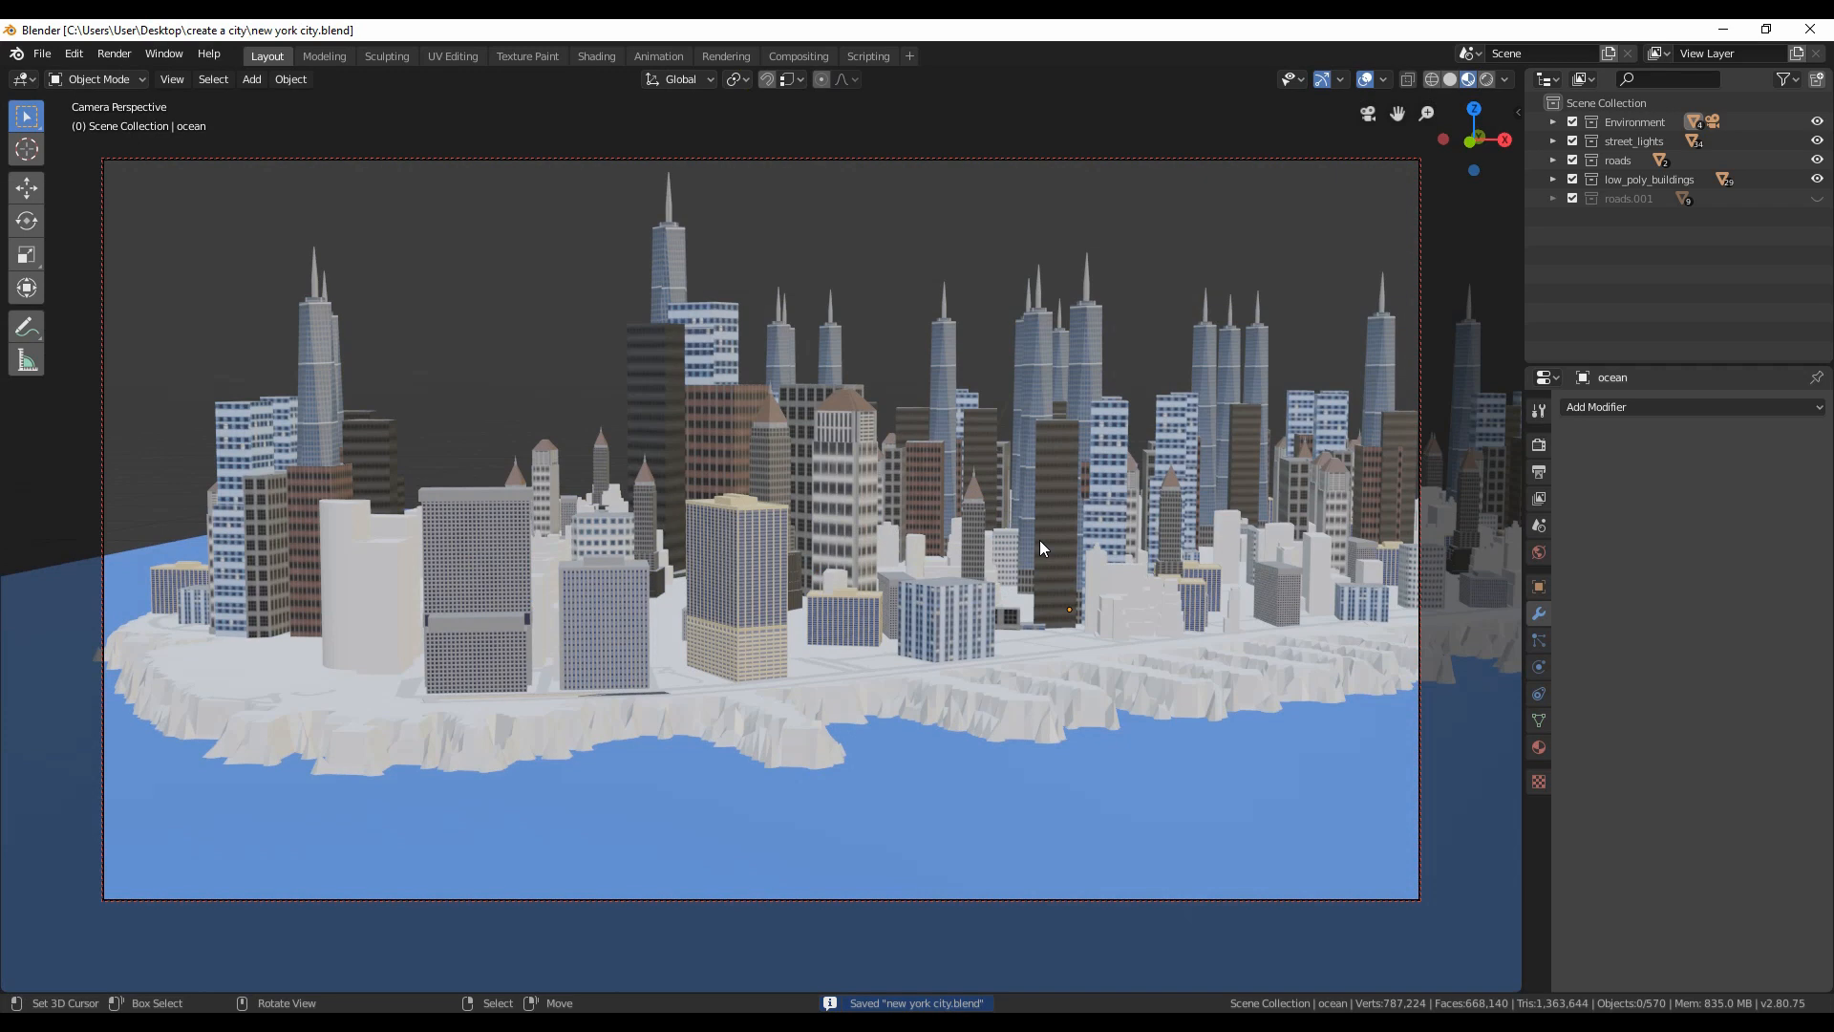